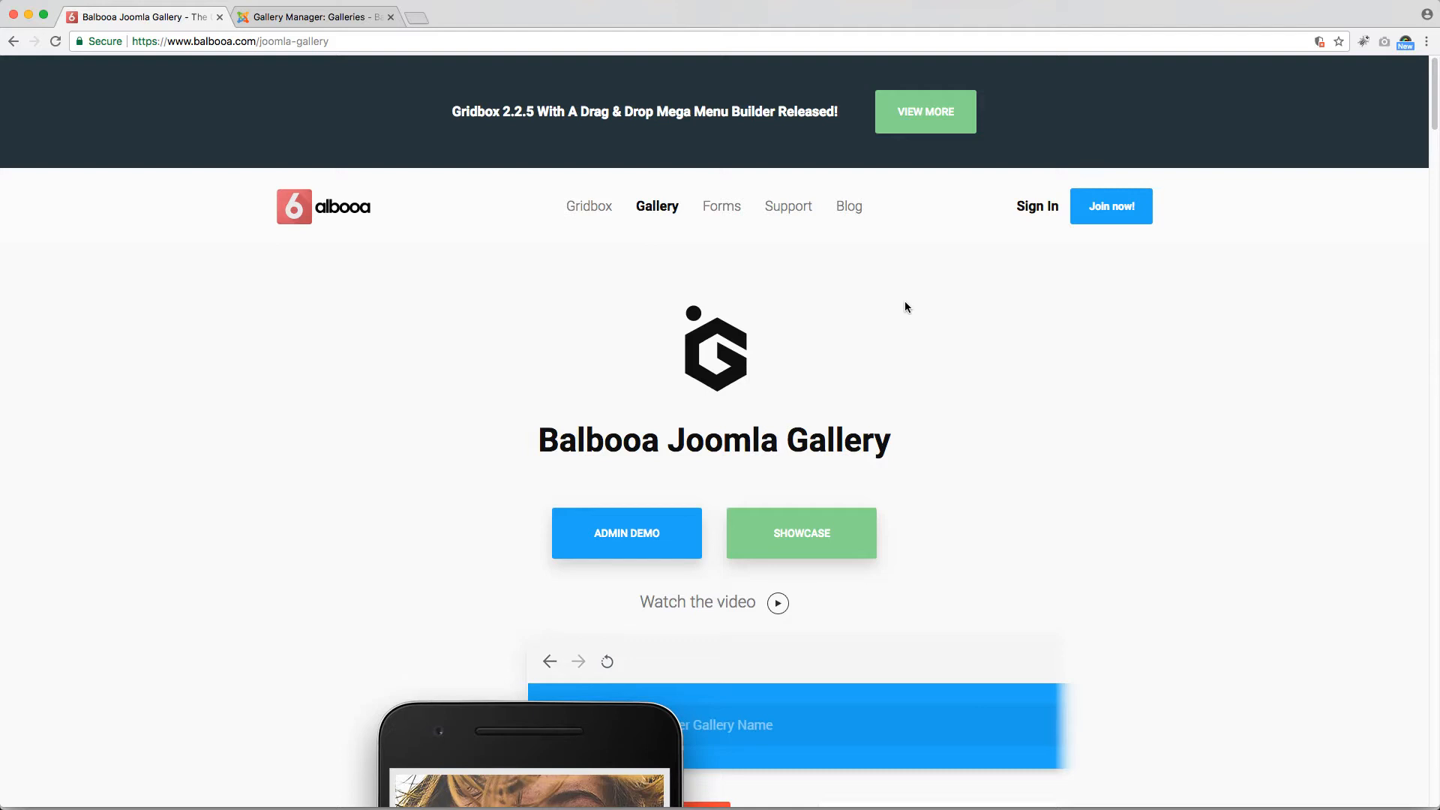
mouse_move(873, 407)
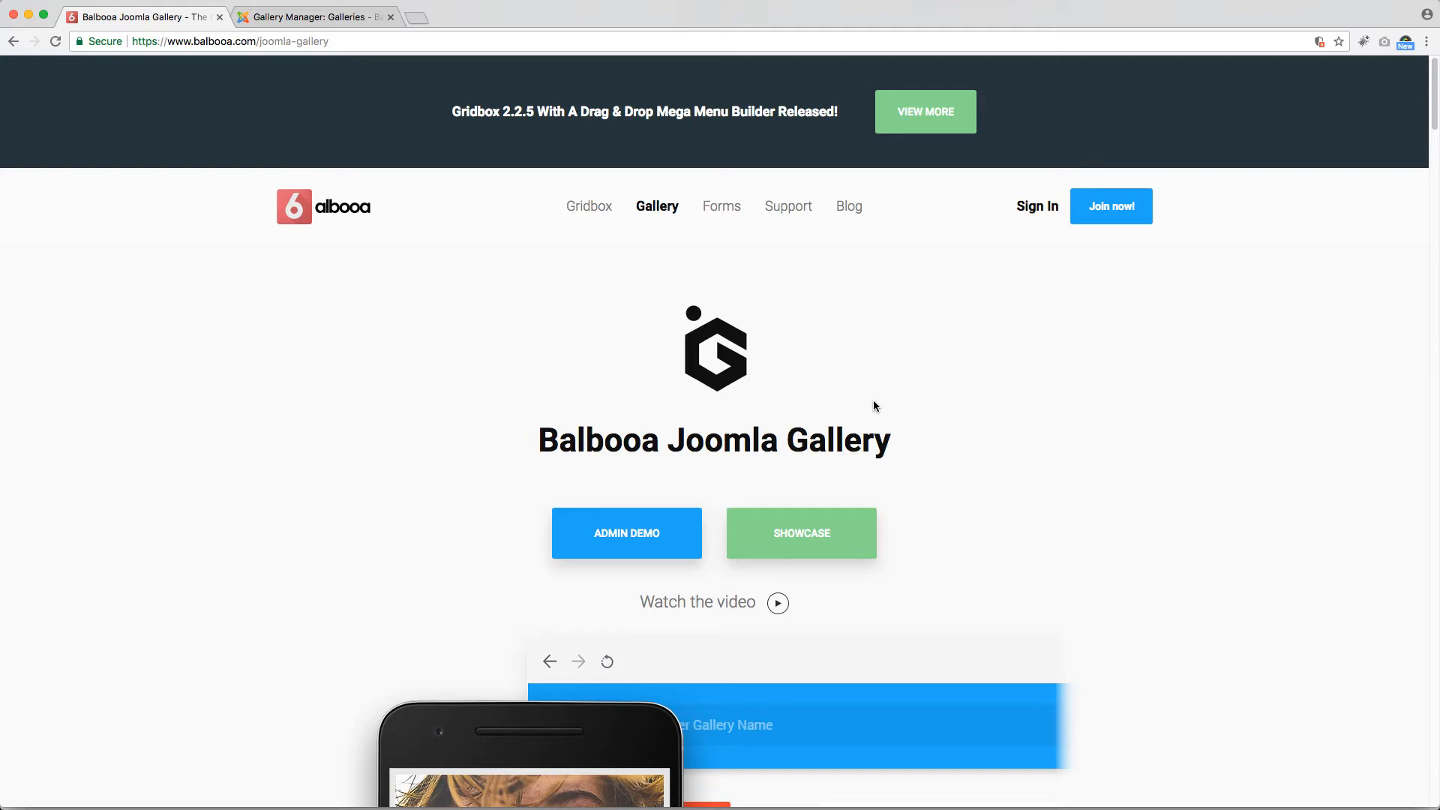
mouse_move(801, 532)
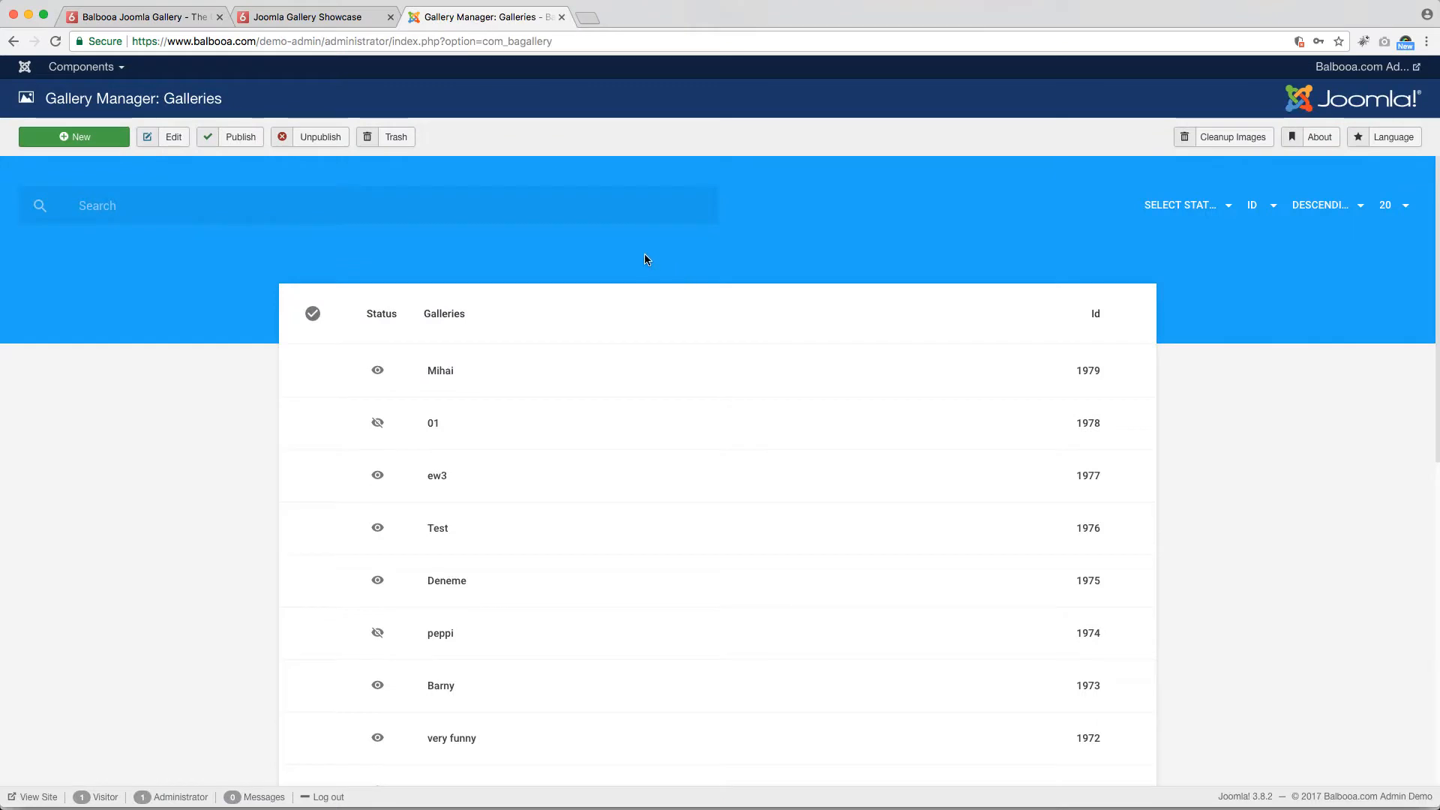
left_click(439, 371)
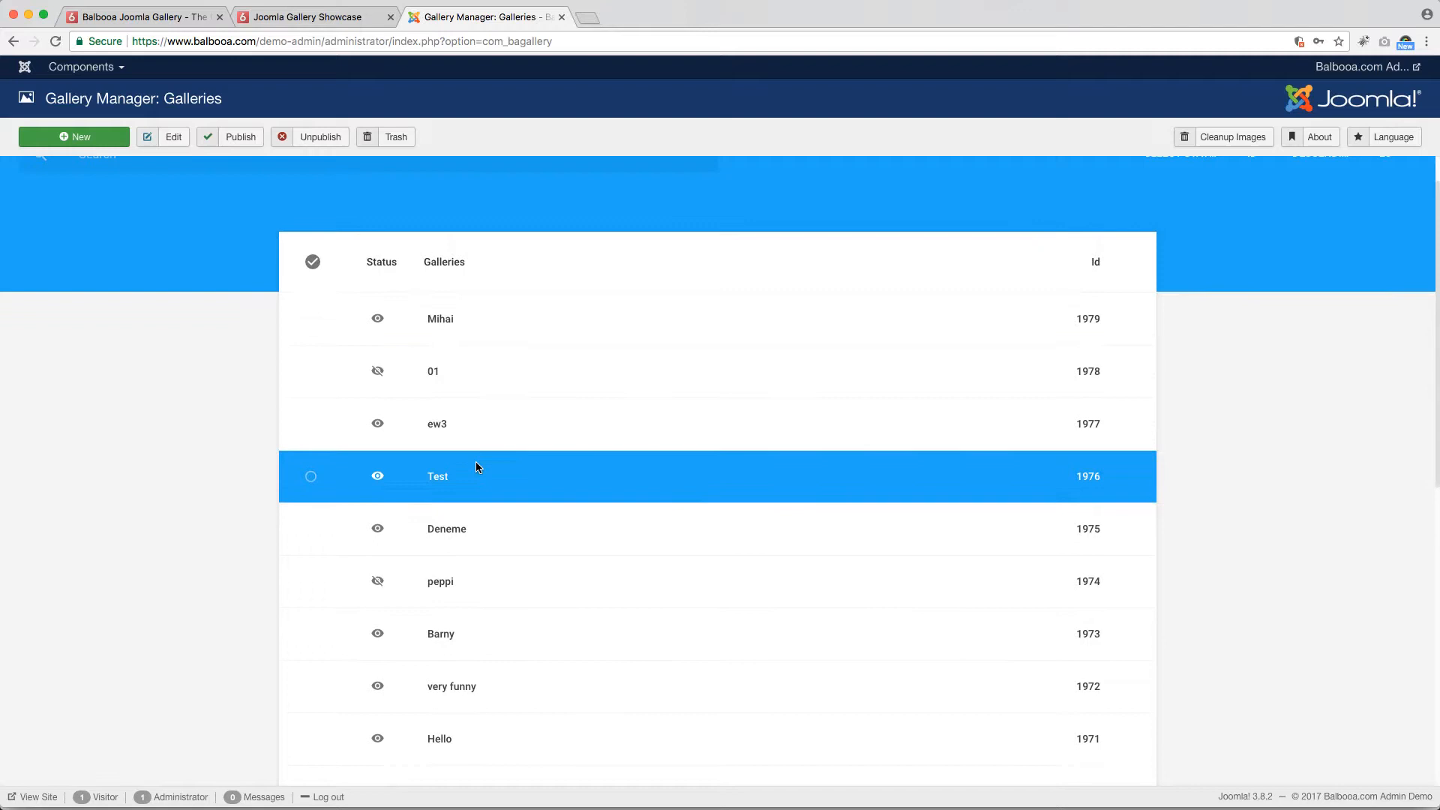
scroll("down", 3)
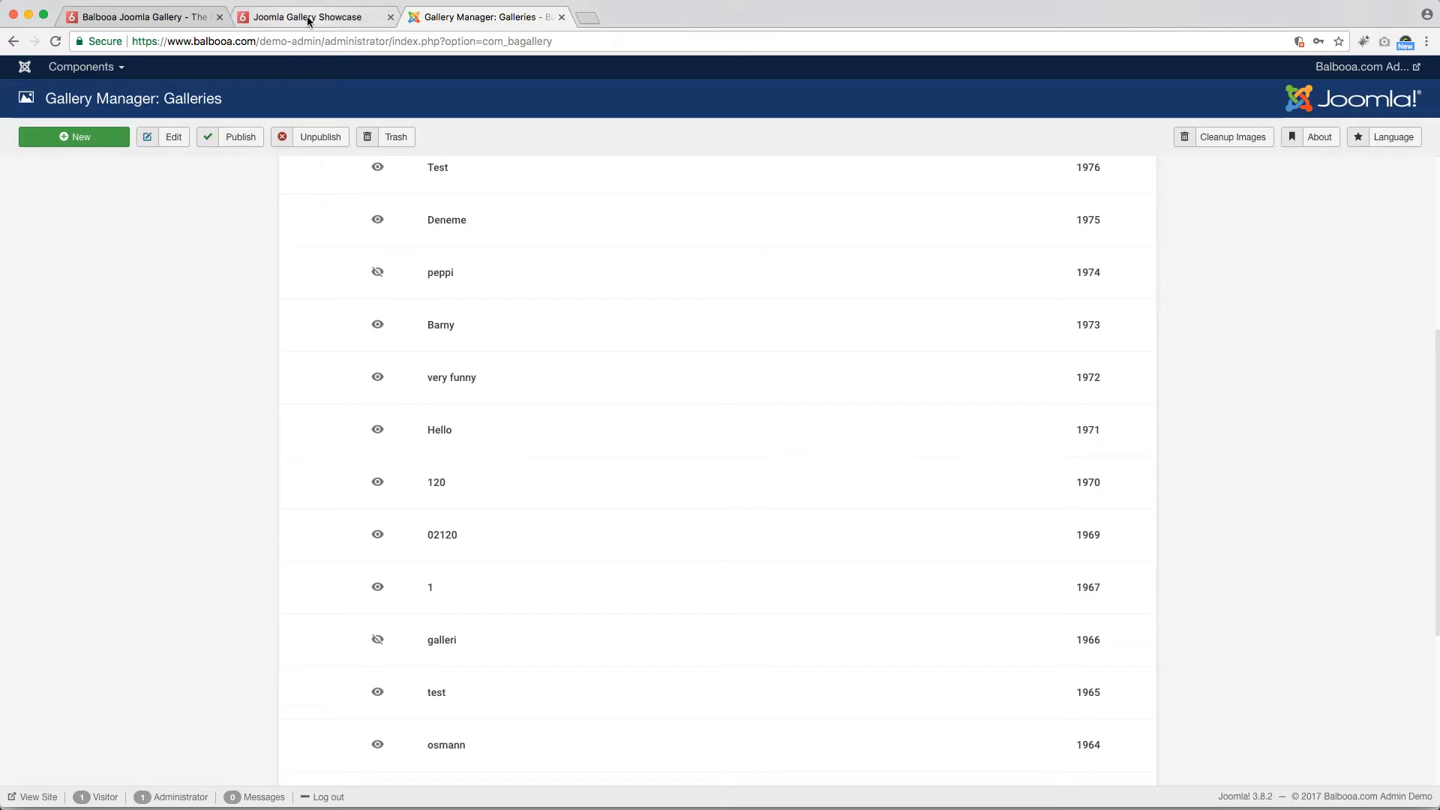
Step: Browse the Justified Grid showcase, enlarging a photo in the lightbox and closing it again
left_click(303, 16)
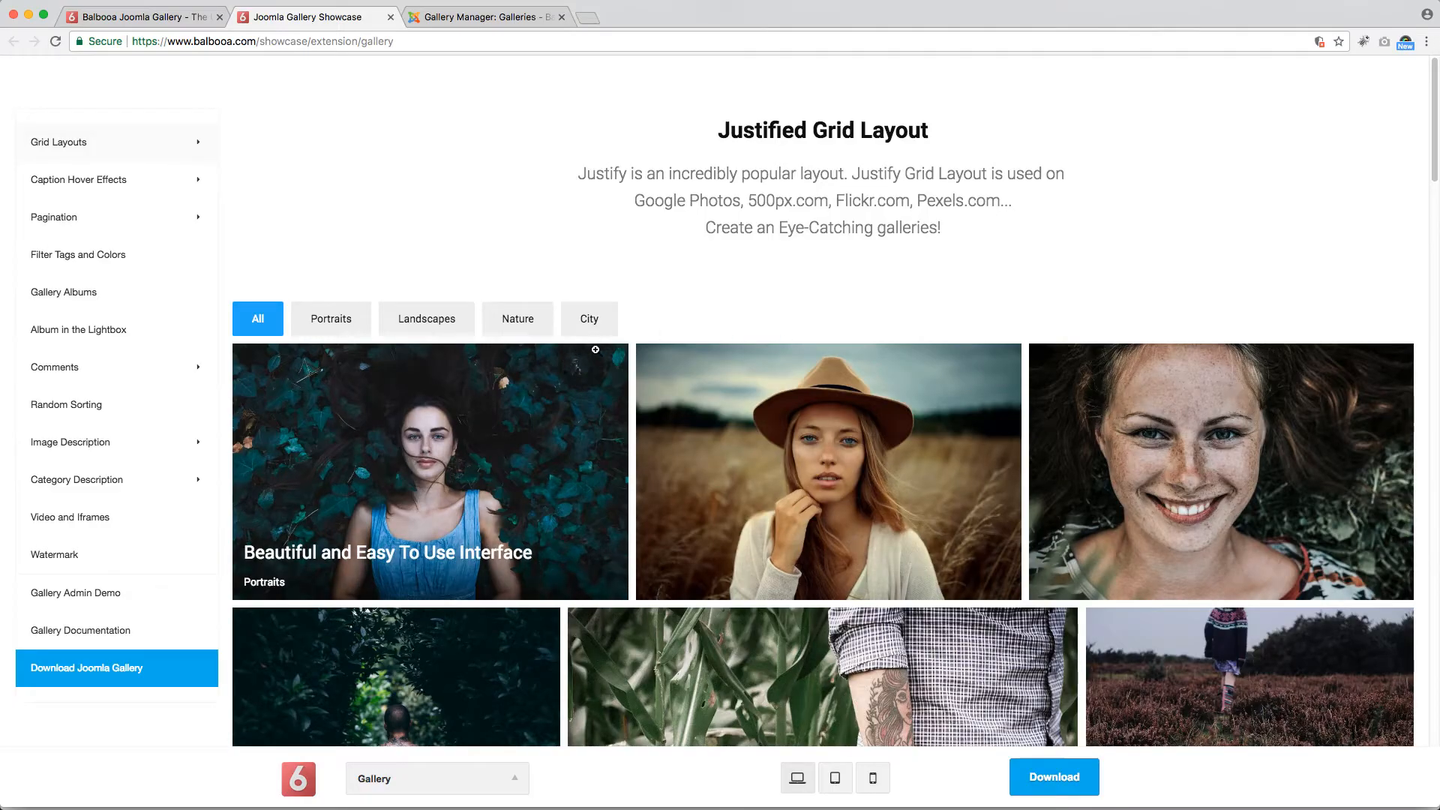
mouse_move(760, 255)
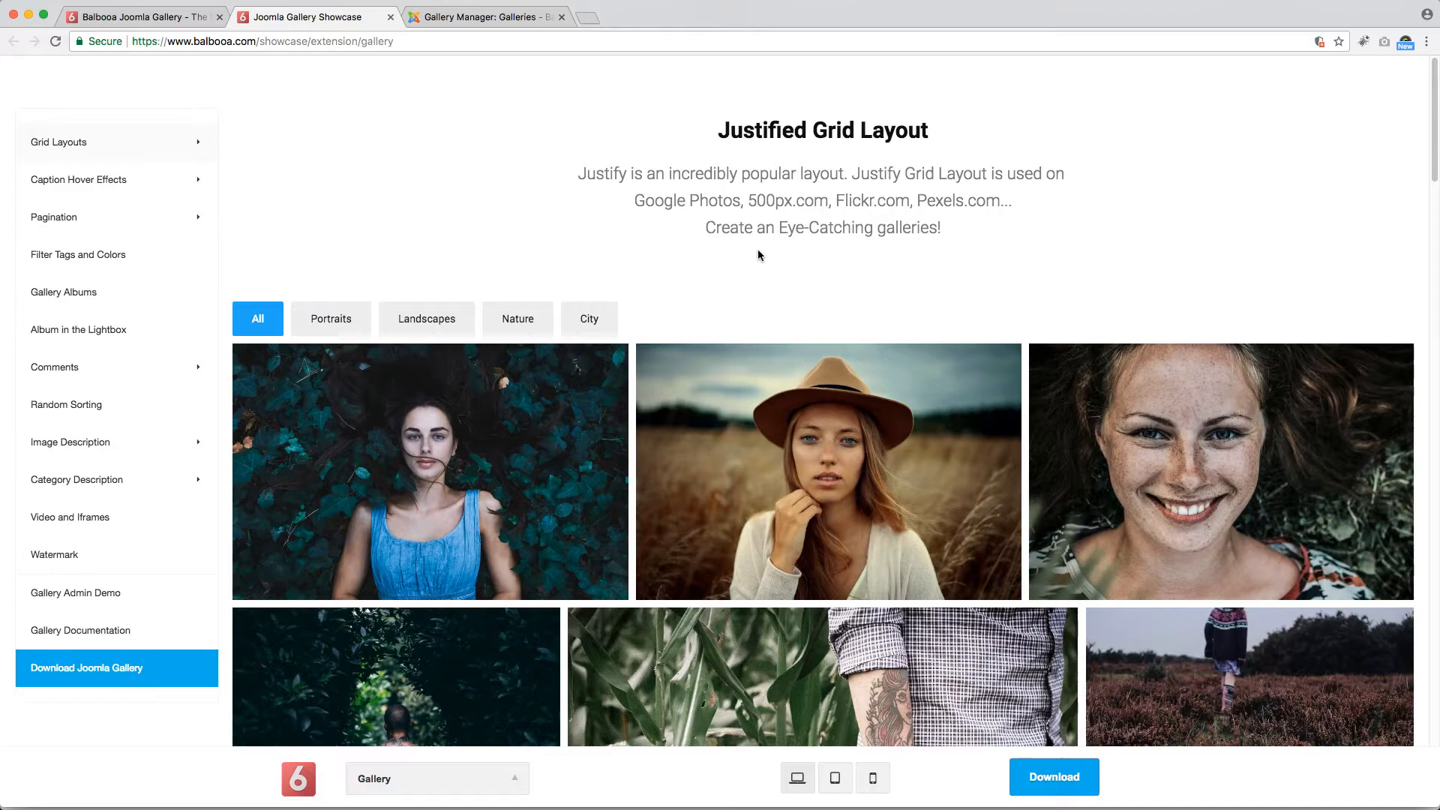
scroll("up", 3)
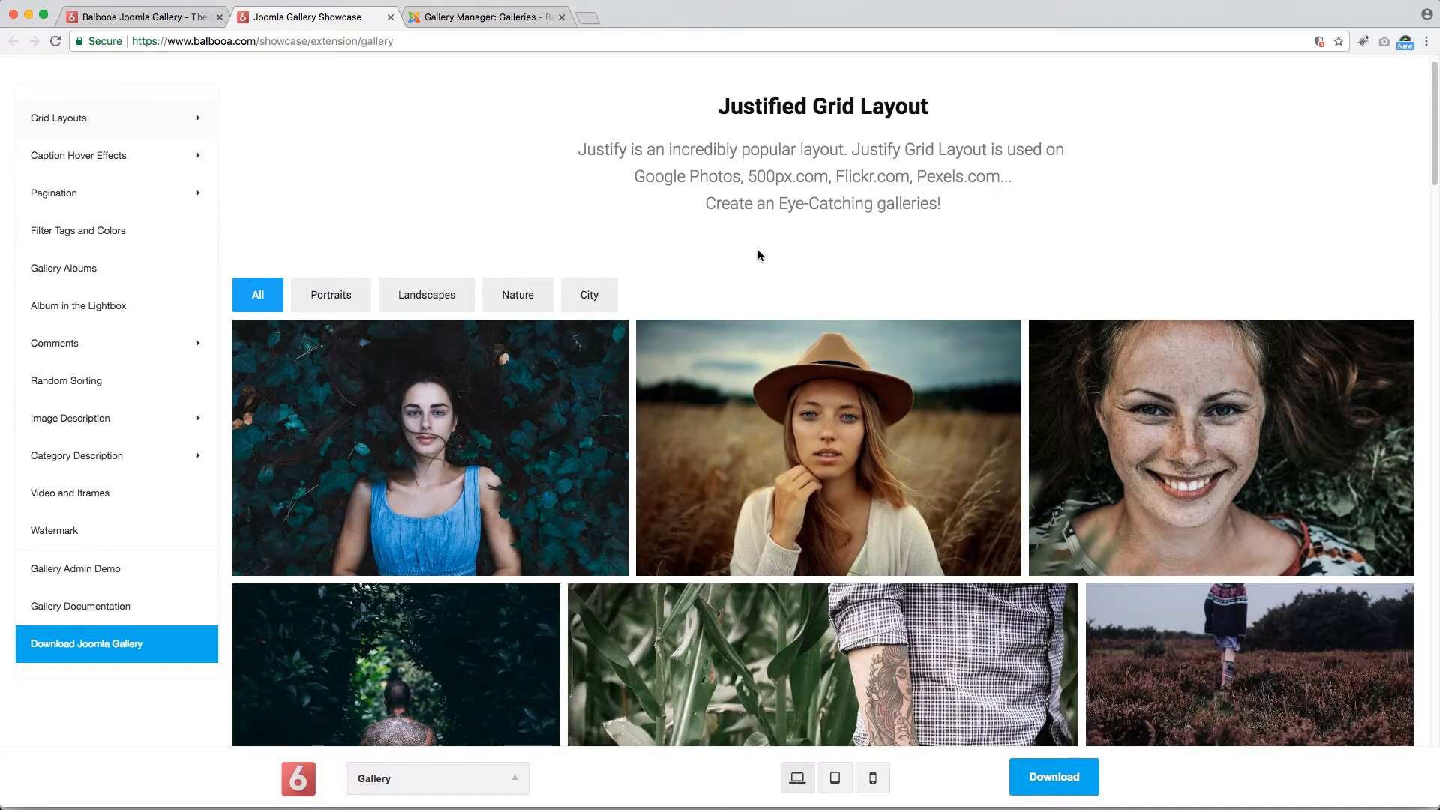
scroll("down", 3)
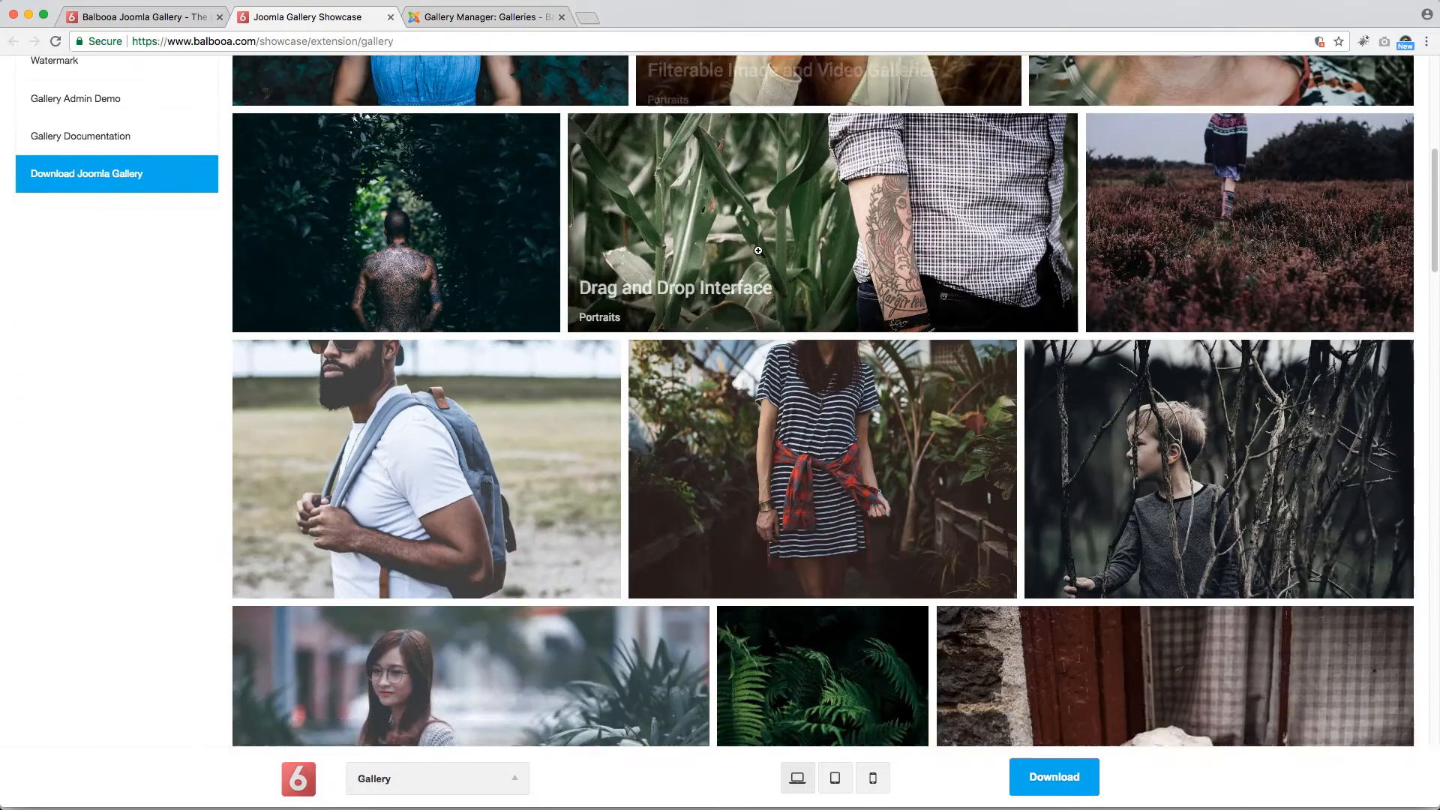
scroll("down", 3)
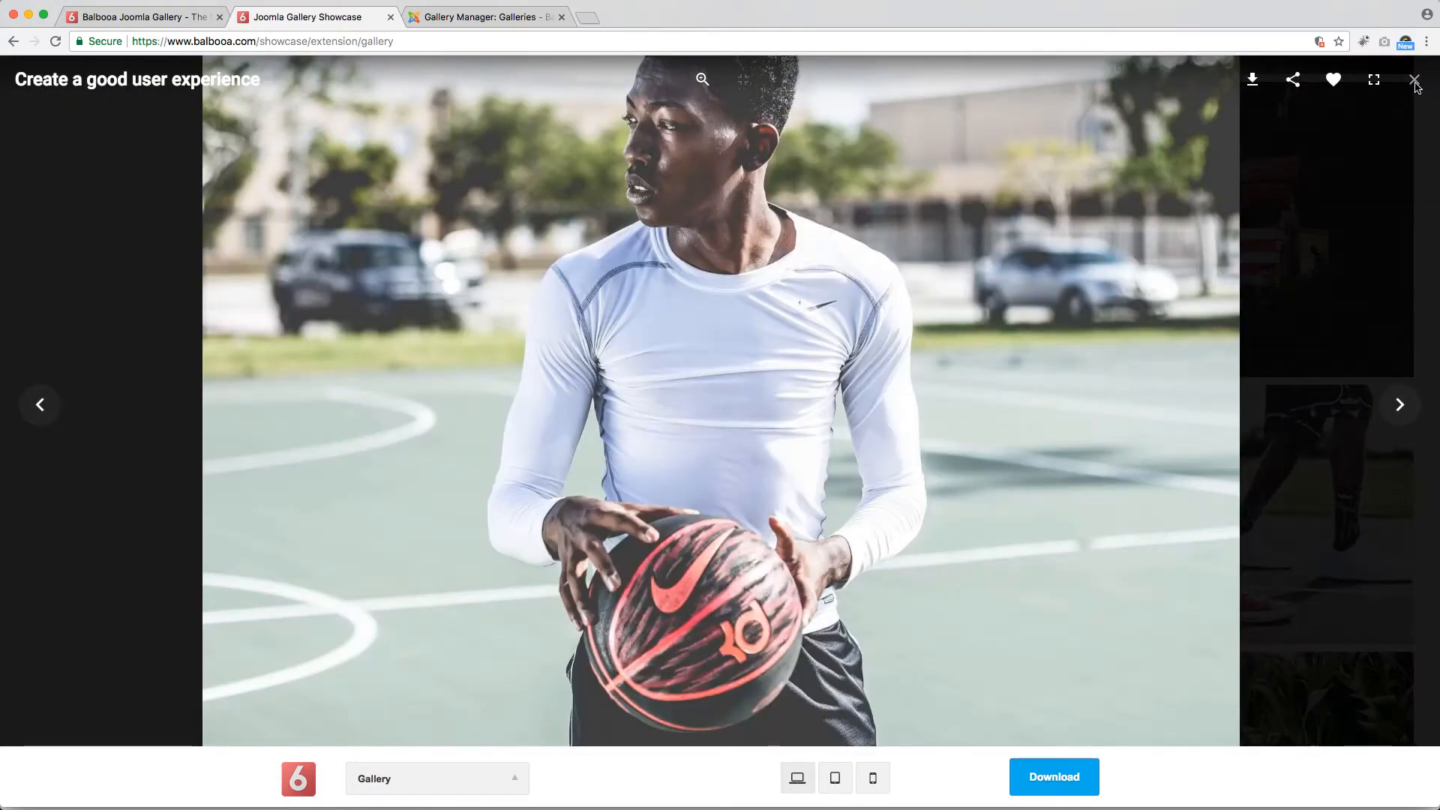
left_click(1415, 79)
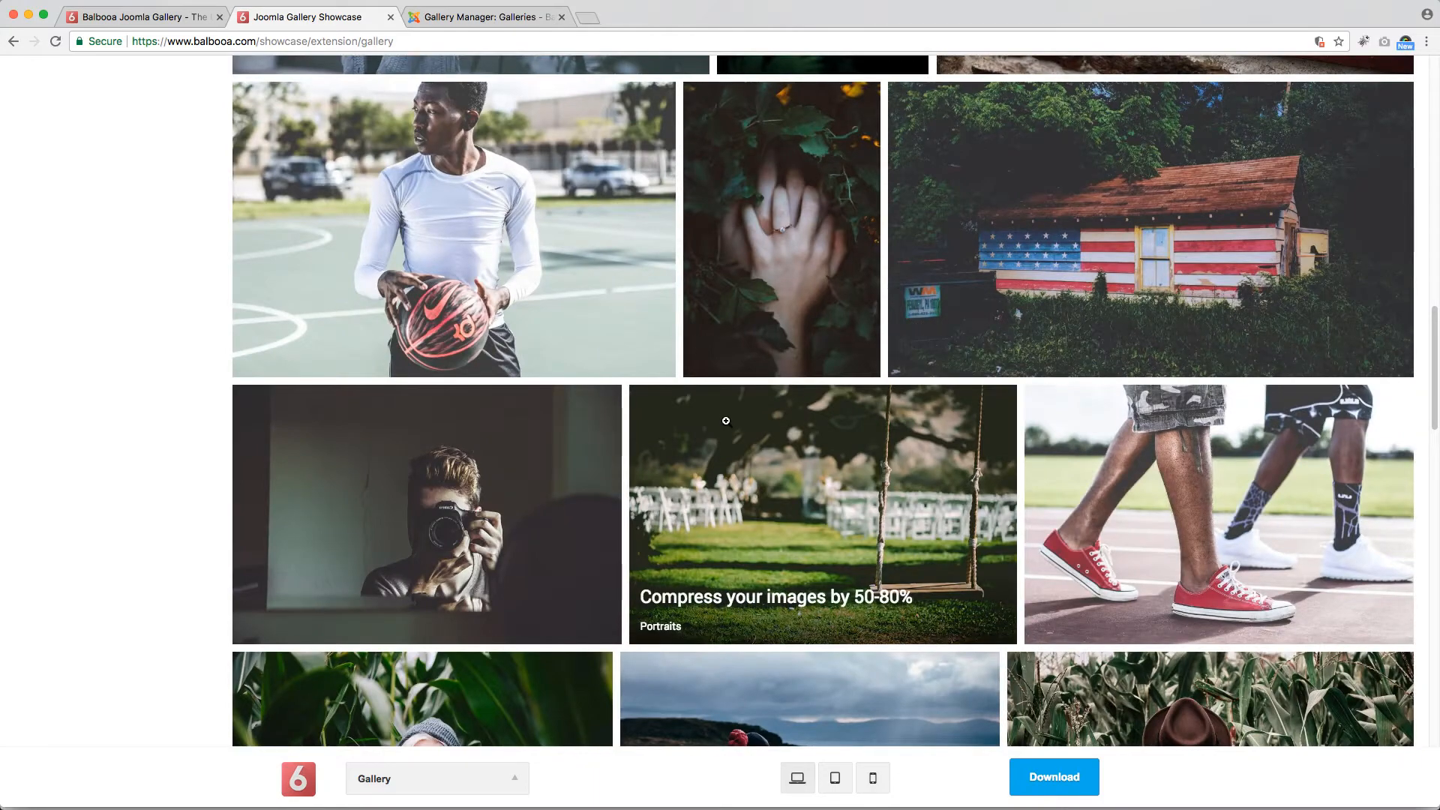
scroll("down", 3)
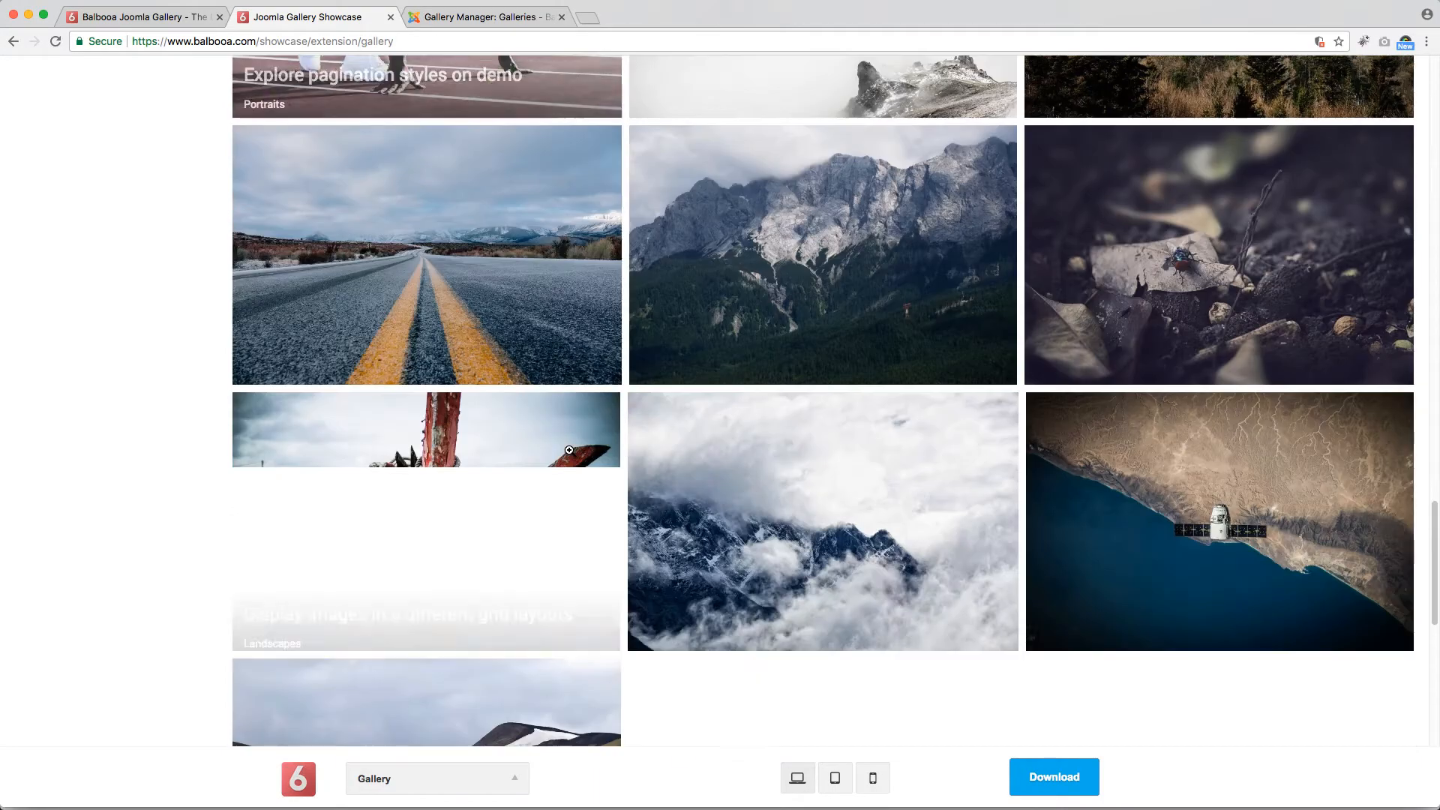
scroll("down", 3)
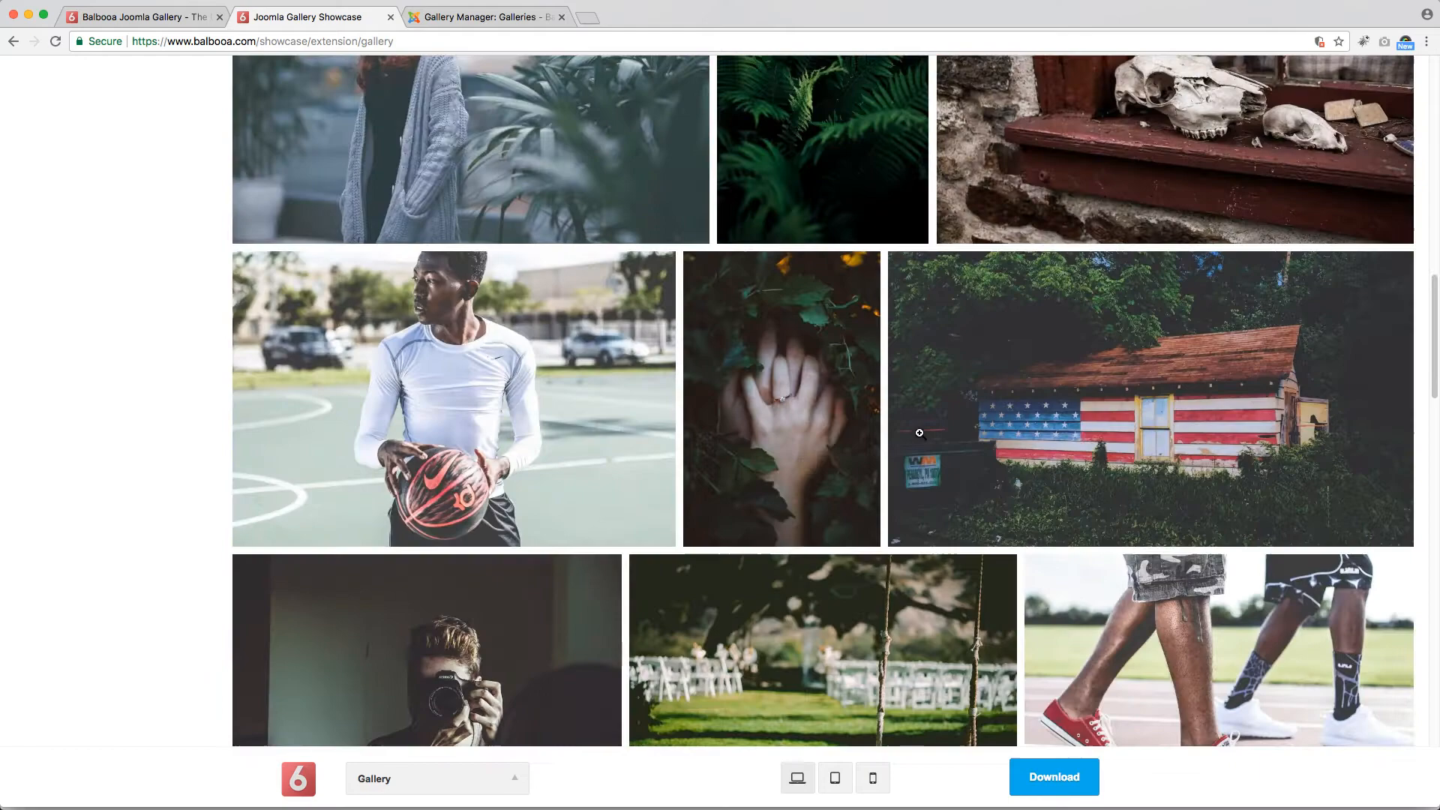
scroll("up", 3)
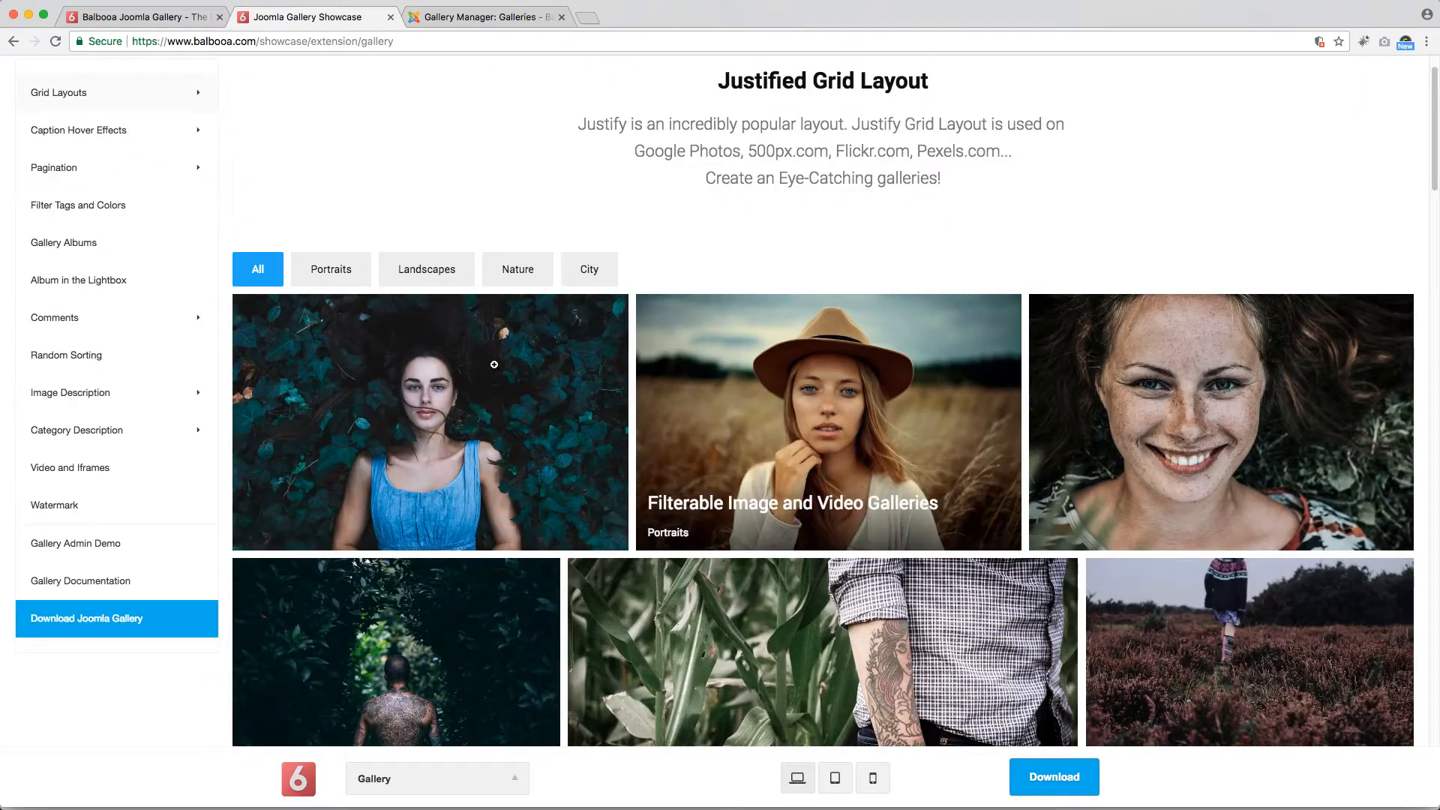
Step: Filter the grid by the Portraits, Landscapes, Nature and City categories in turn
left_click(424, 268)
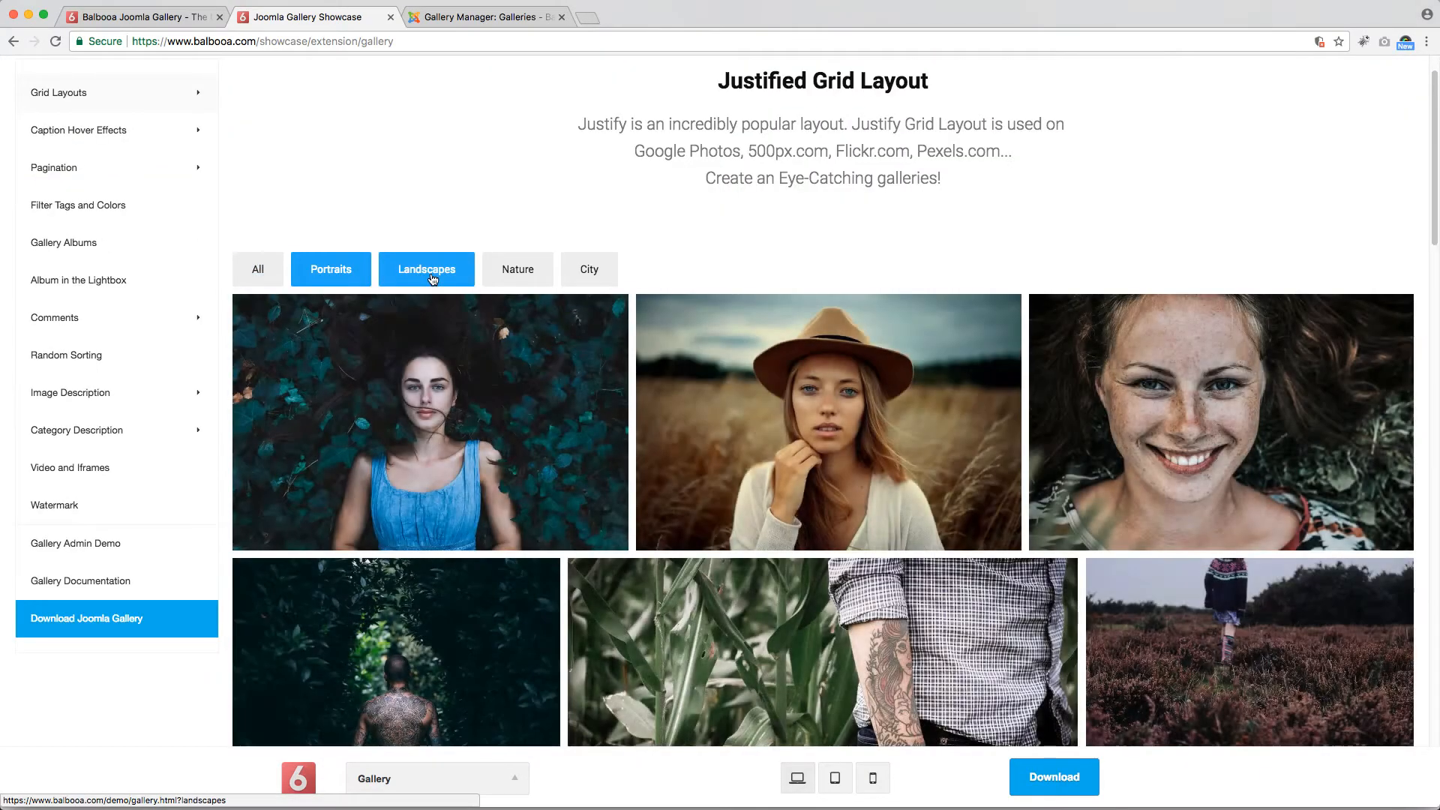
left_click(517, 269)
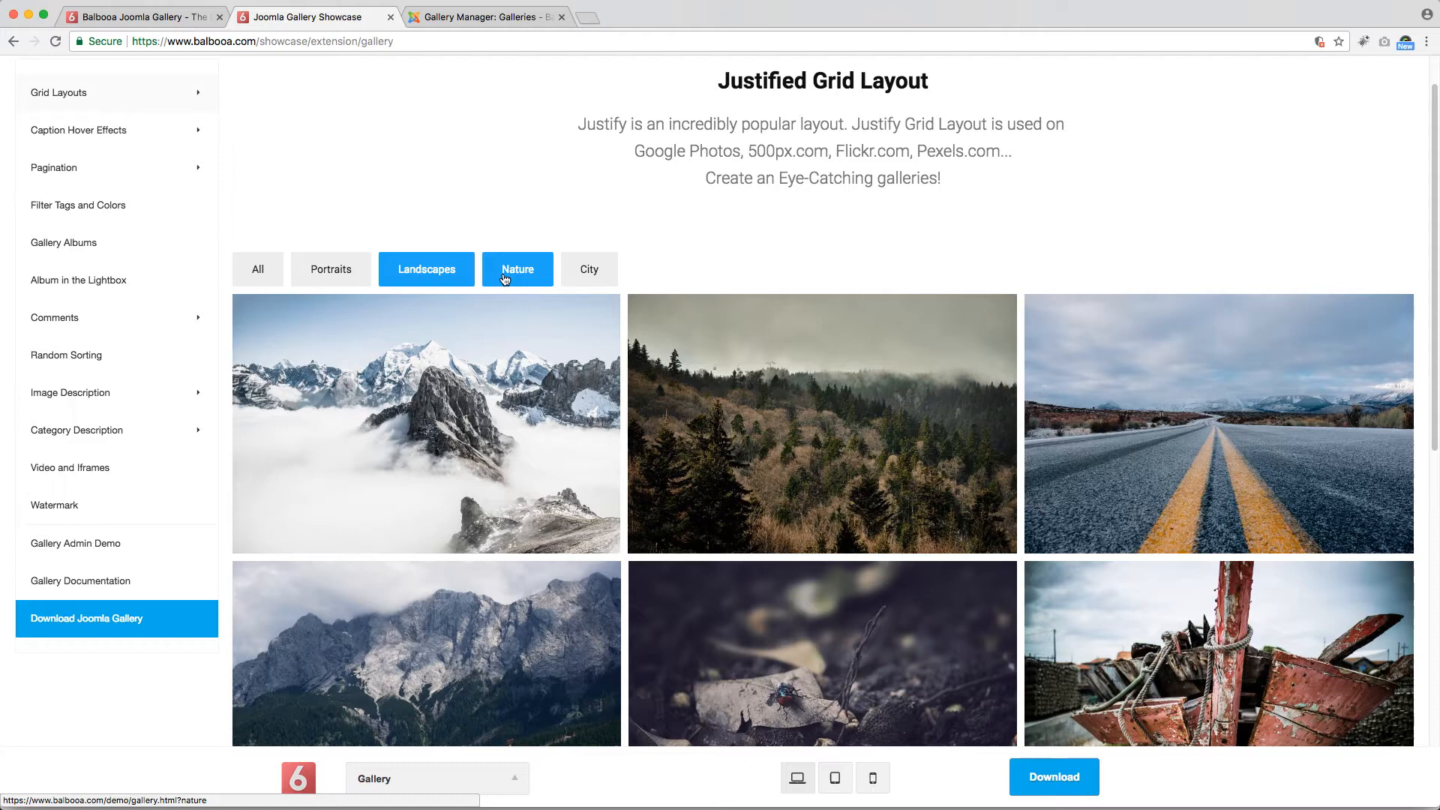
left_click(427, 269)
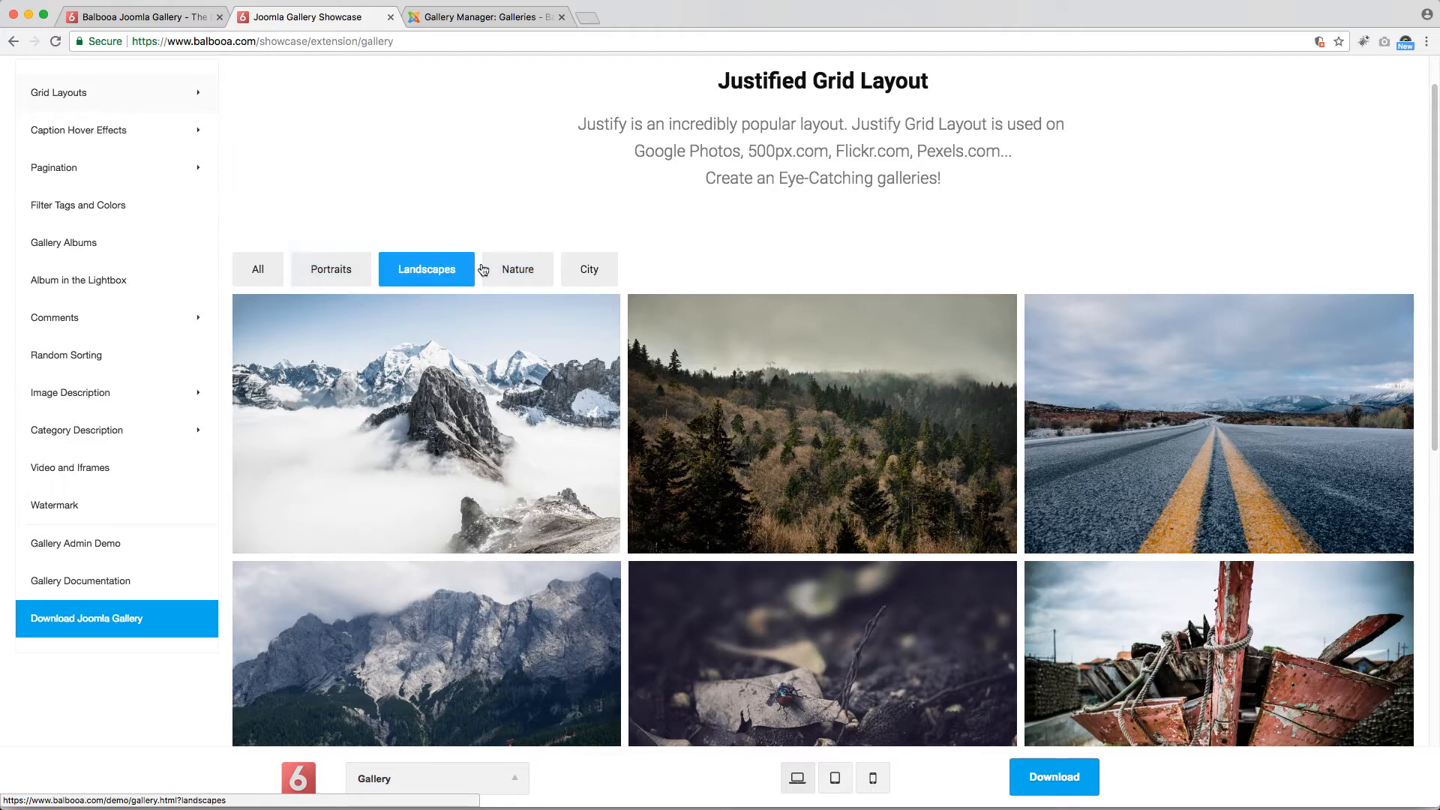
left_click(588, 268)
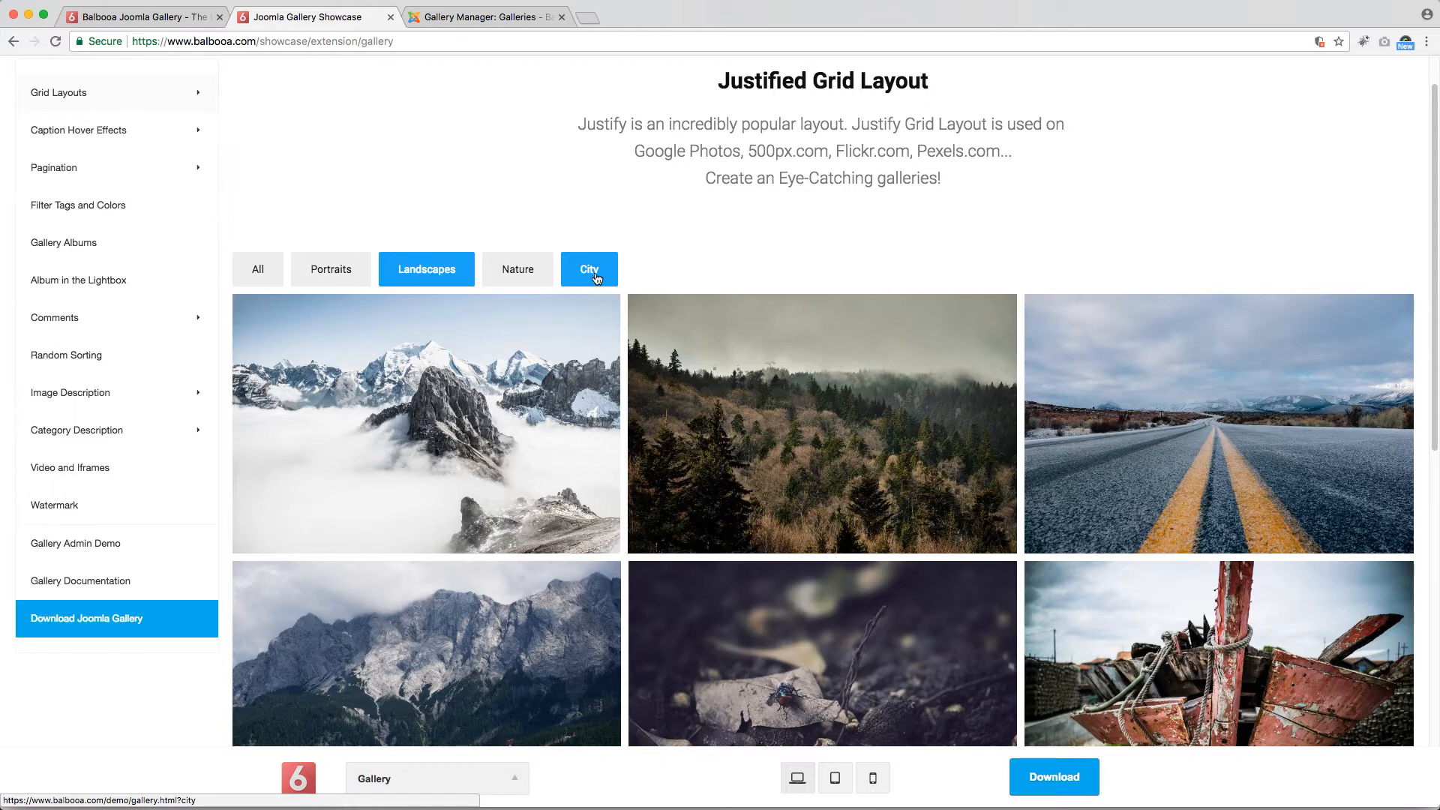
left_click(517, 269)
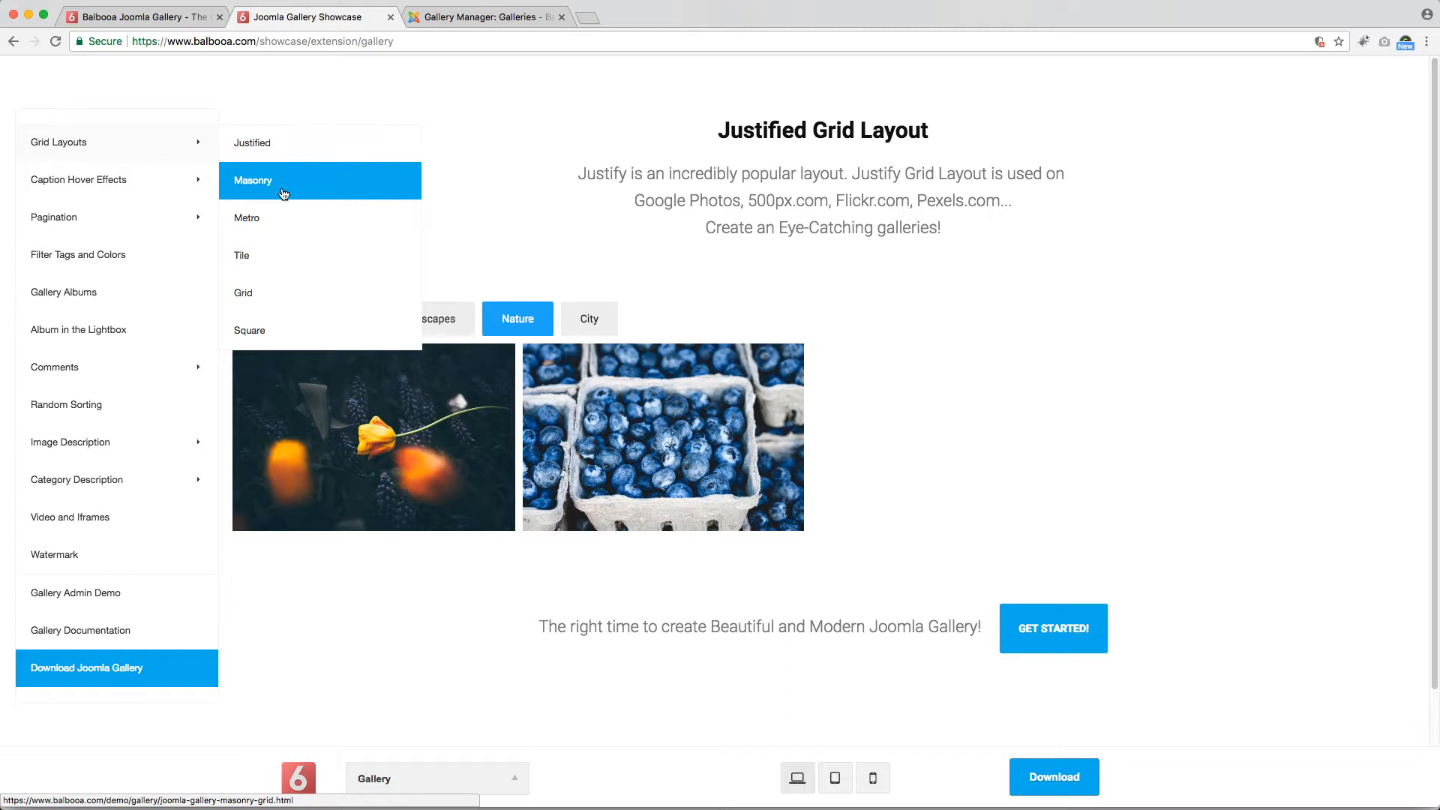
mouse_move(303, 333)
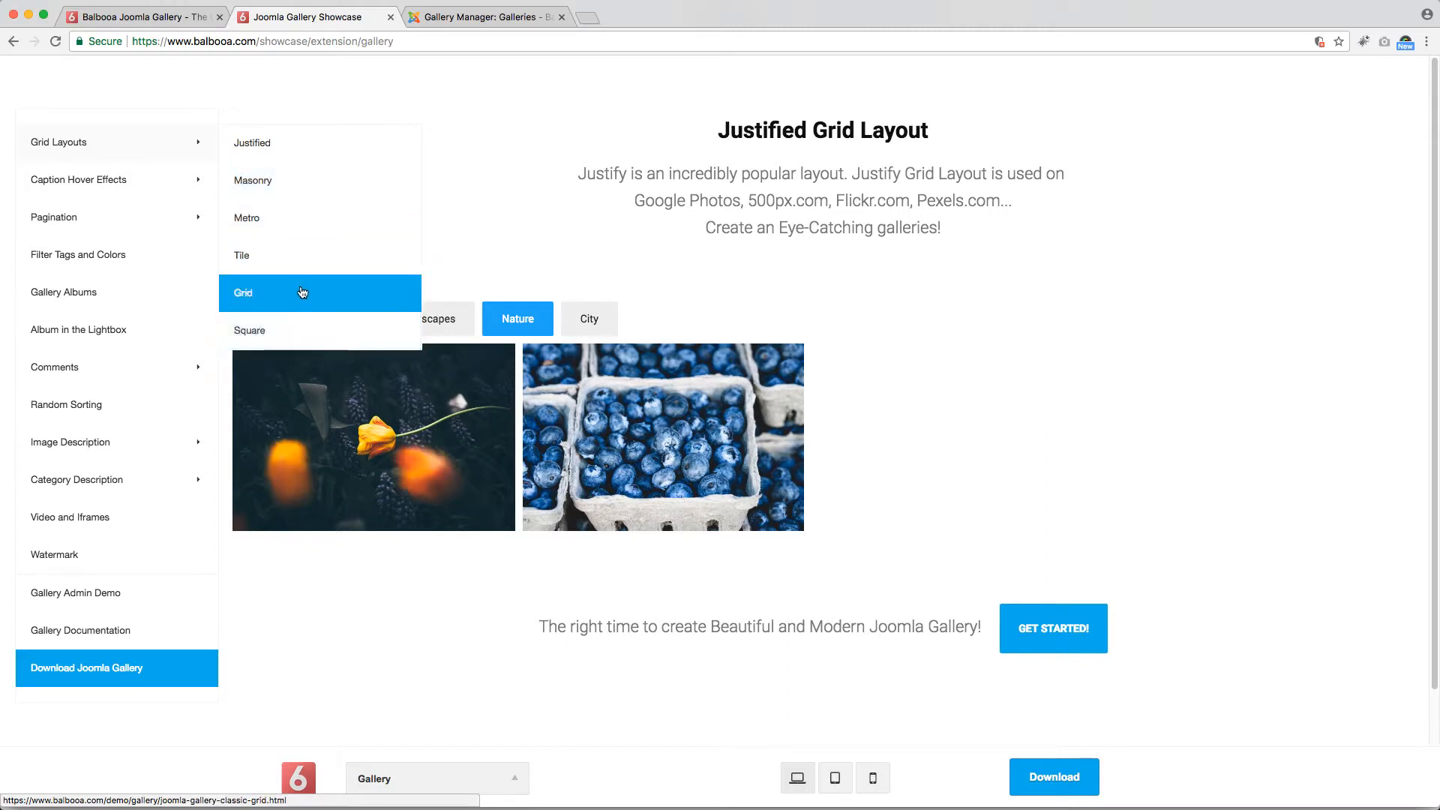
Step: View the Masonry grid layout demo, then switch to the Metro grid layout demo
left_click(243, 293)
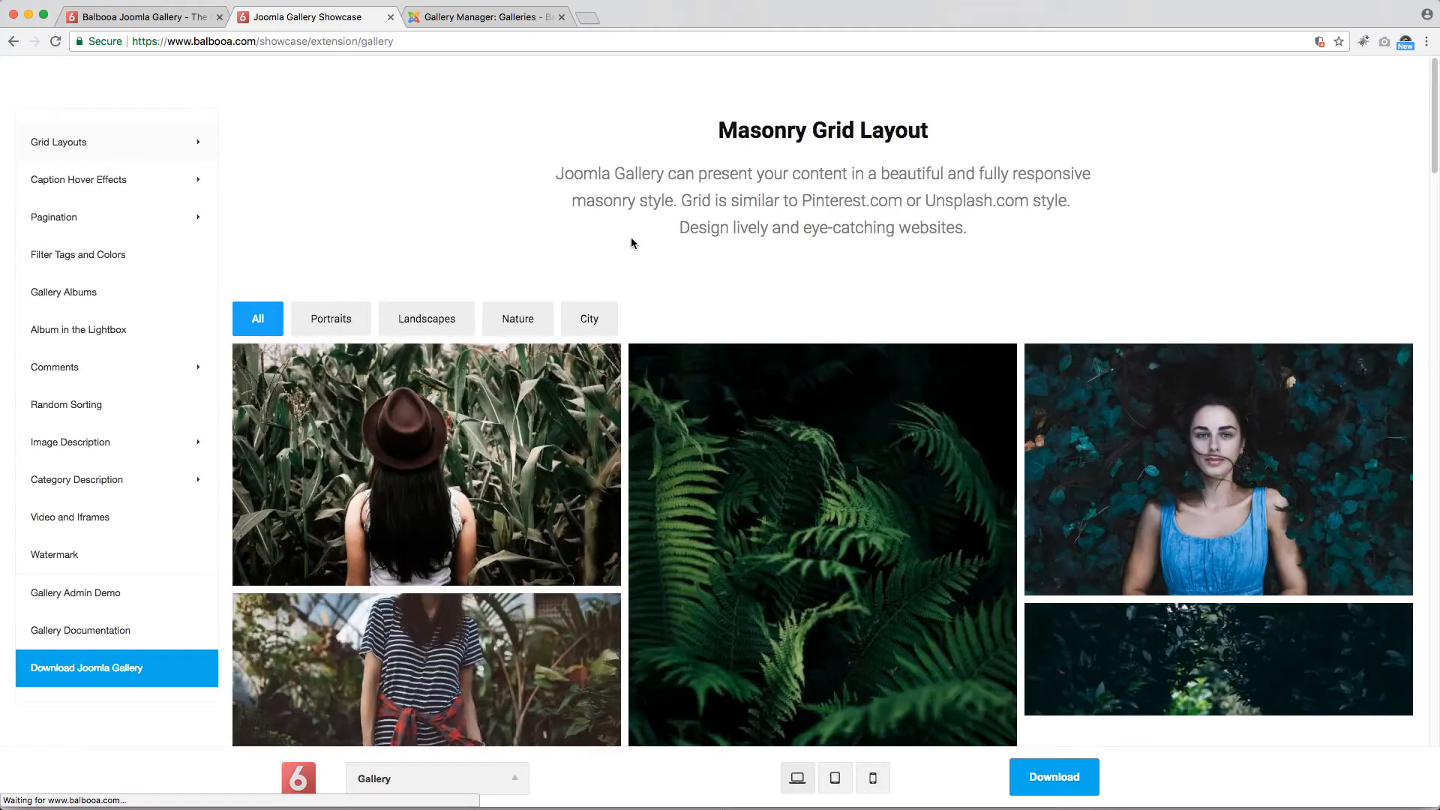
scroll("down", 3)
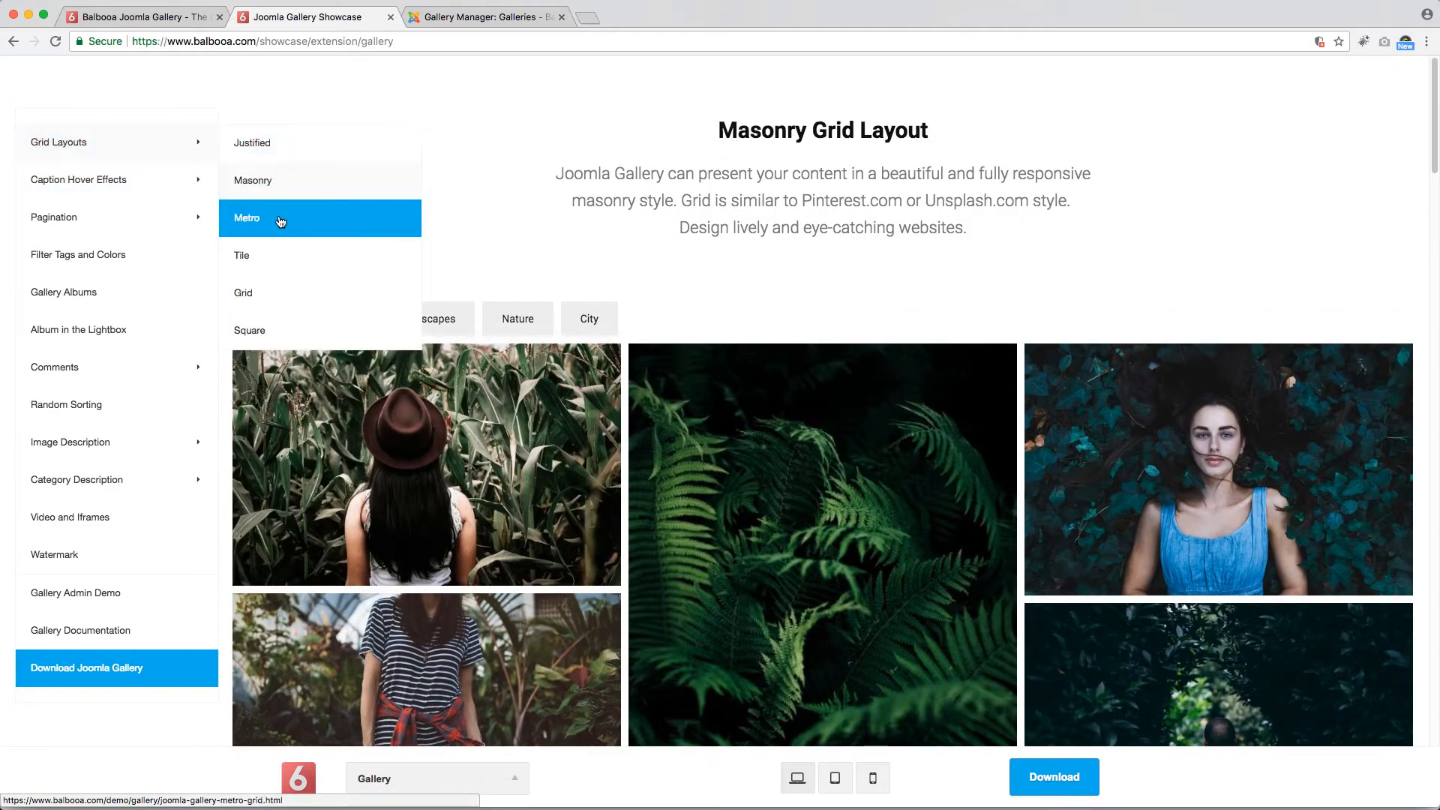
left_click(246, 217)
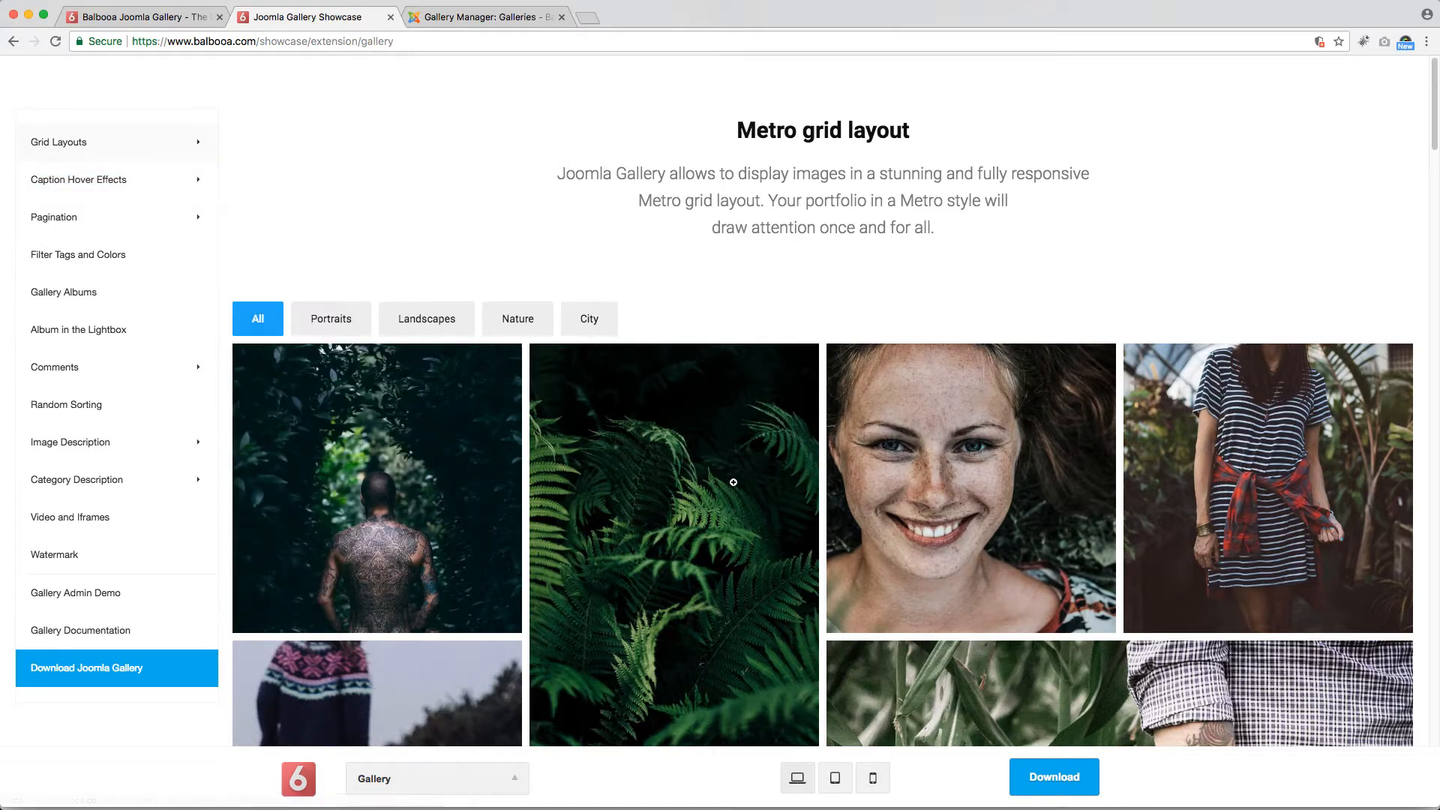
scroll("down", 3)
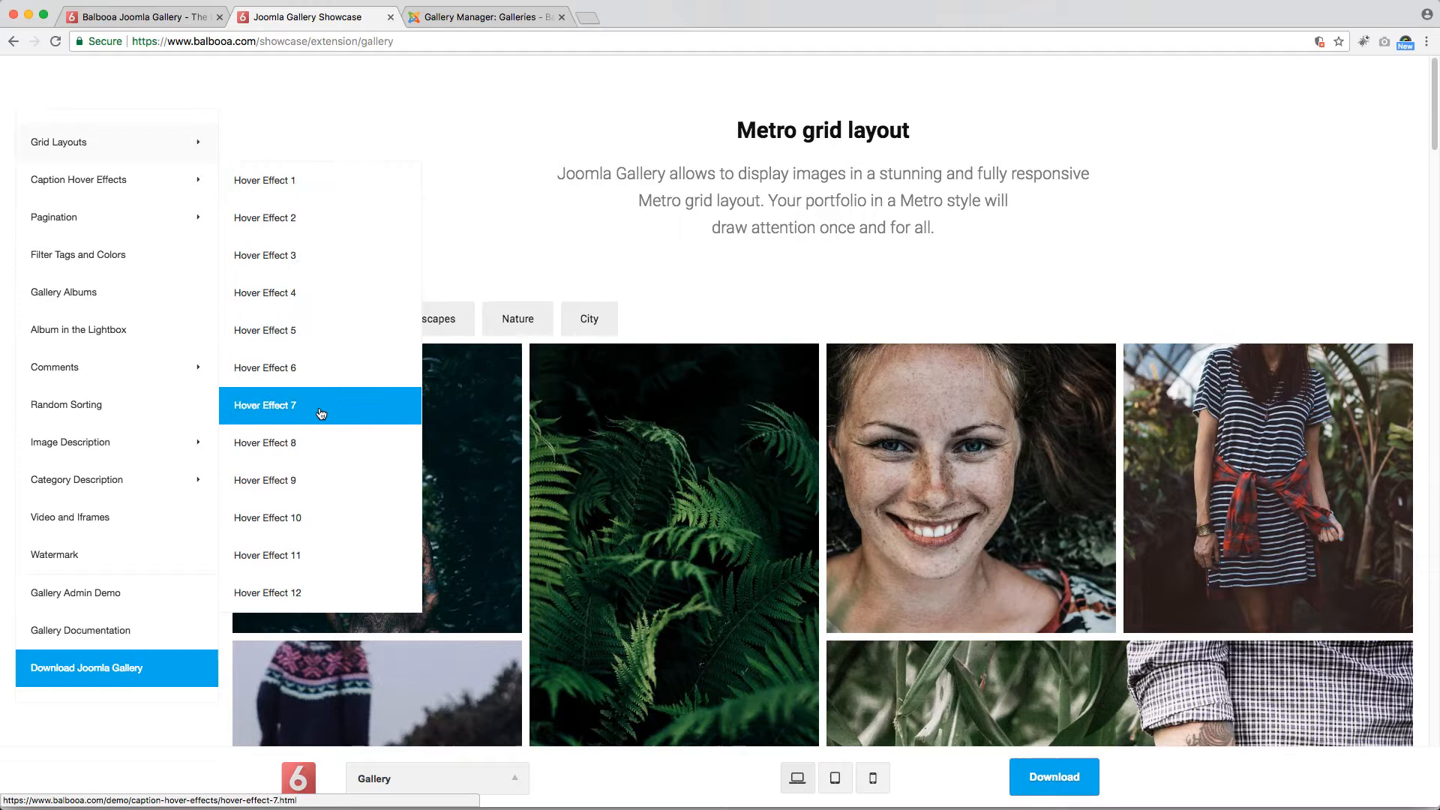
Step: View Caption Hover Effect demos 7, 9 and 12, ending on Effect 12 with captions below pictures
left_click(264, 405)
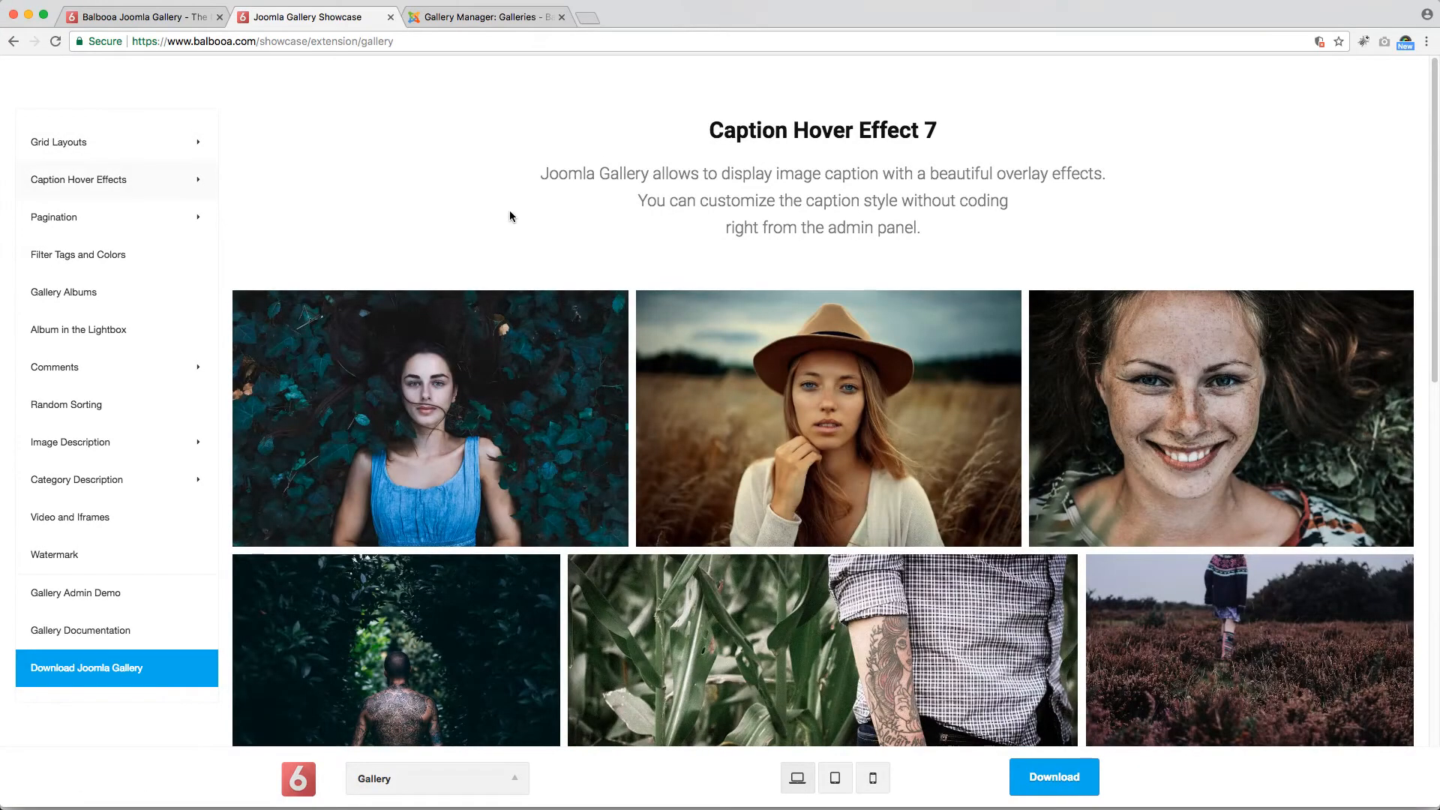
mouse_move(429, 418)
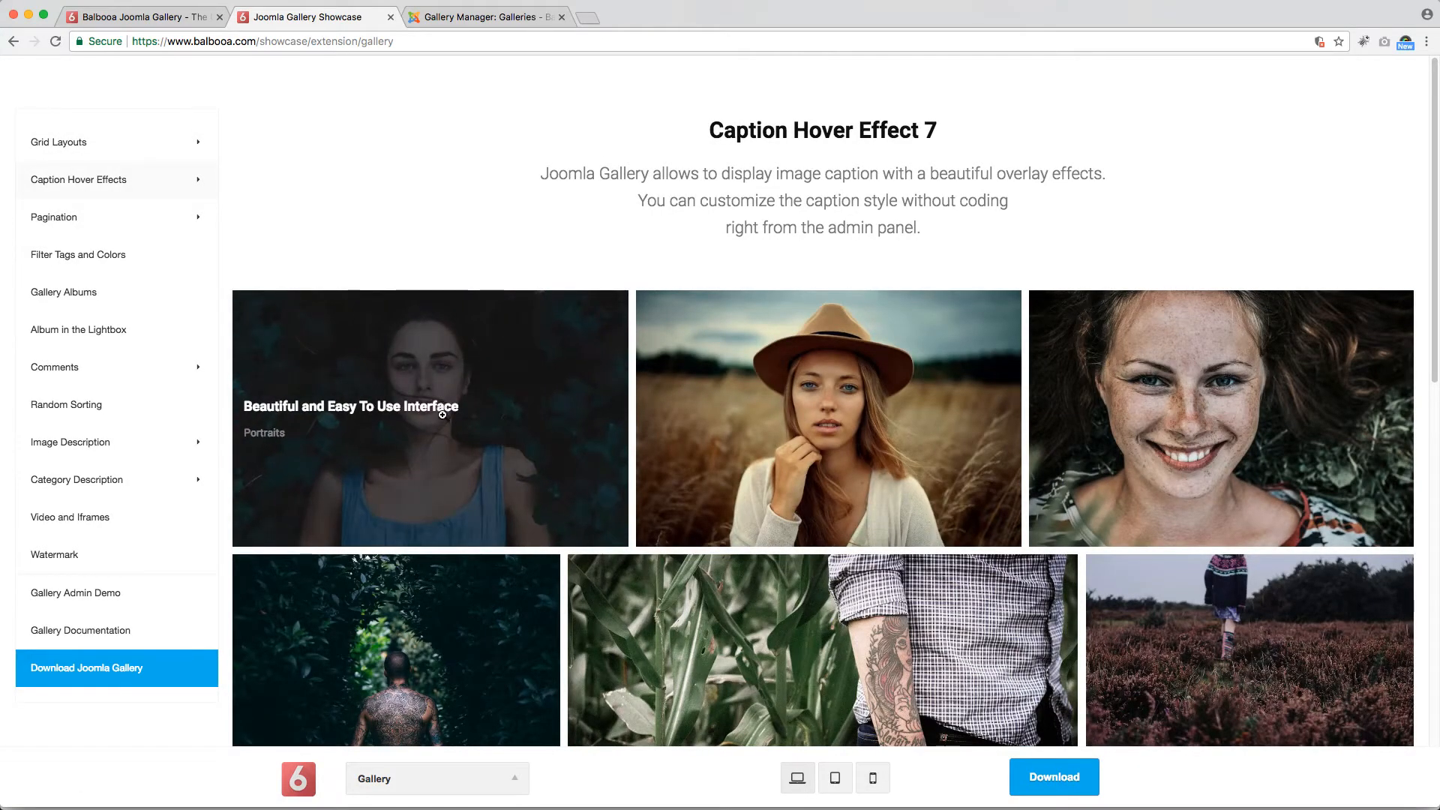
mouse_move(790, 429)
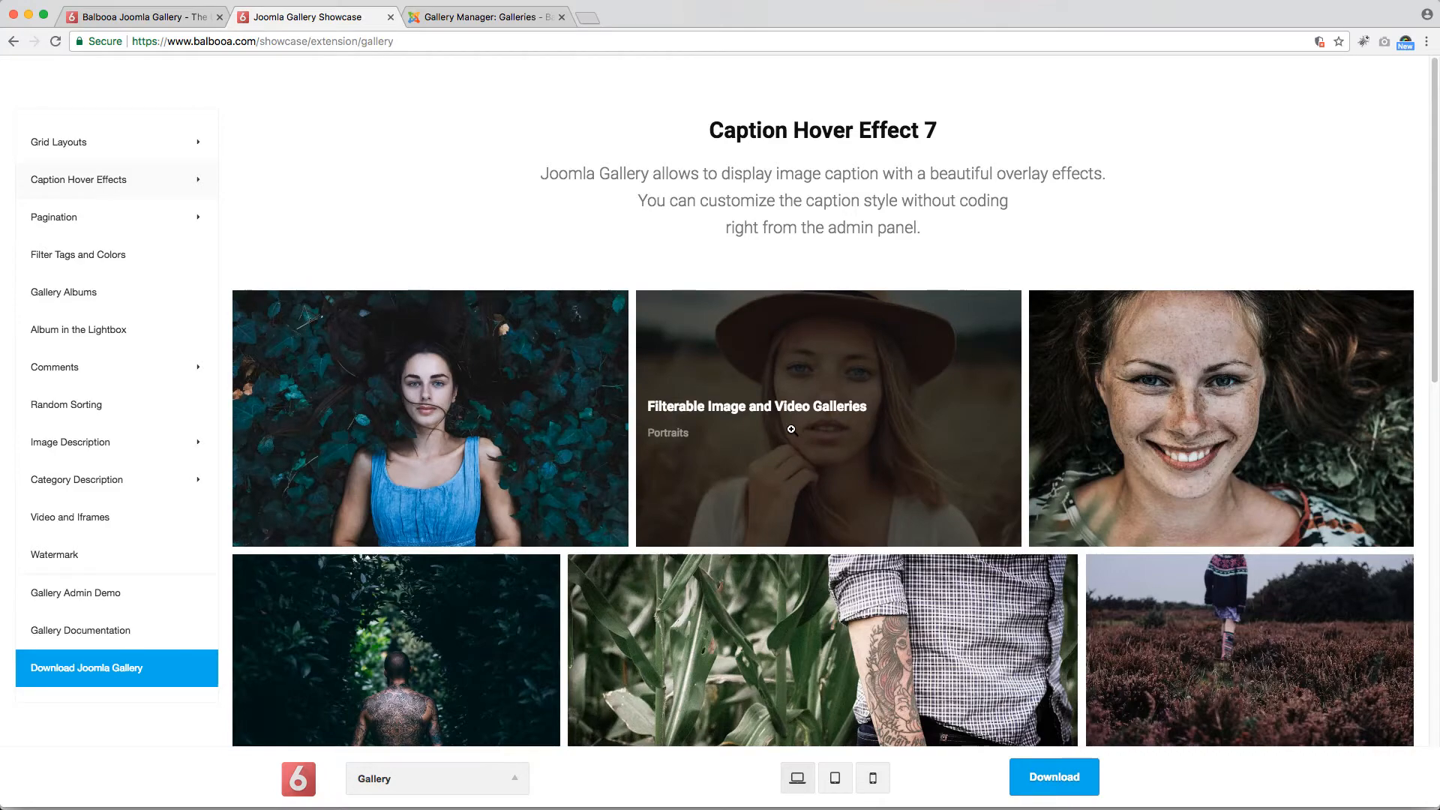
mouse_move(890, 601)
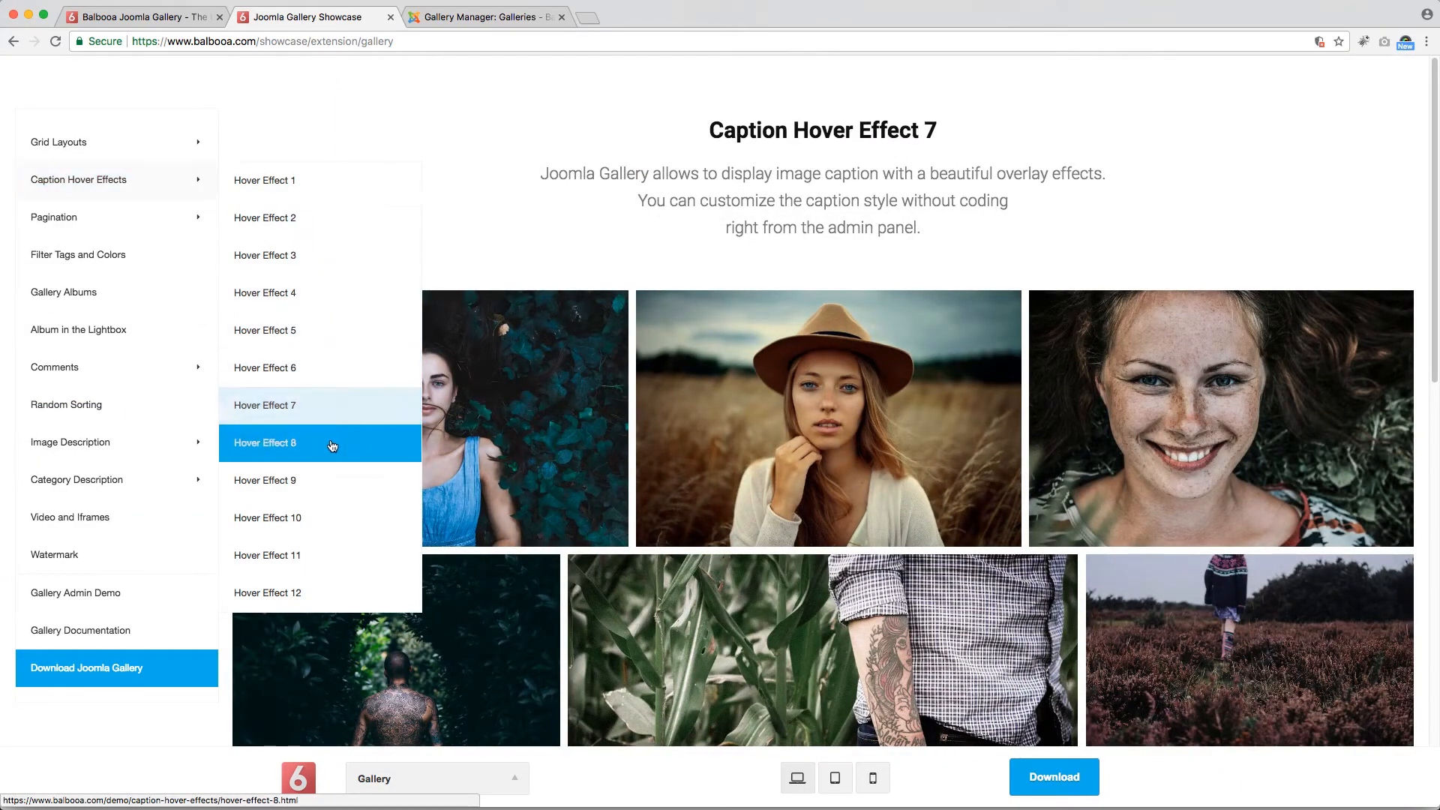
left_click(267, 480)
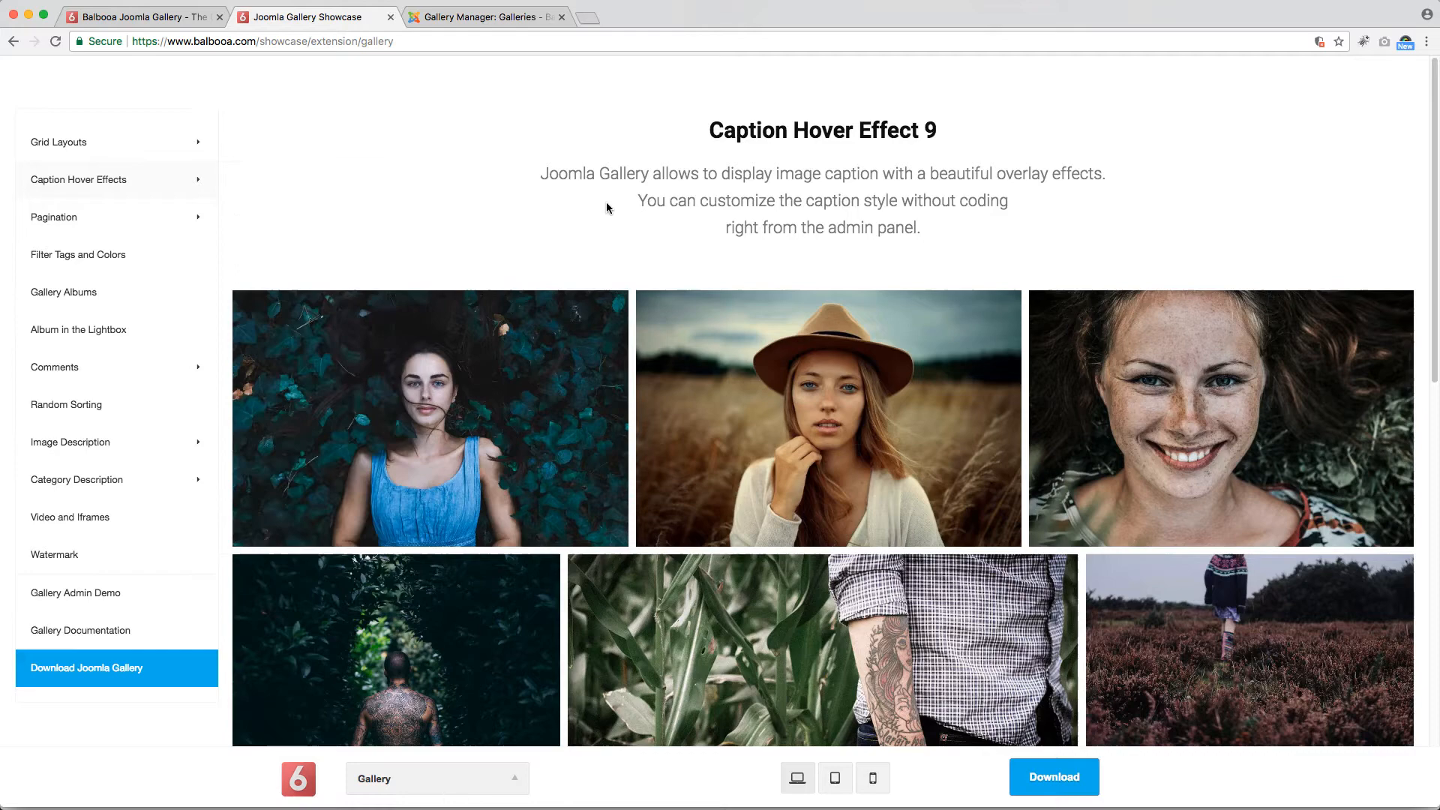
mouse_move(809, 452)
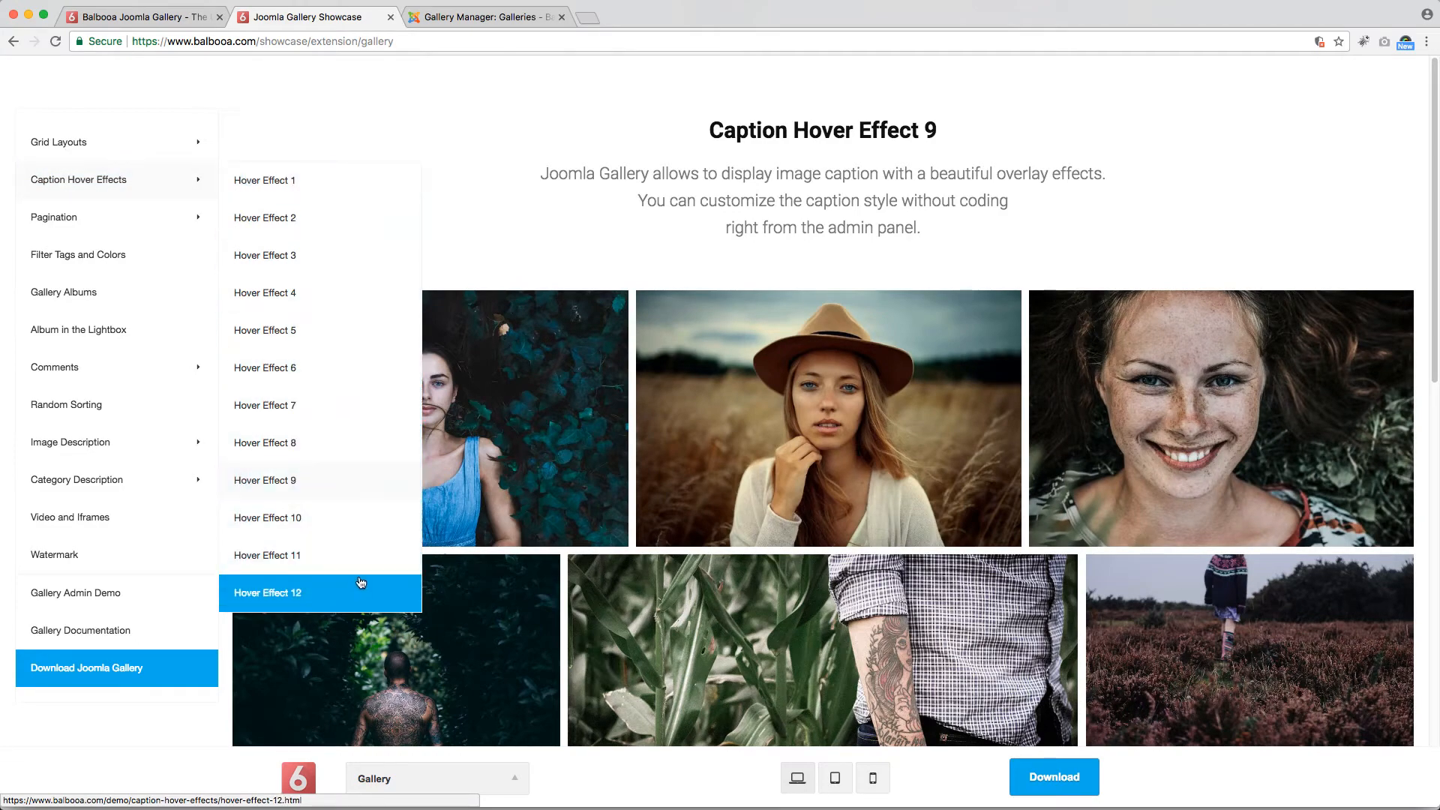
left_click(321, 593)
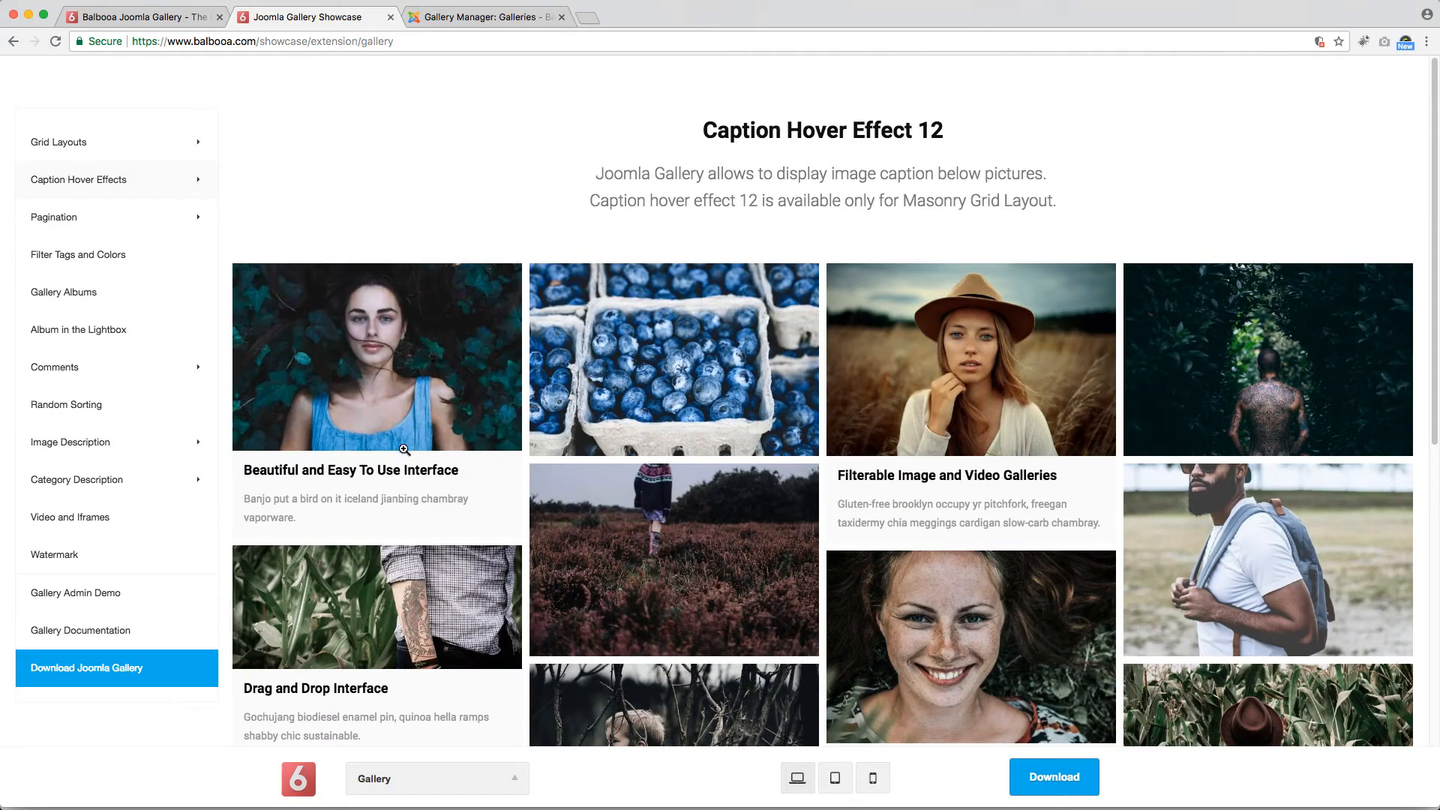
mouse_move(979, 481)
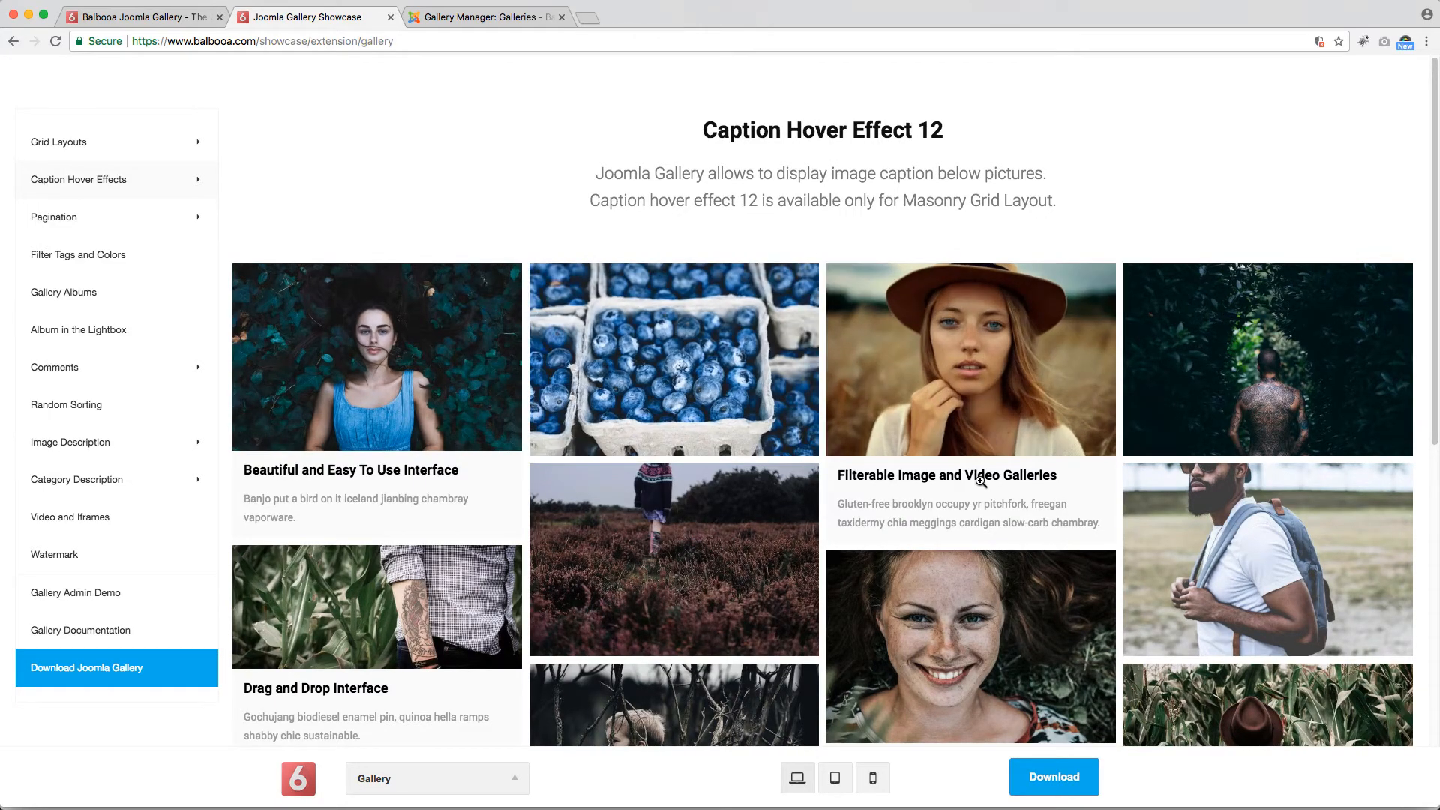
scroll("down", 3)
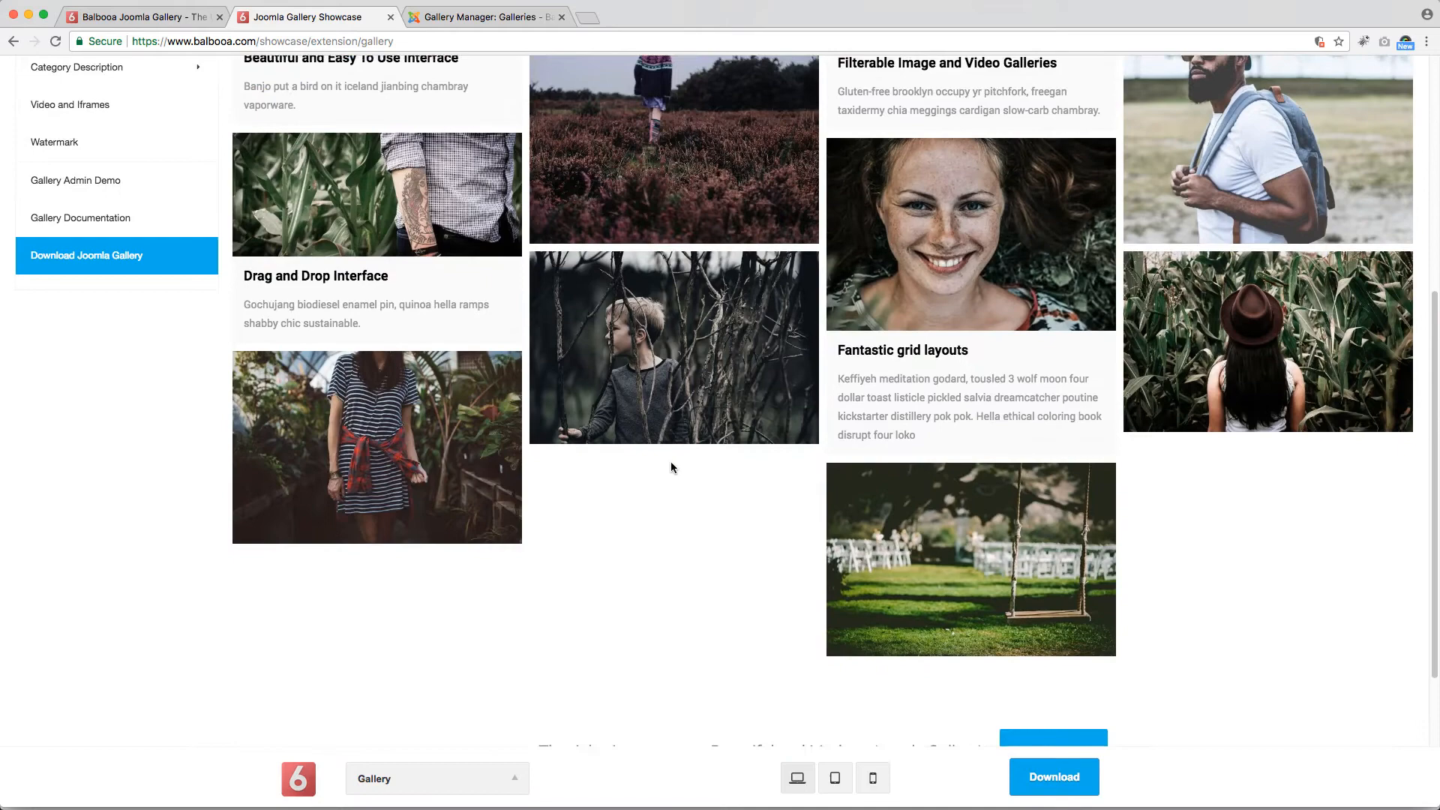
scroll("up", 3)
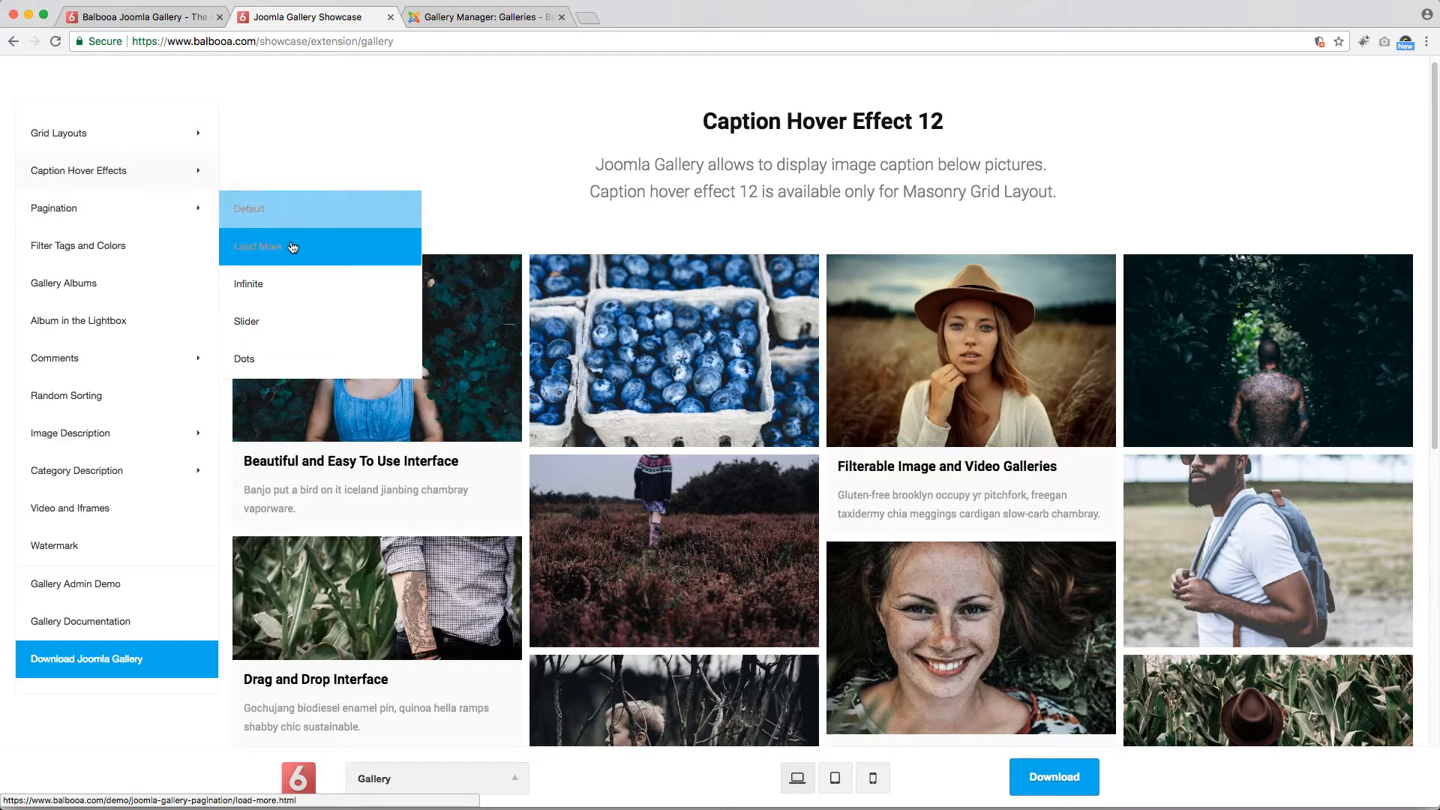
mouse_move(267, 210)
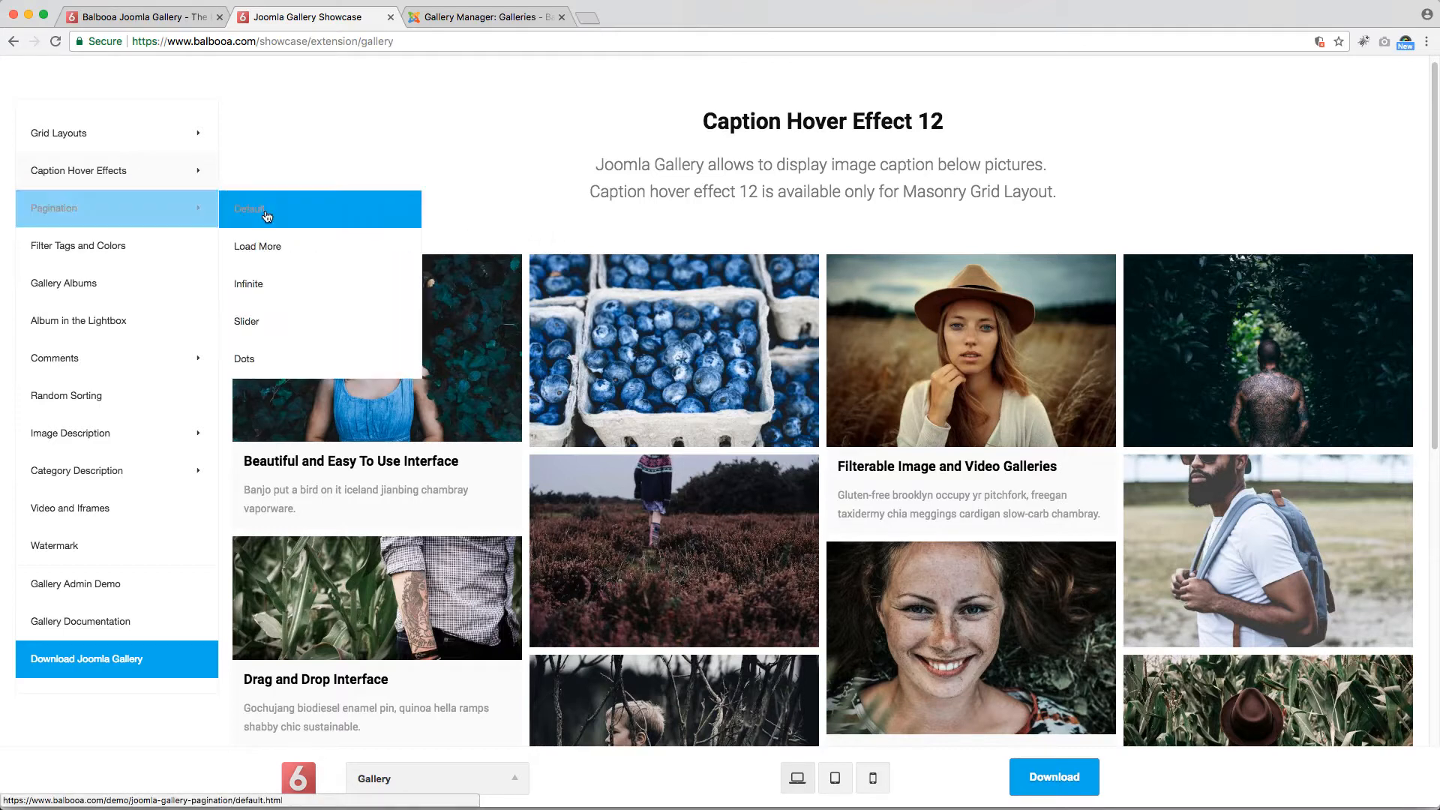
mouse_move(329, 251)
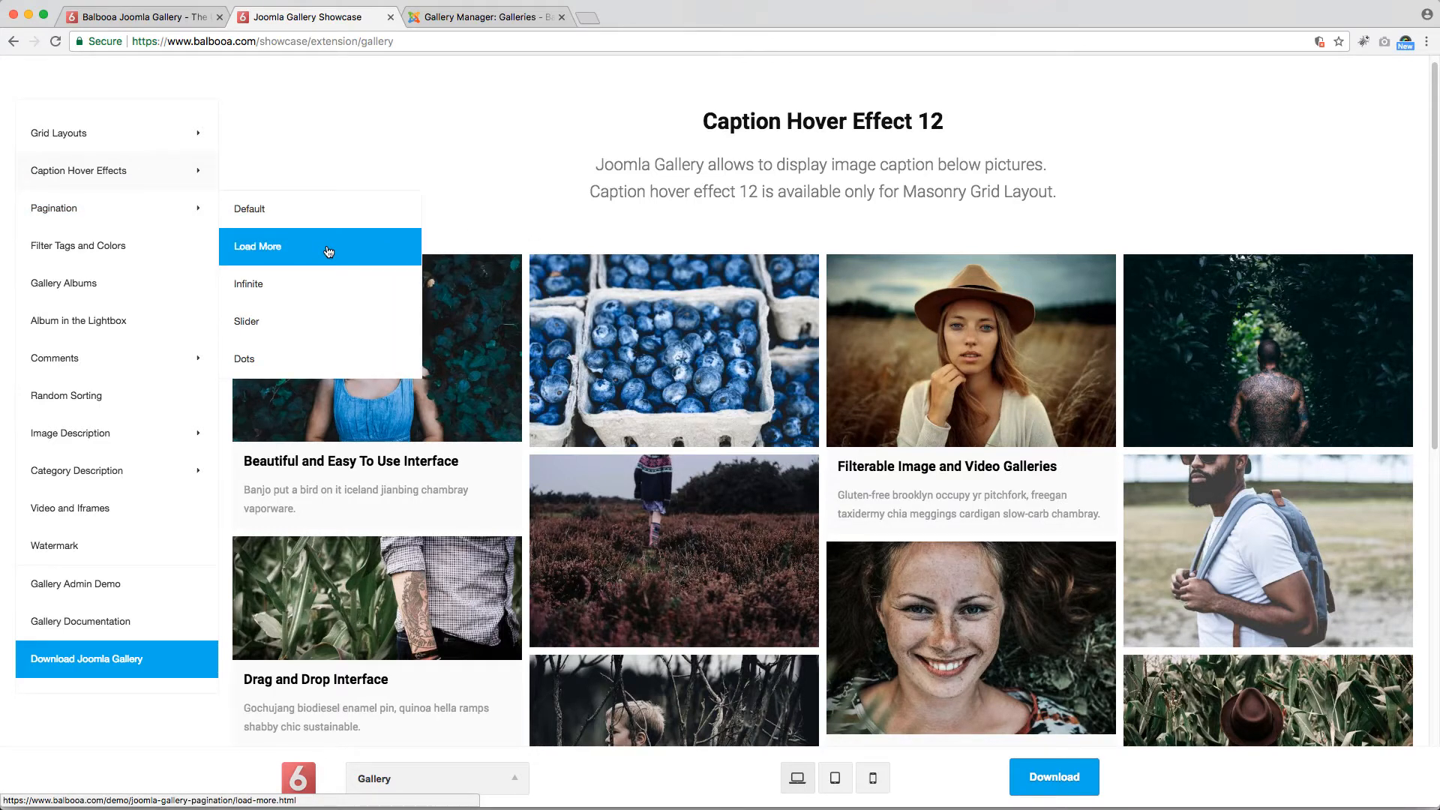
Step: Load several extra batches of images in the Load More pagination demo
left_click(257, 246)
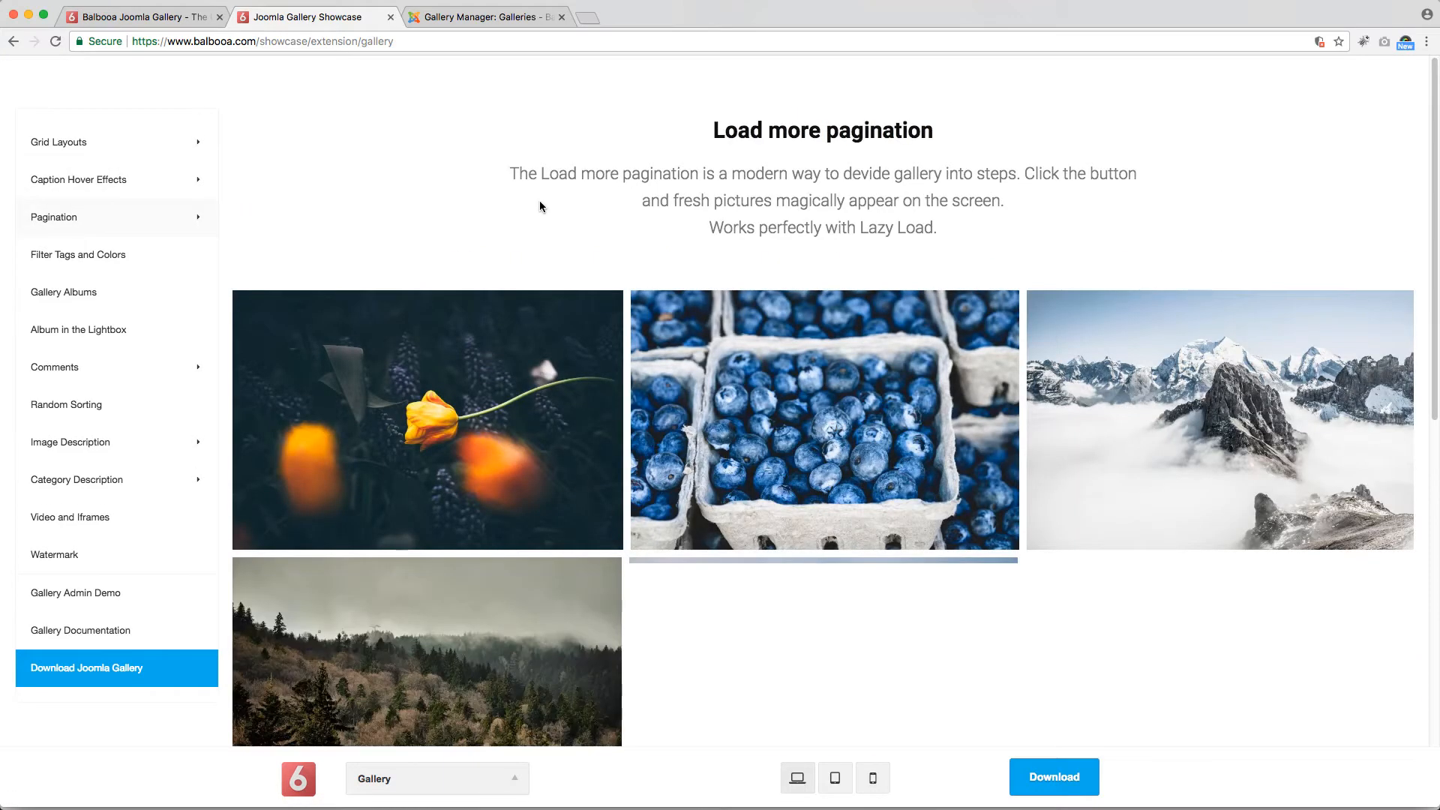
left_click(822, 560)
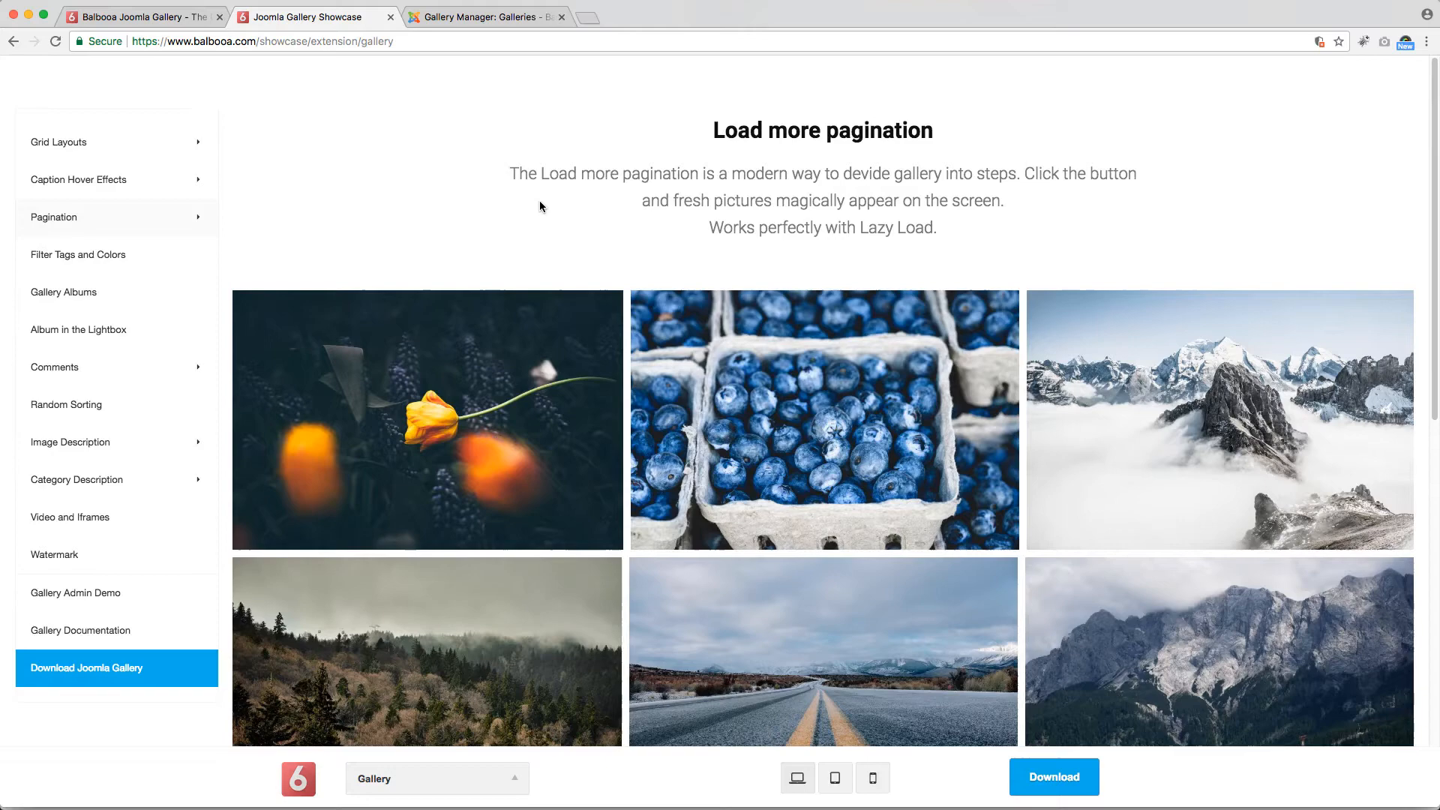
scroll("down", 3)
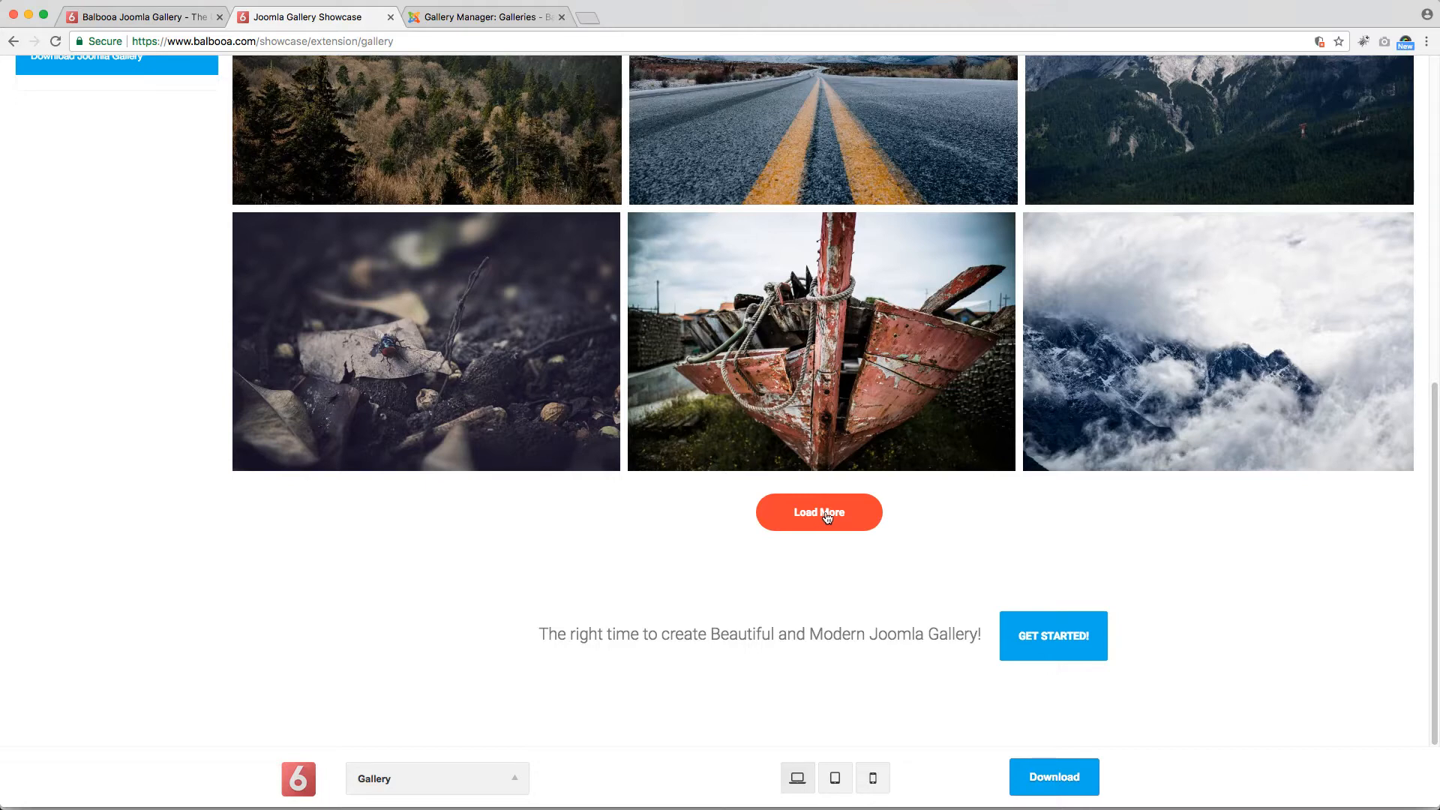
left_click(819, 512)
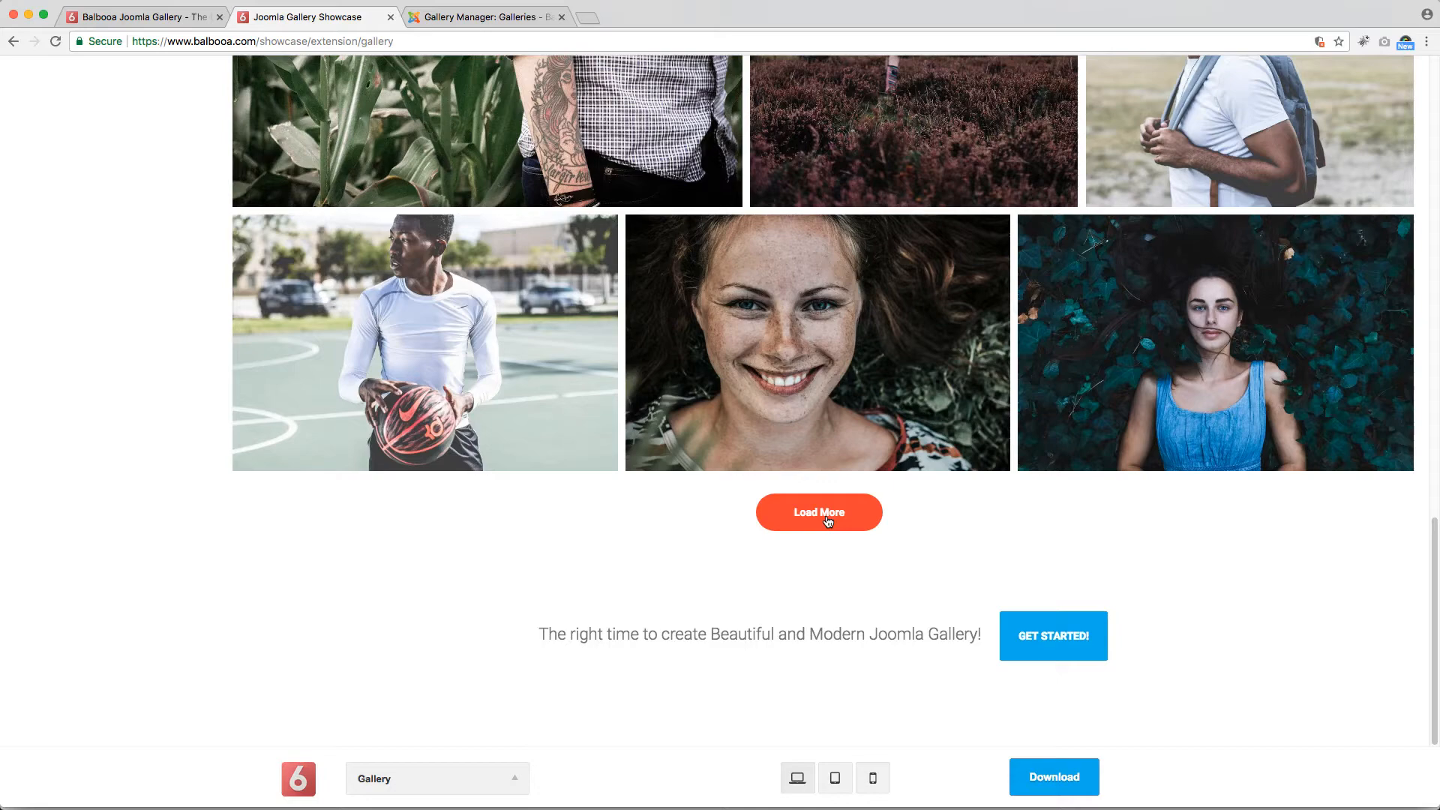
left_click(818, 511)
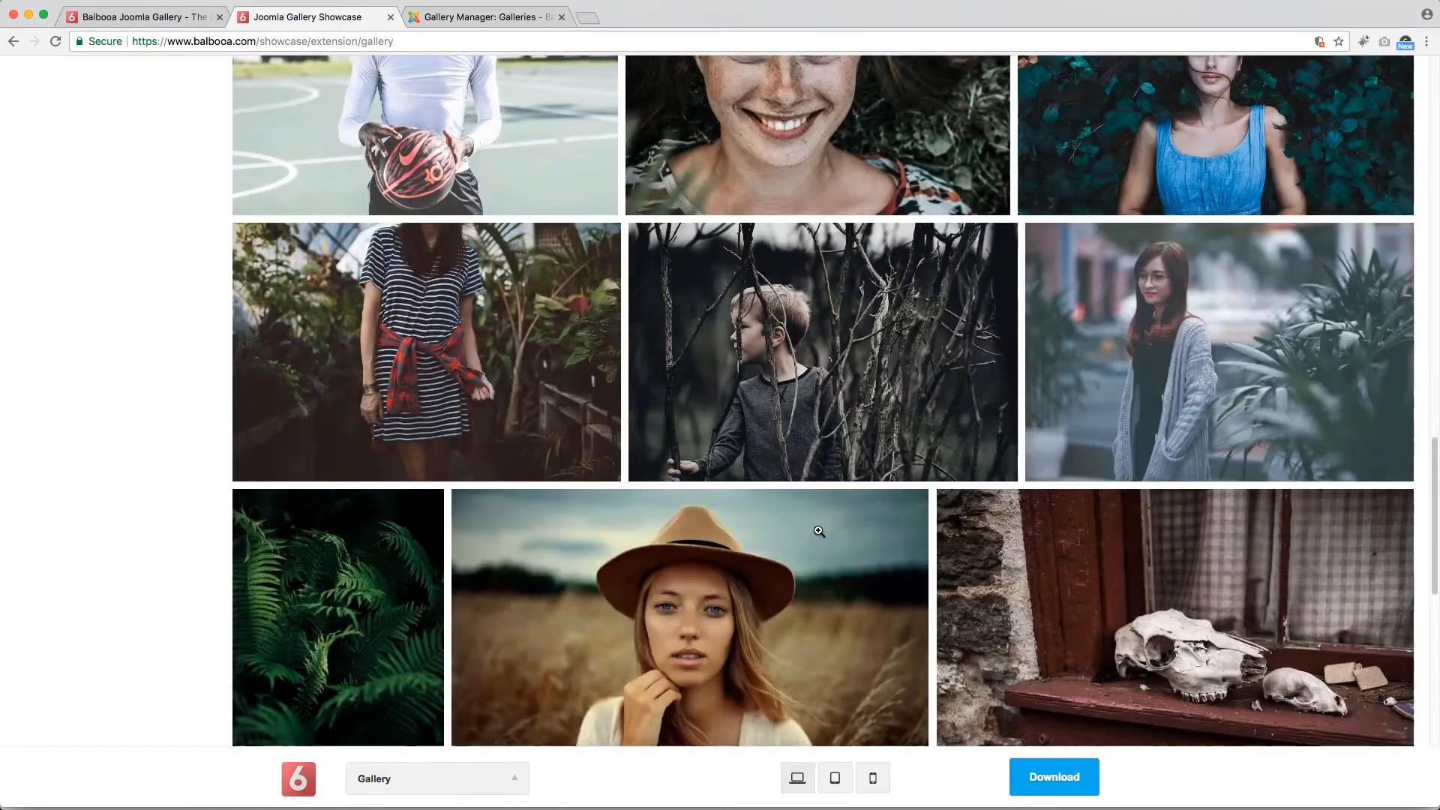
scroll("down", 3)
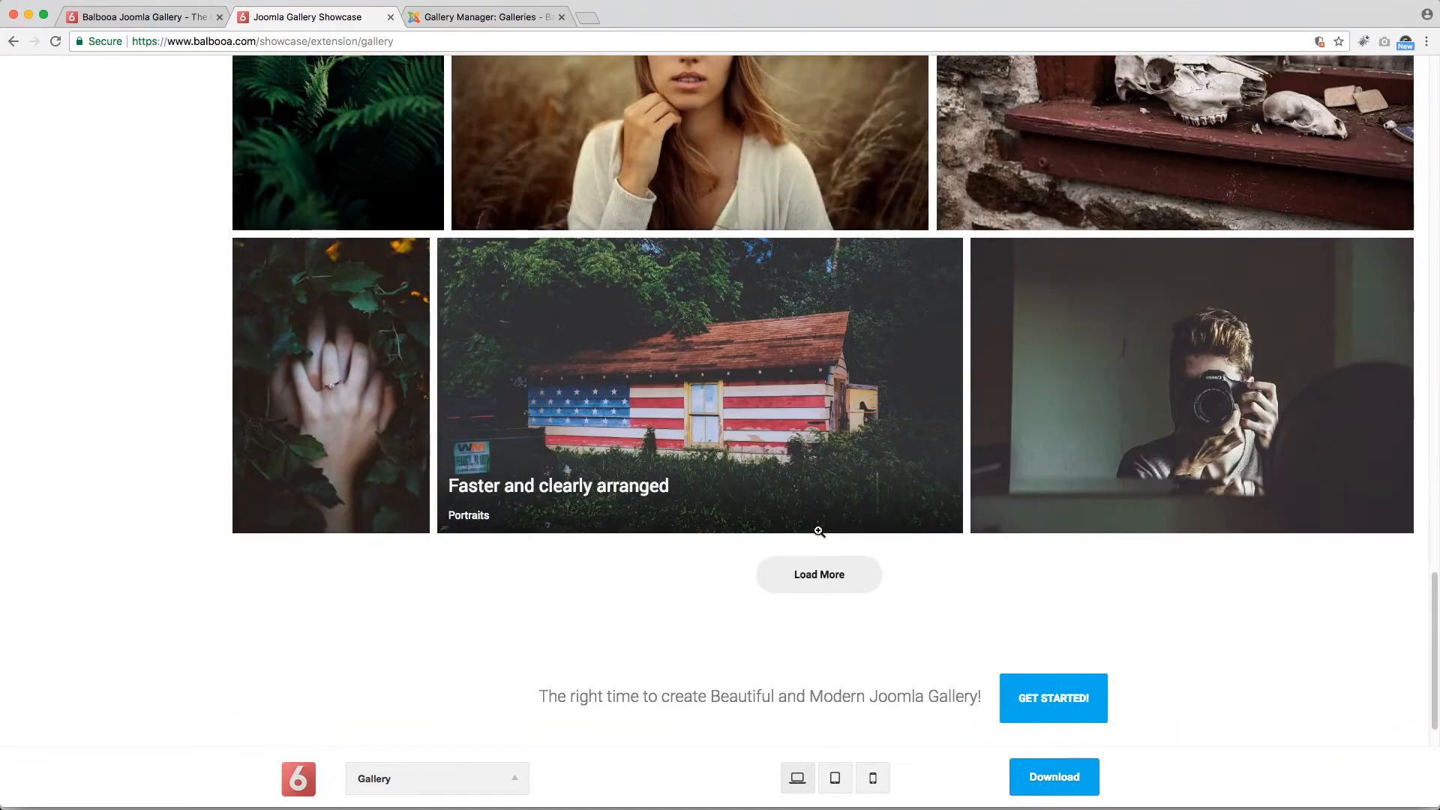
left_click(817, 574)
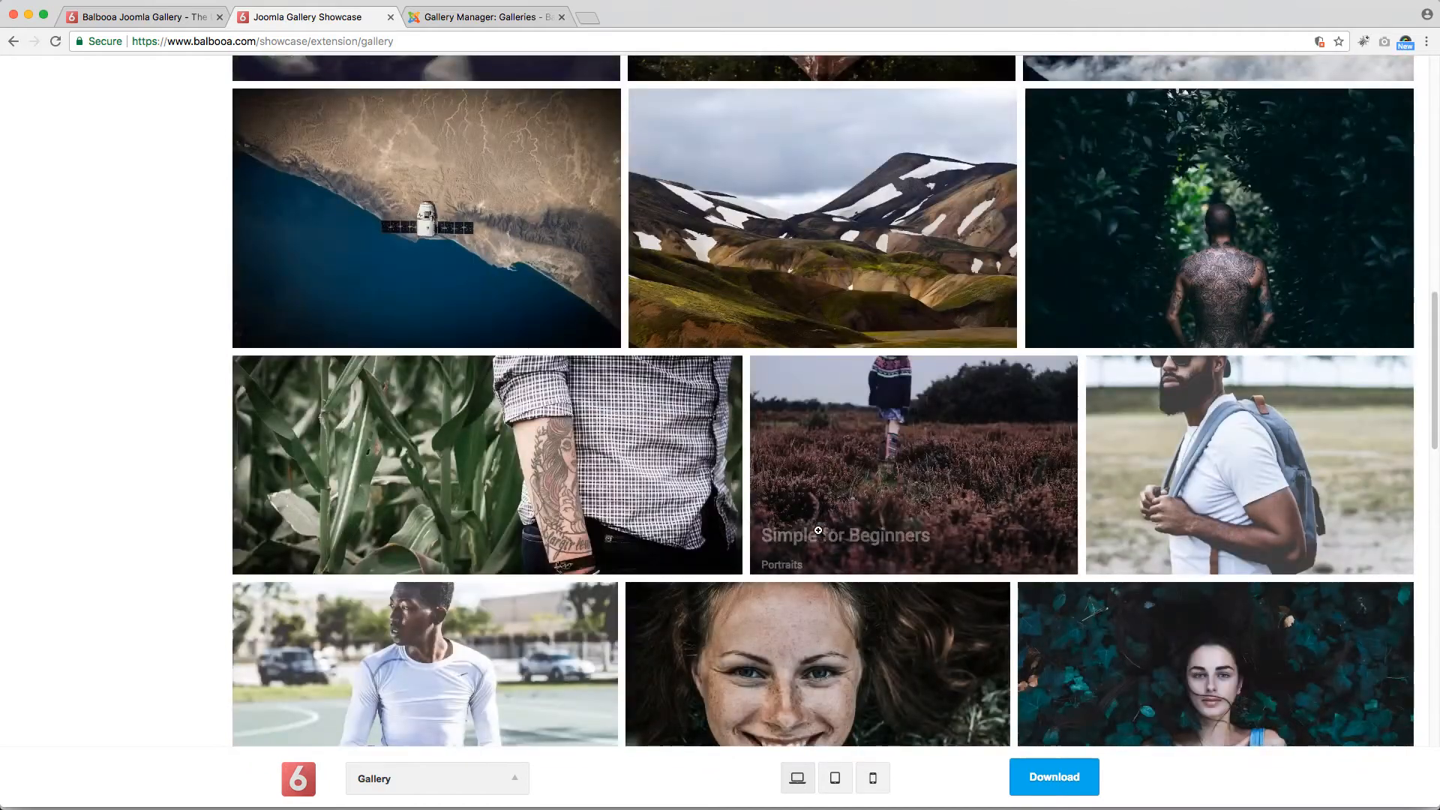
mouse_move(845, 532)
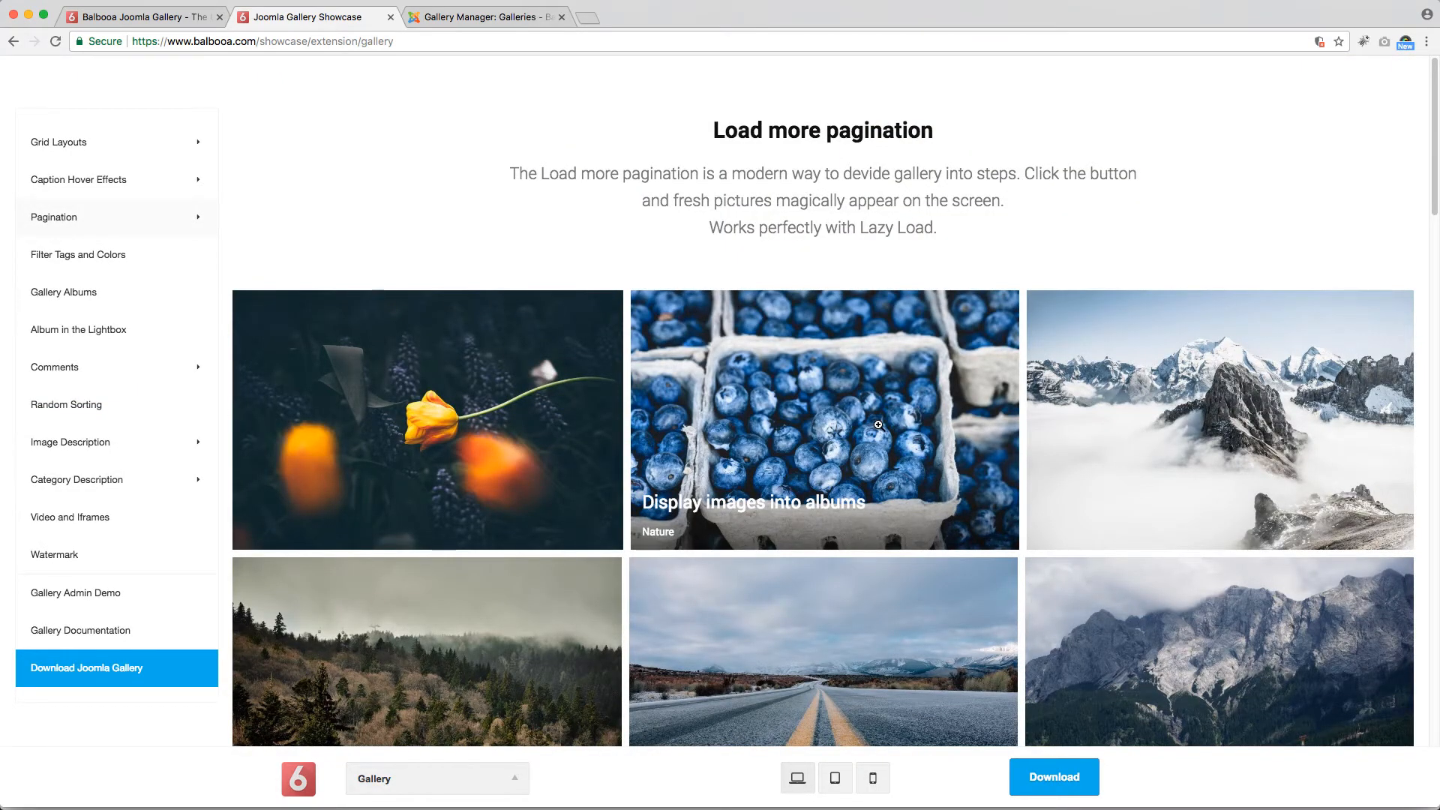
Step: Scroll through the Infinite scroll pagination demo to reveal more images
scroll("down", 3)
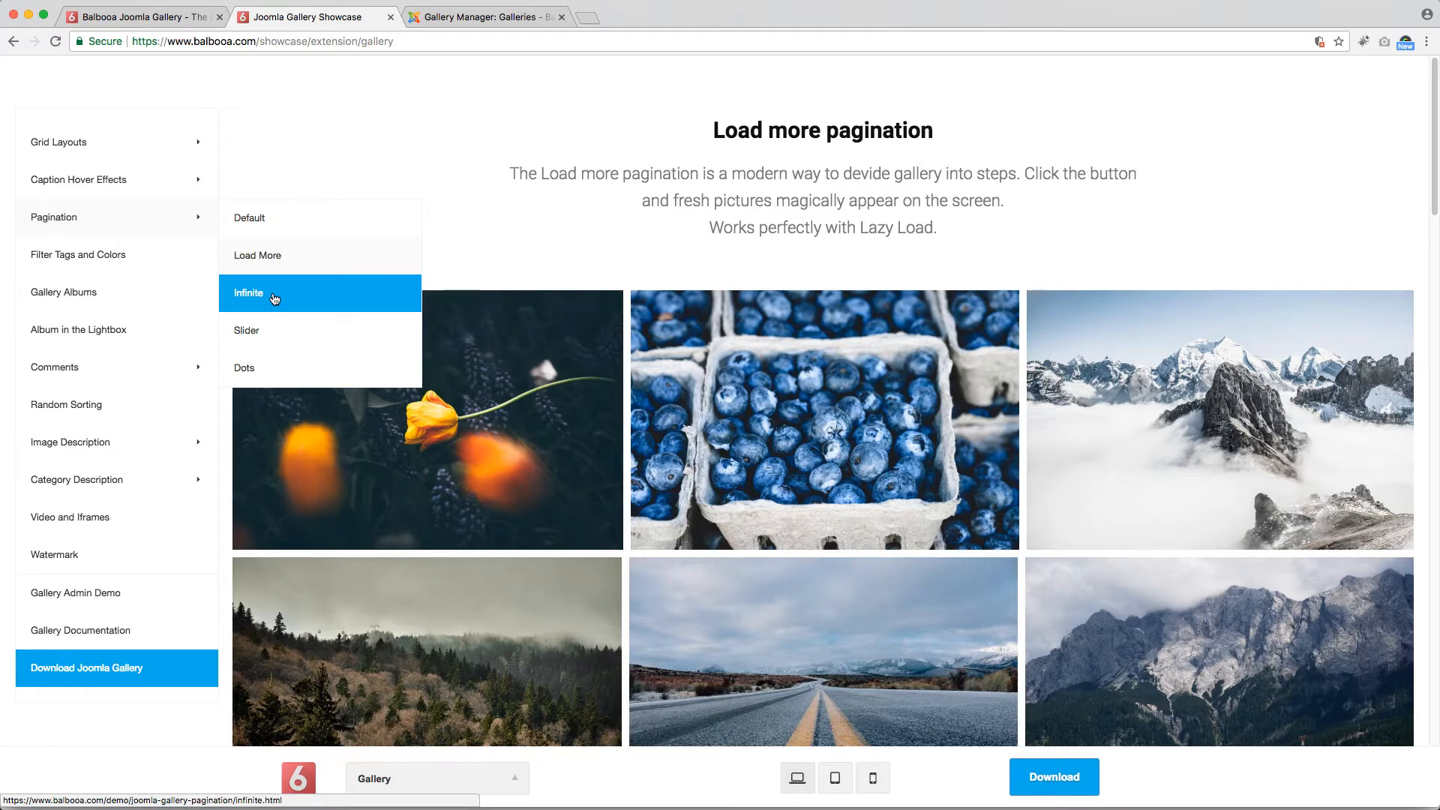
mouse_move(333, 302)
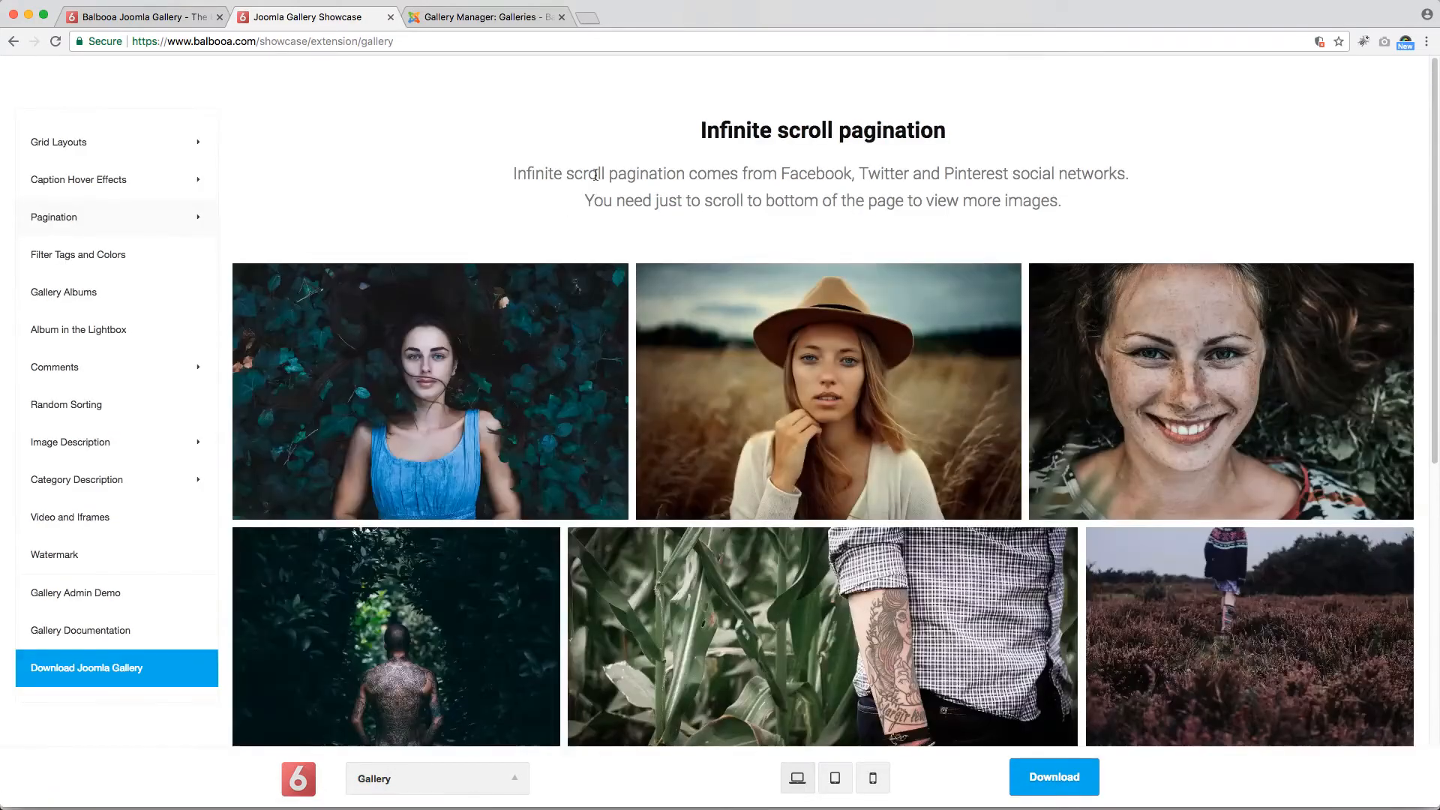
scroll("down", 3)
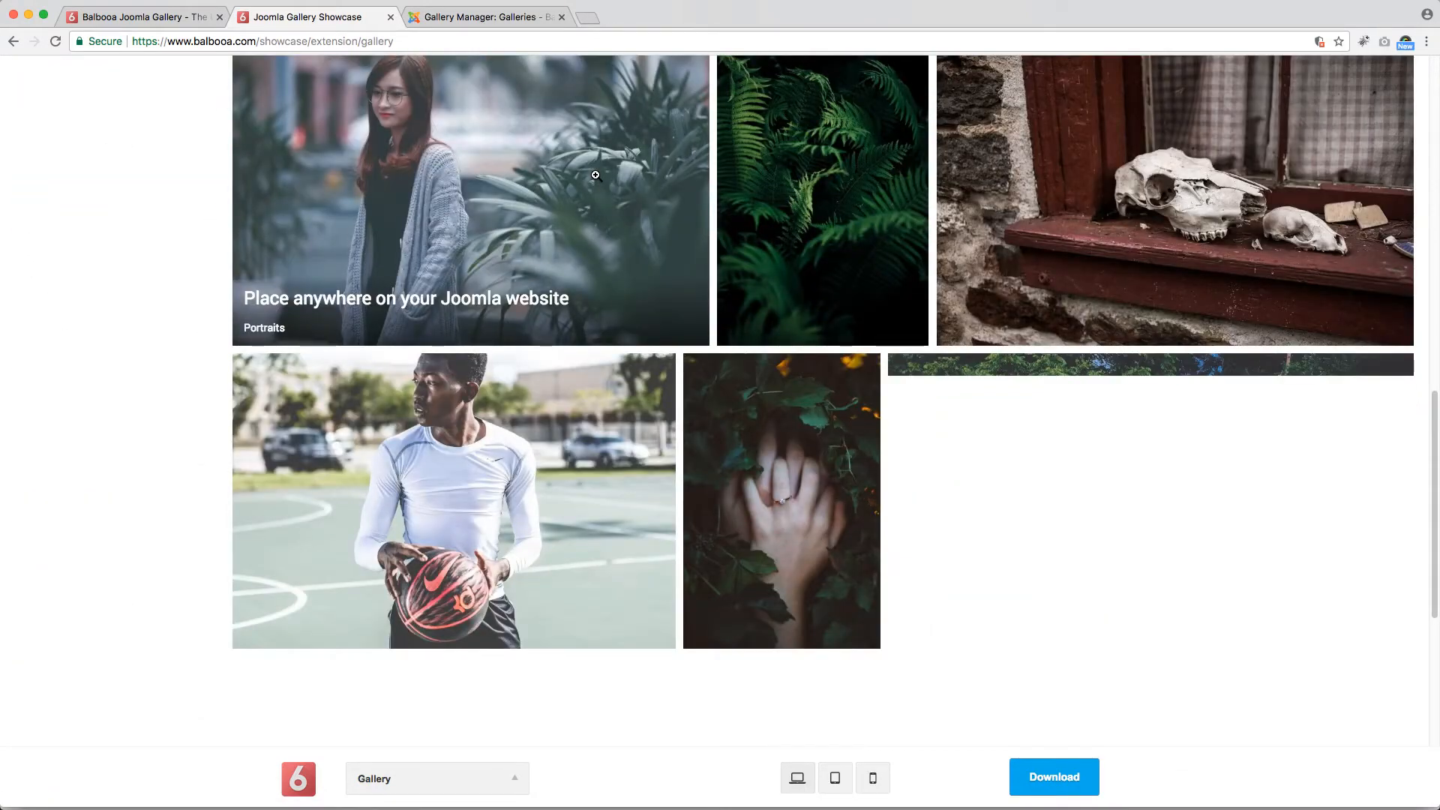
scroll("down", 3)
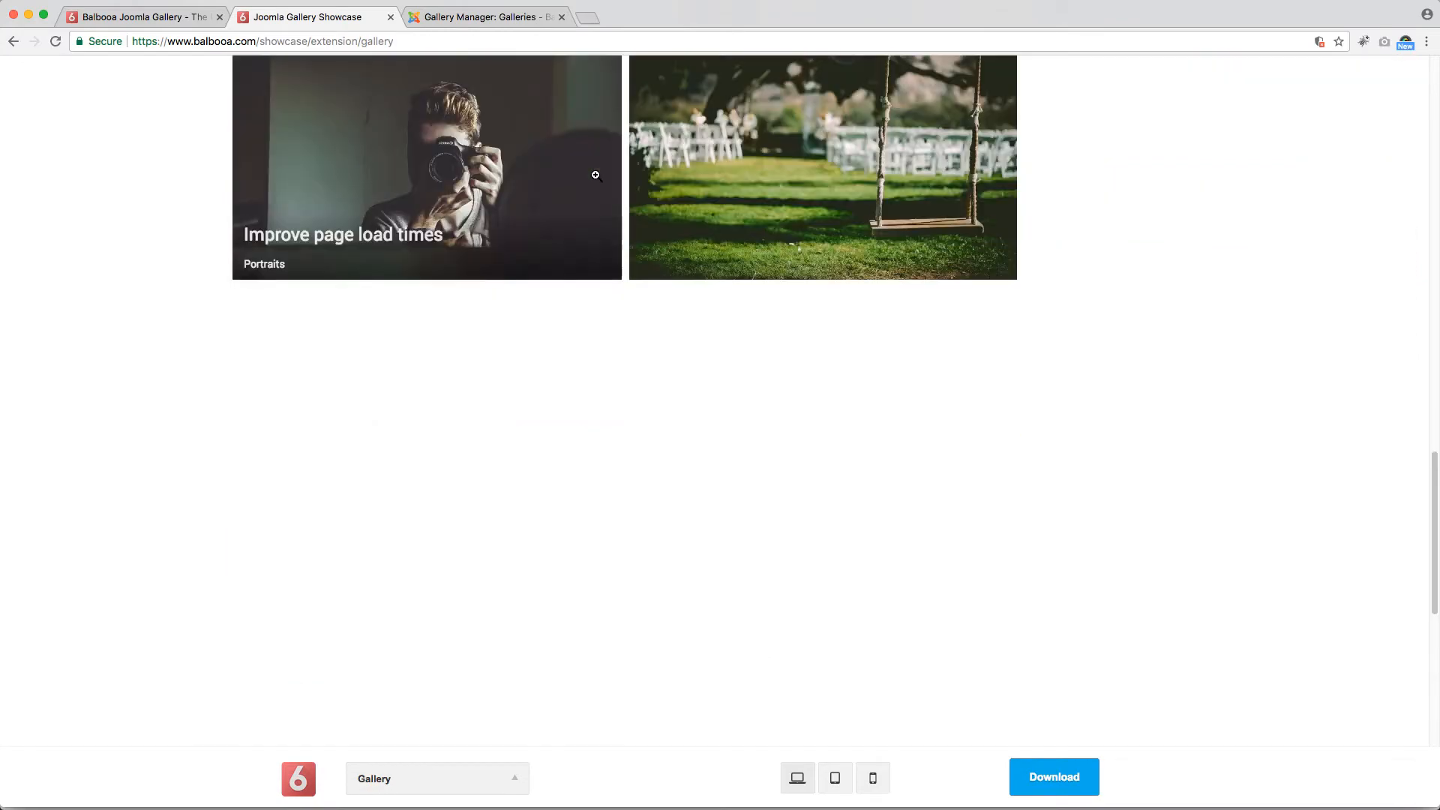
scroll("up", 3)
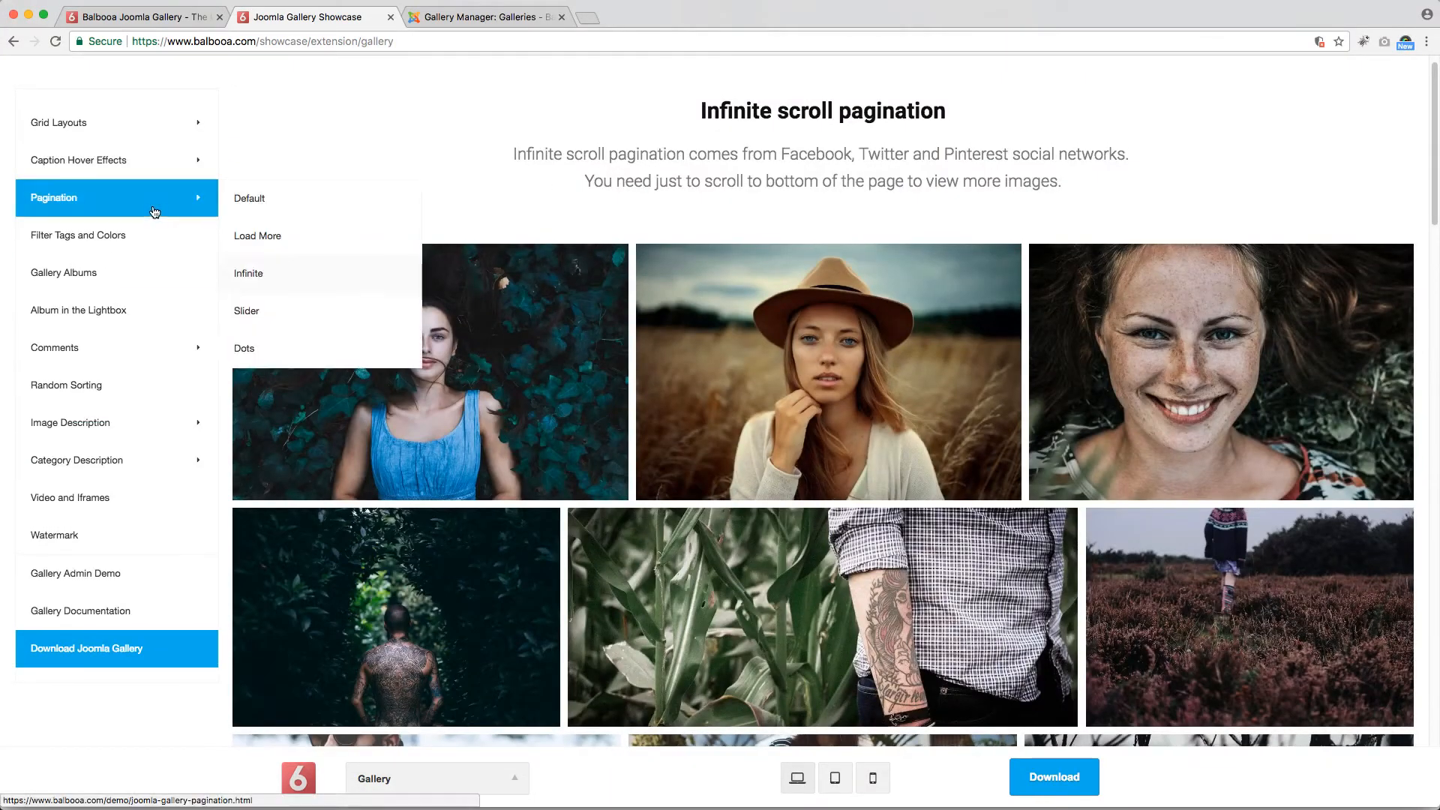
Step: Advance the Slider pagination carousel twice to show new images
left_click(246, 310)
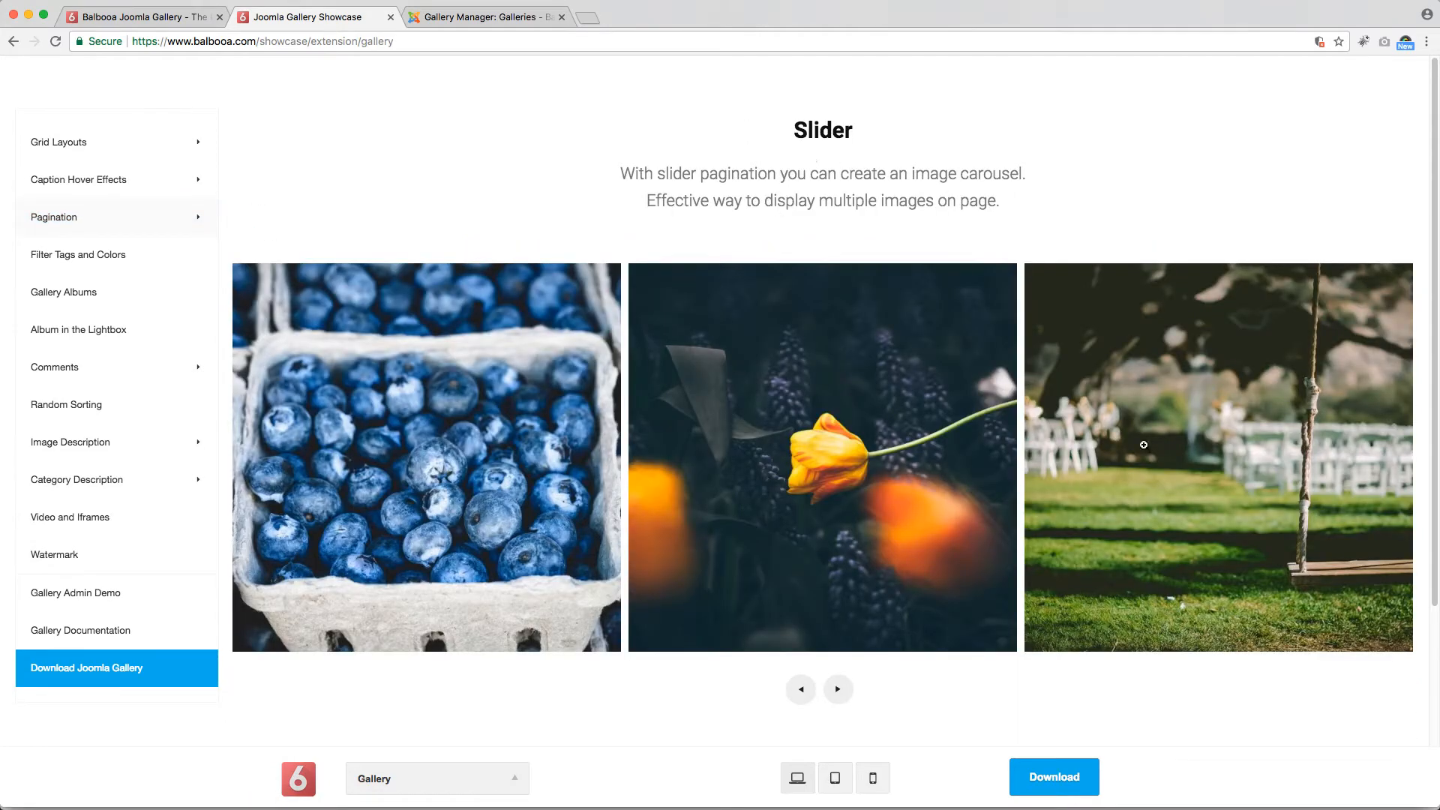
mouse_move(1071, 678)
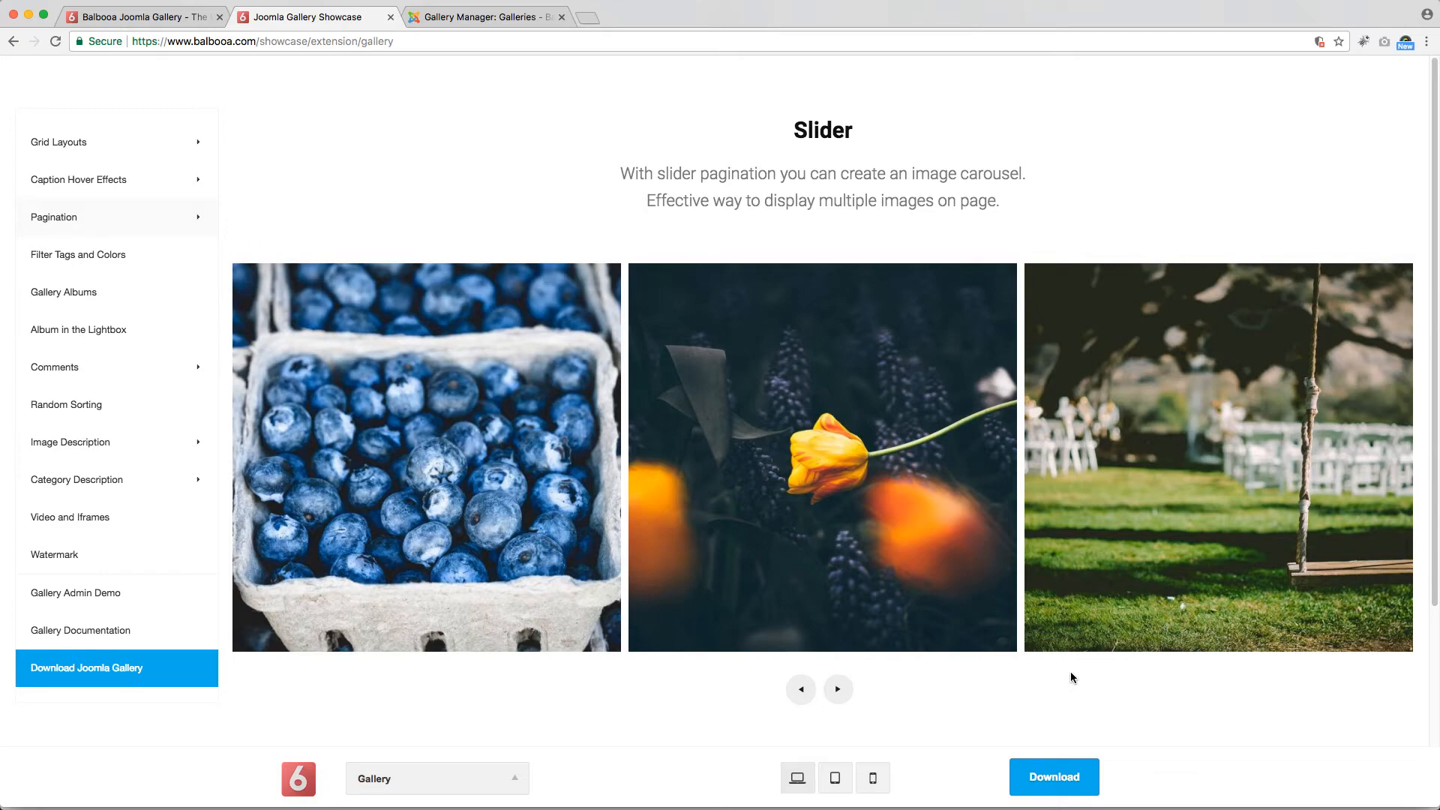
mouse_move(953, 685)
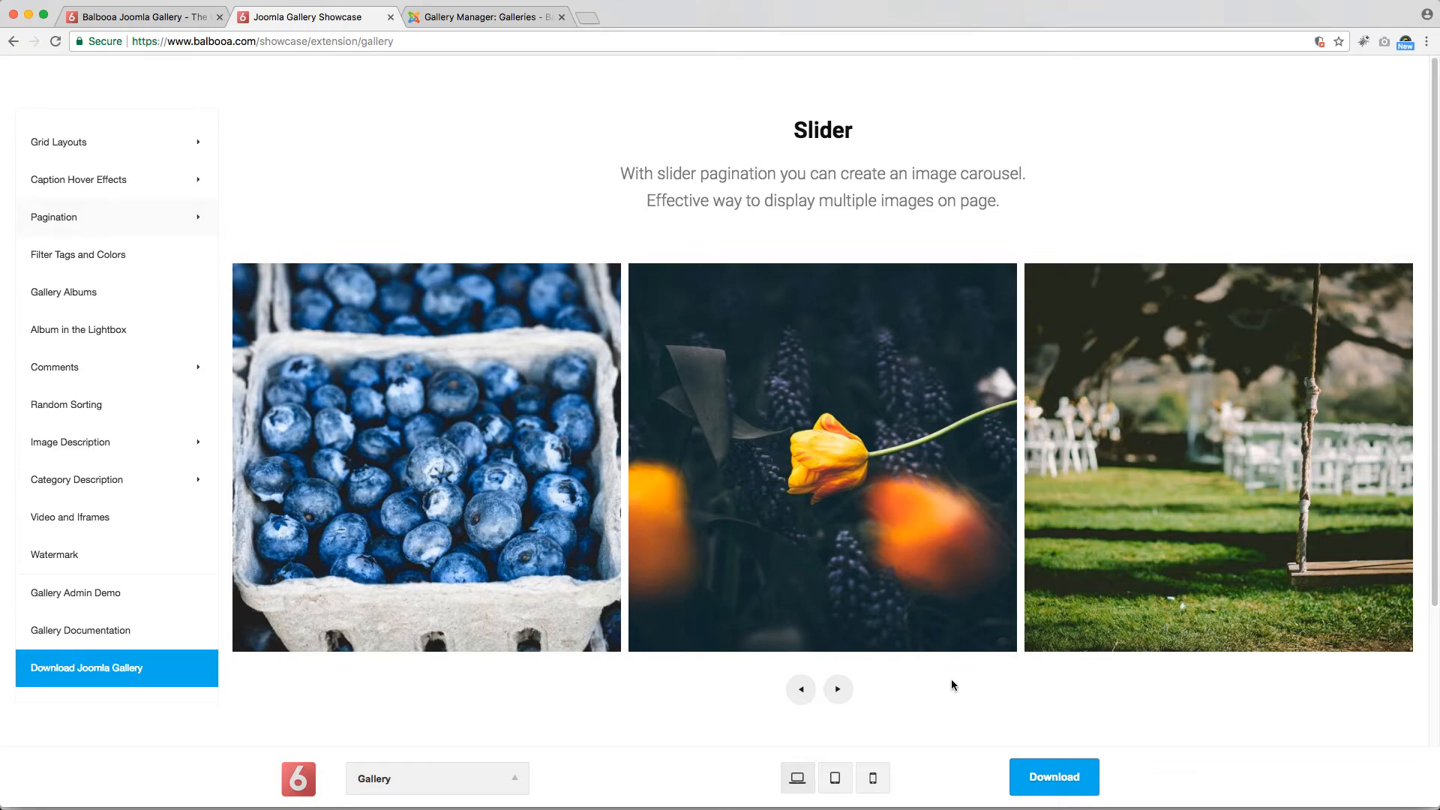
left_click(837, 689)
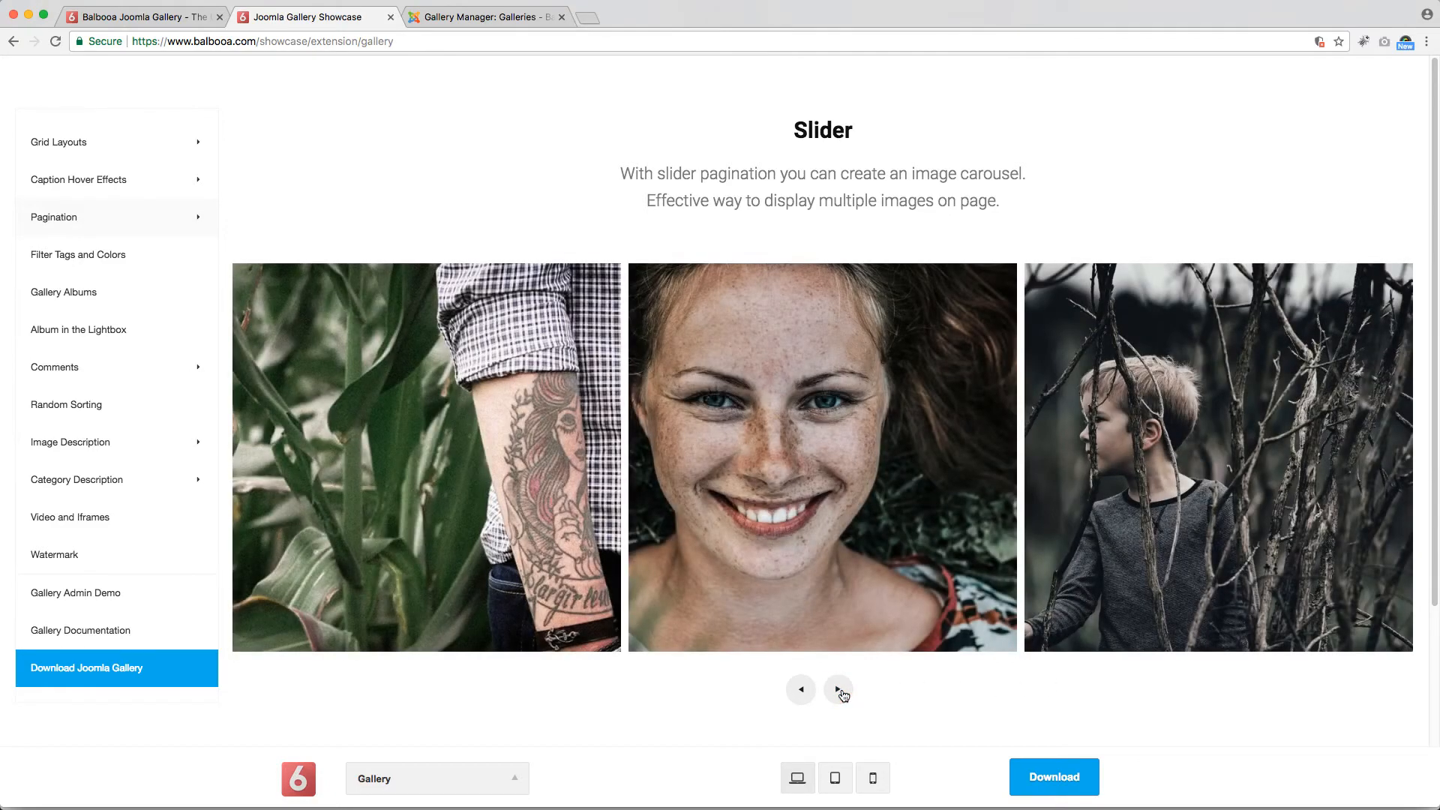
left_click(837, 689)
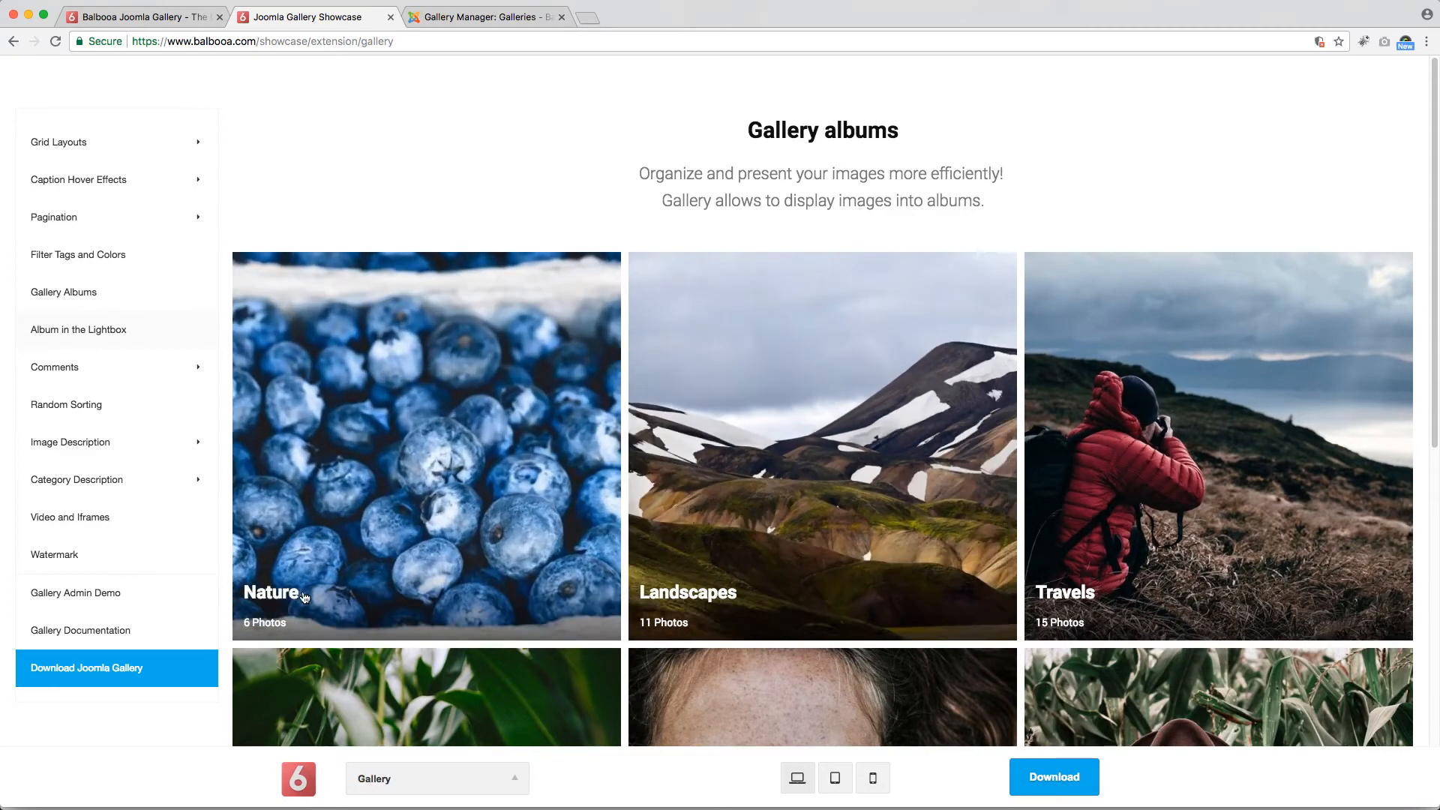
Step: Open the Nature album in the Gallery albums demo and return to the albums overview
left_click(426, 444)
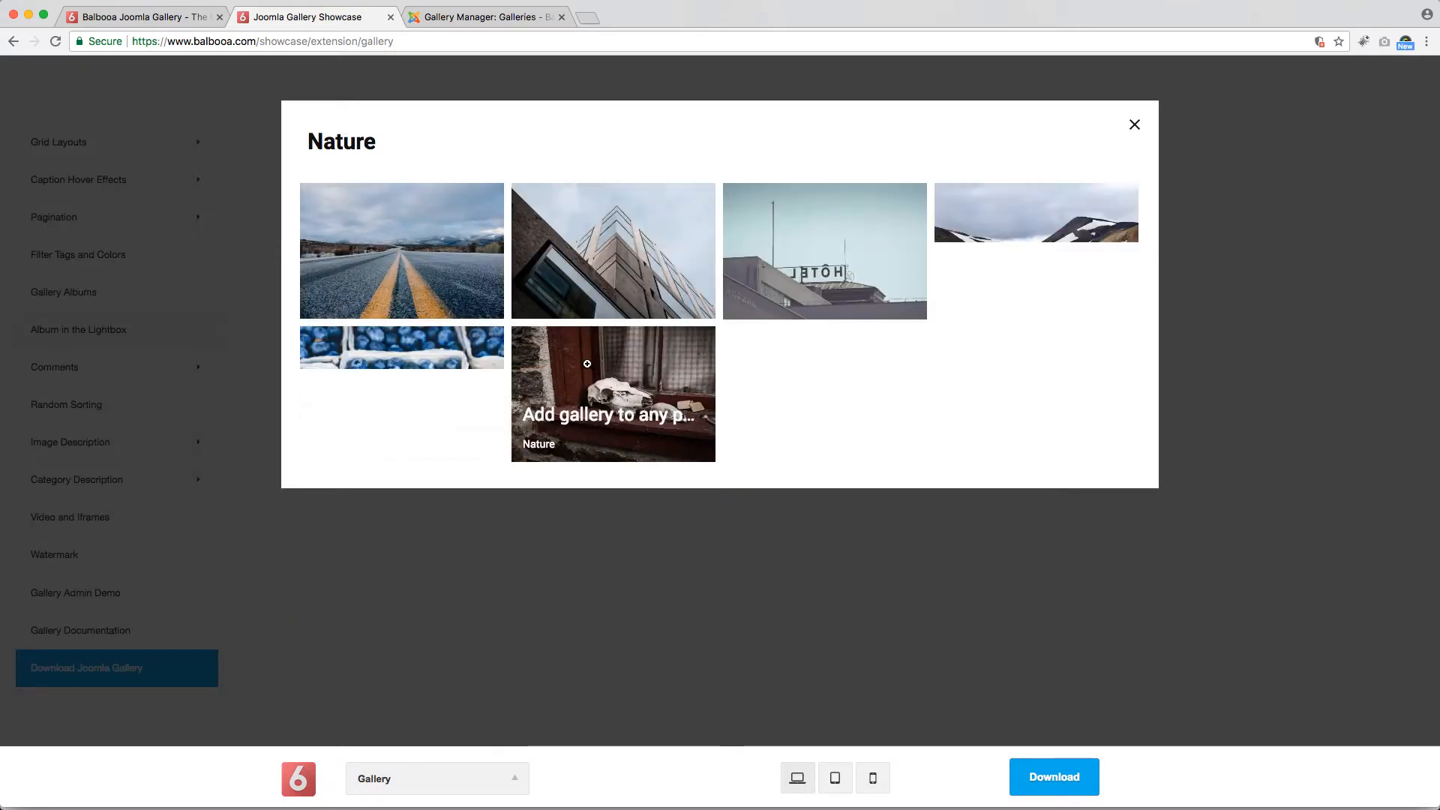
left_click(1135, 124)
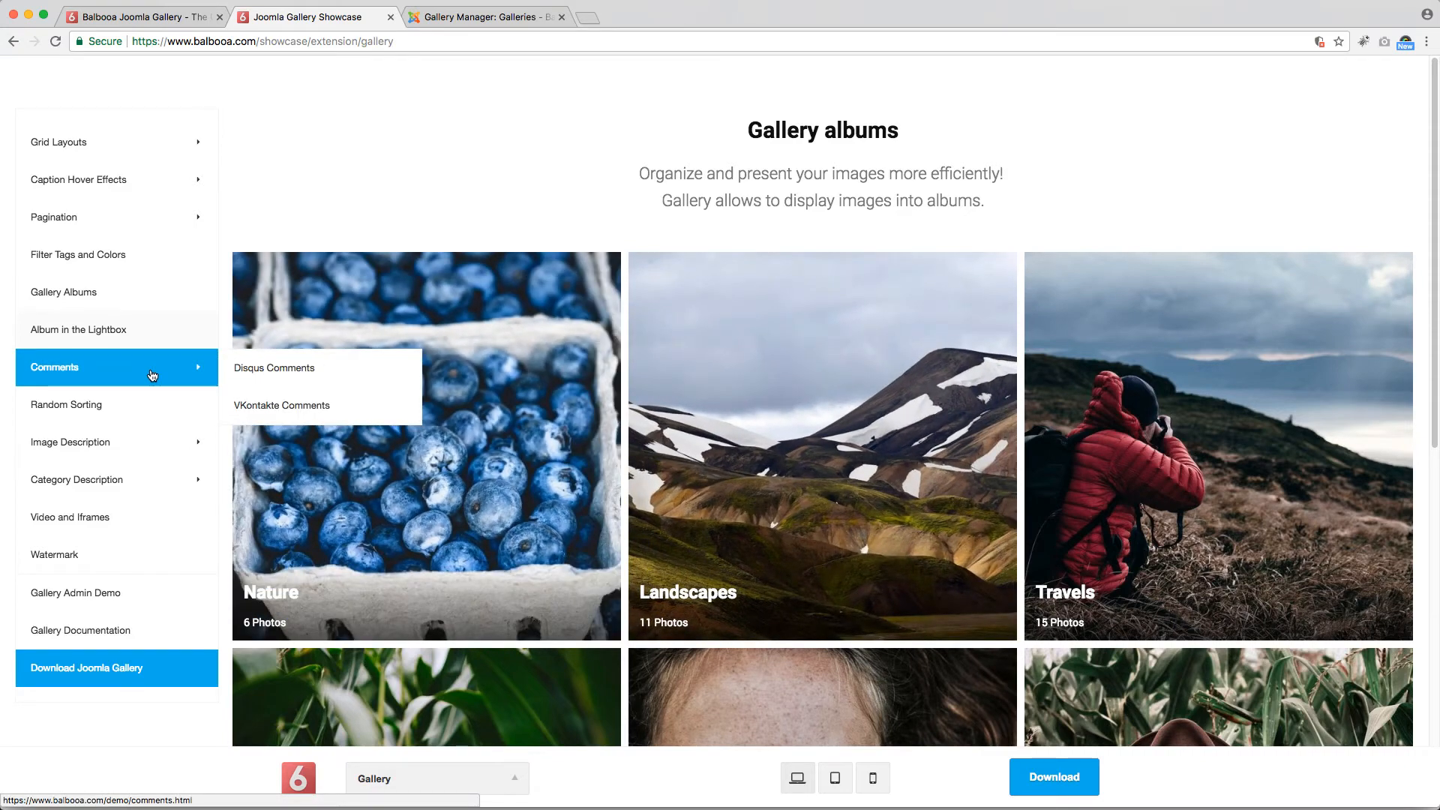
mouse_move(273, 368)
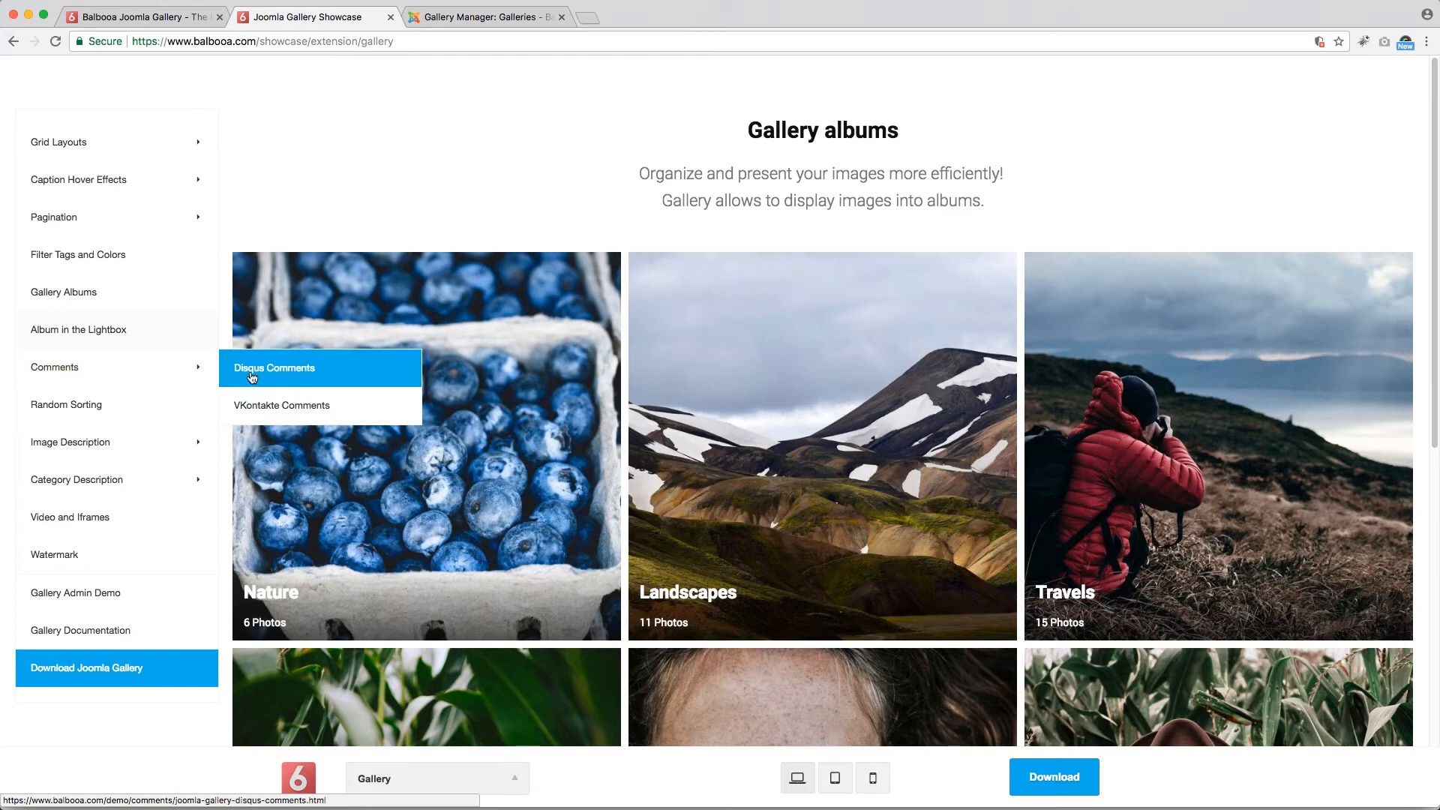
mouse_move(306, 410)
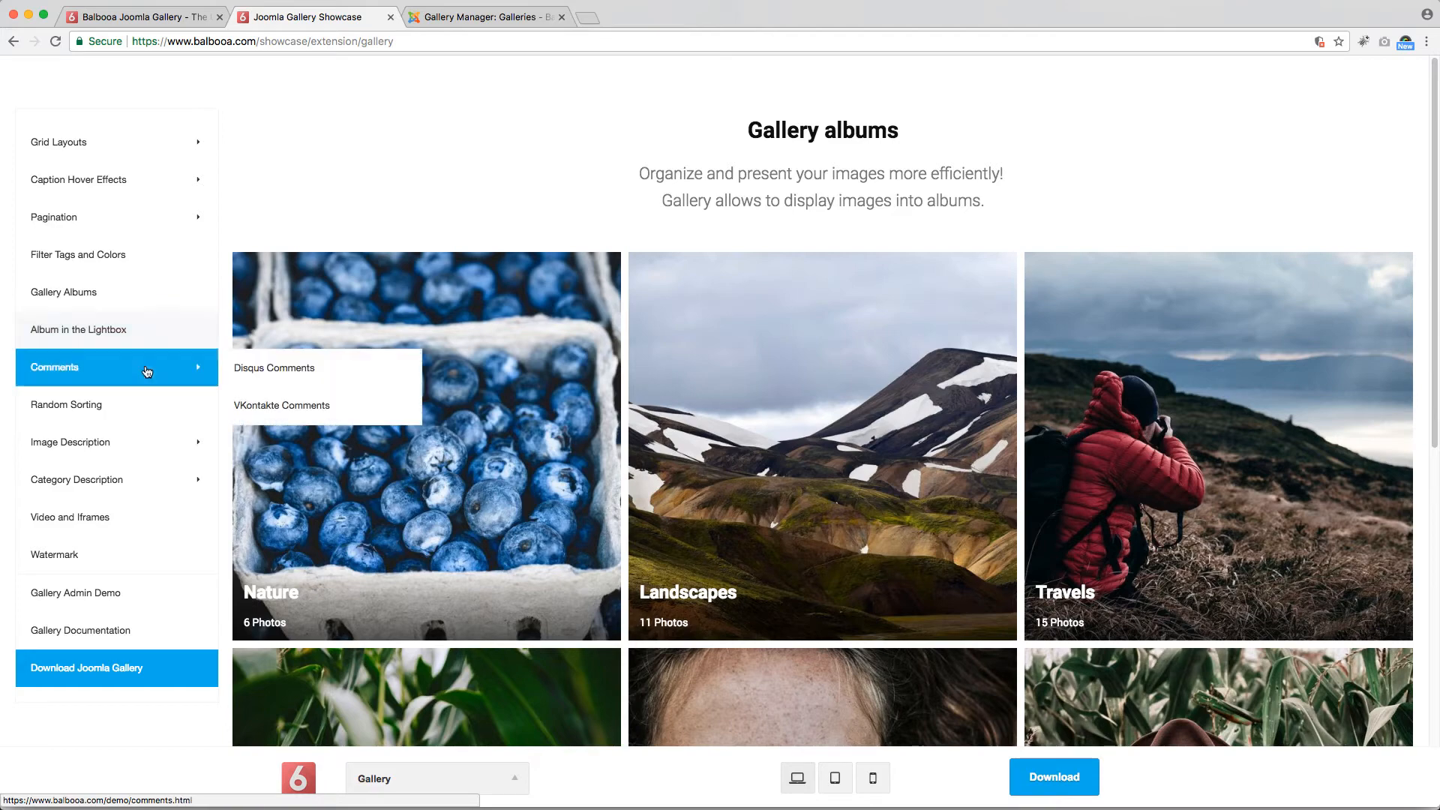
mouse_move(379, 405)
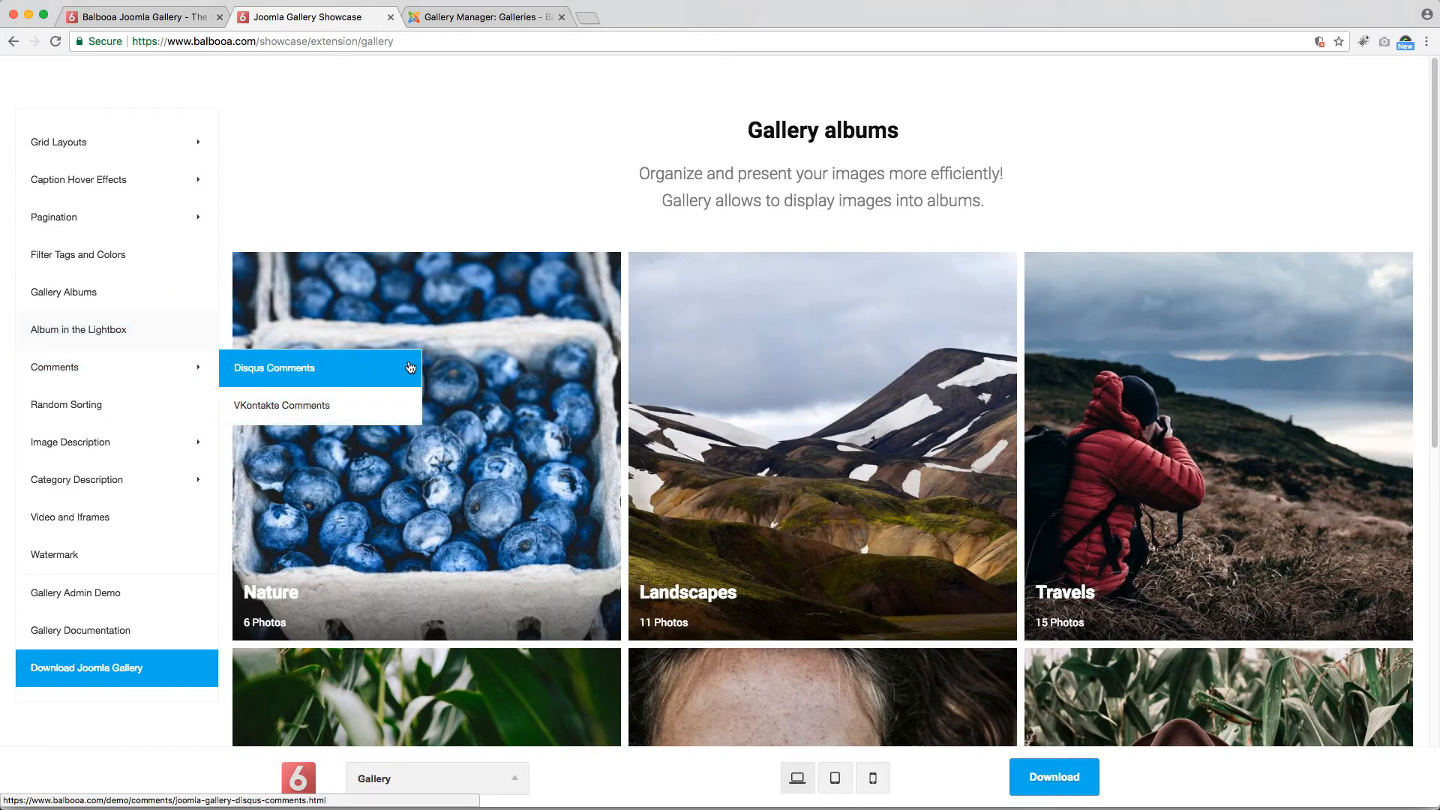
Step: In the Disqus Comments demo, enlarge a photo, toggle its sign-up fields, like it and close the viewer
left_click(273, 368)
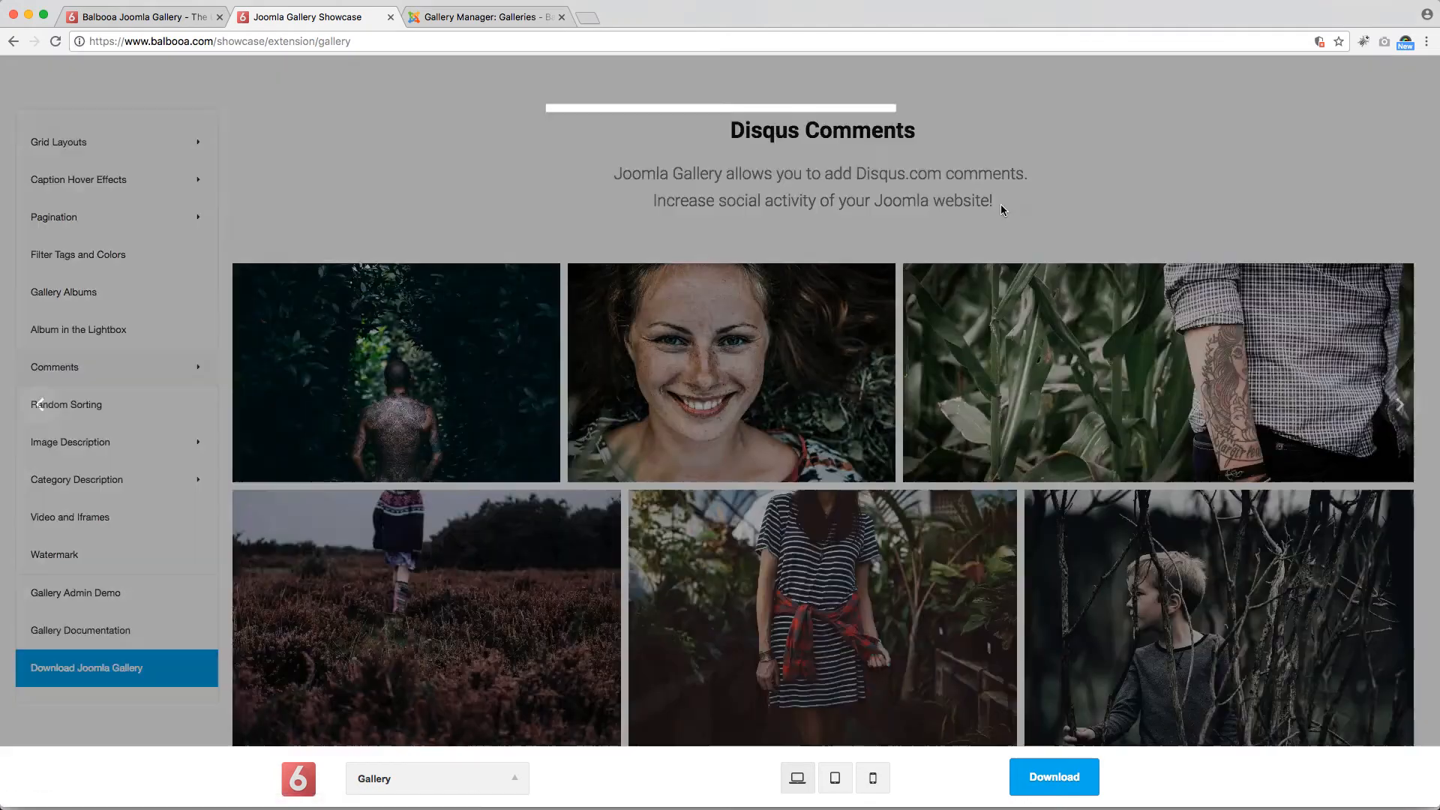
mouse_move(478, 347)
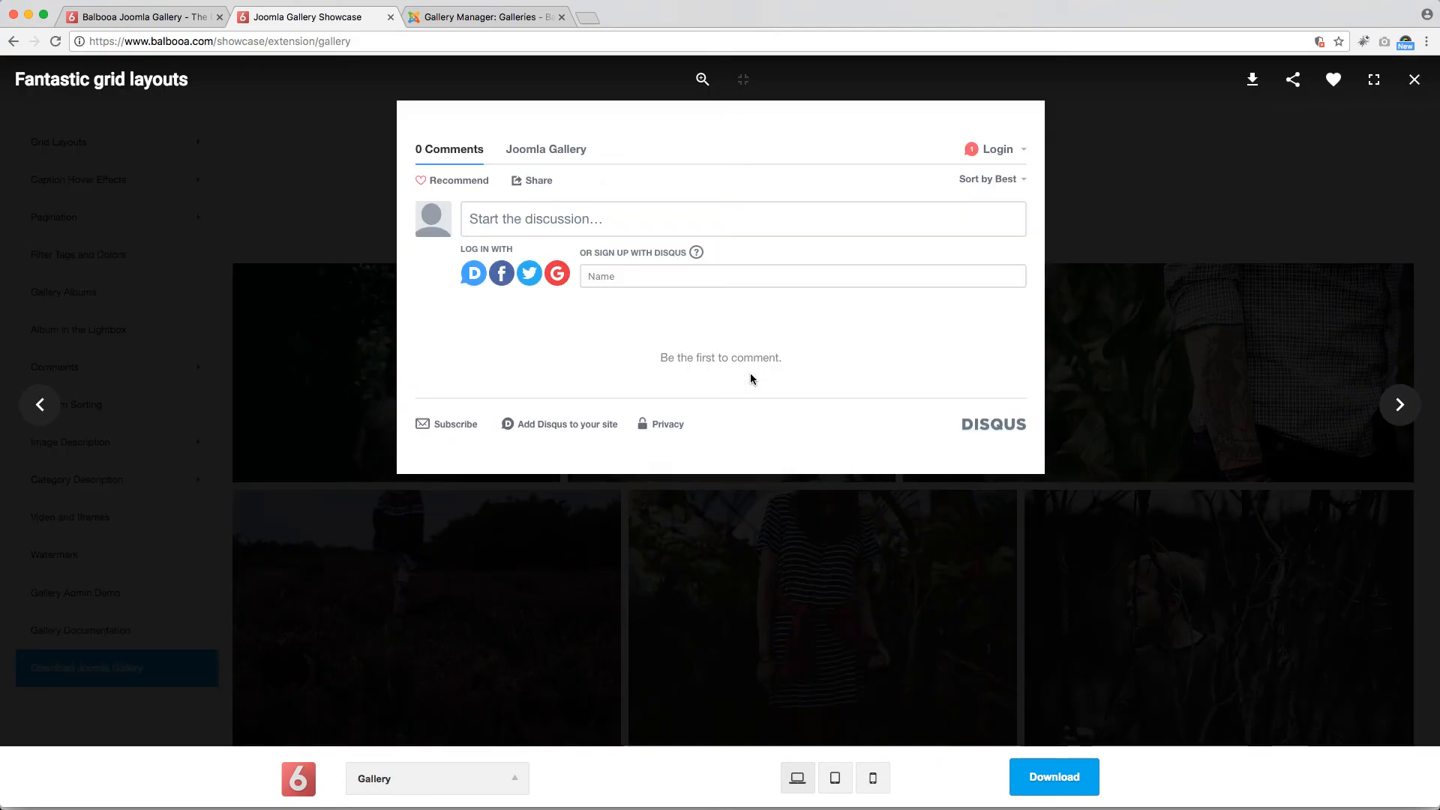
left_click(801, 277)
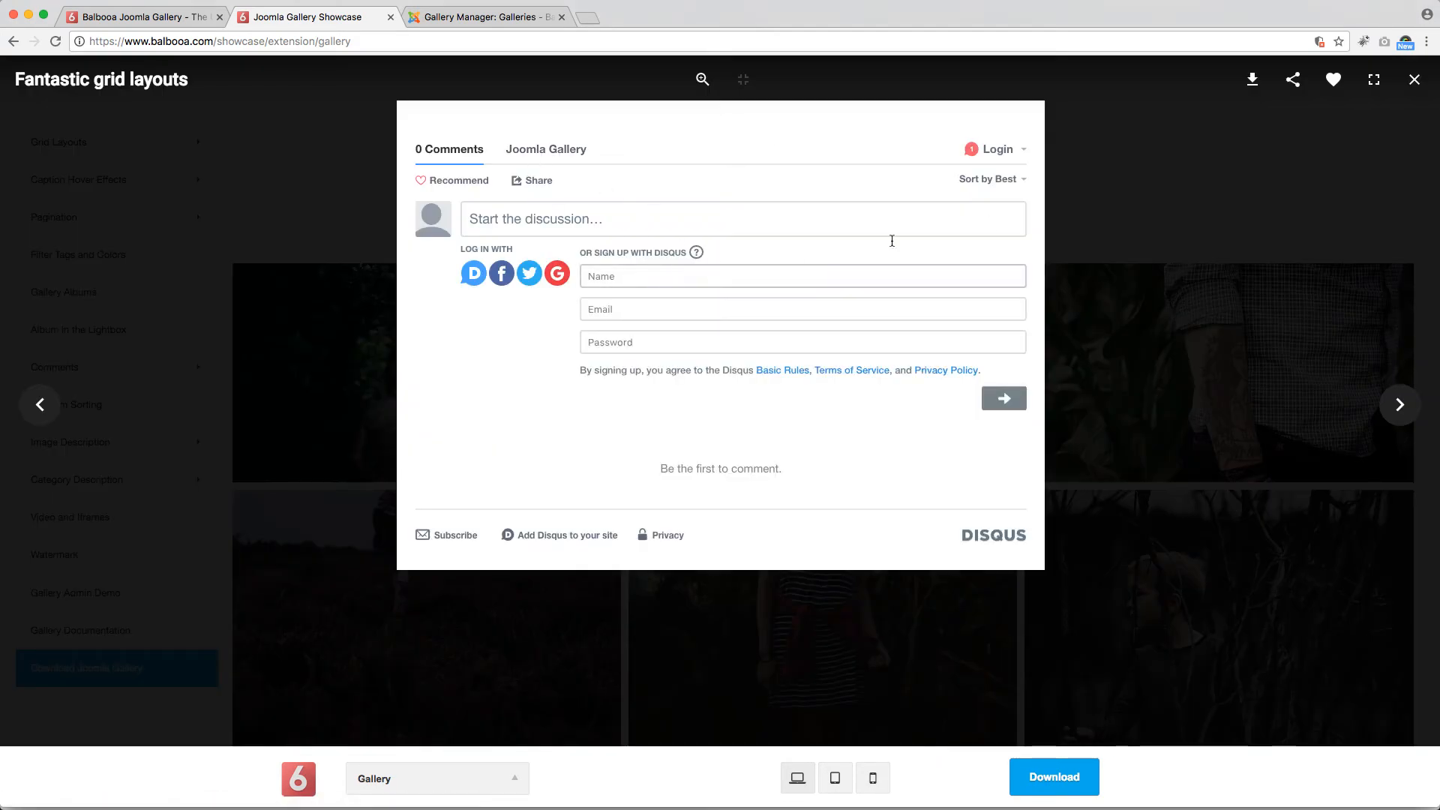
left_click(1415, 79)
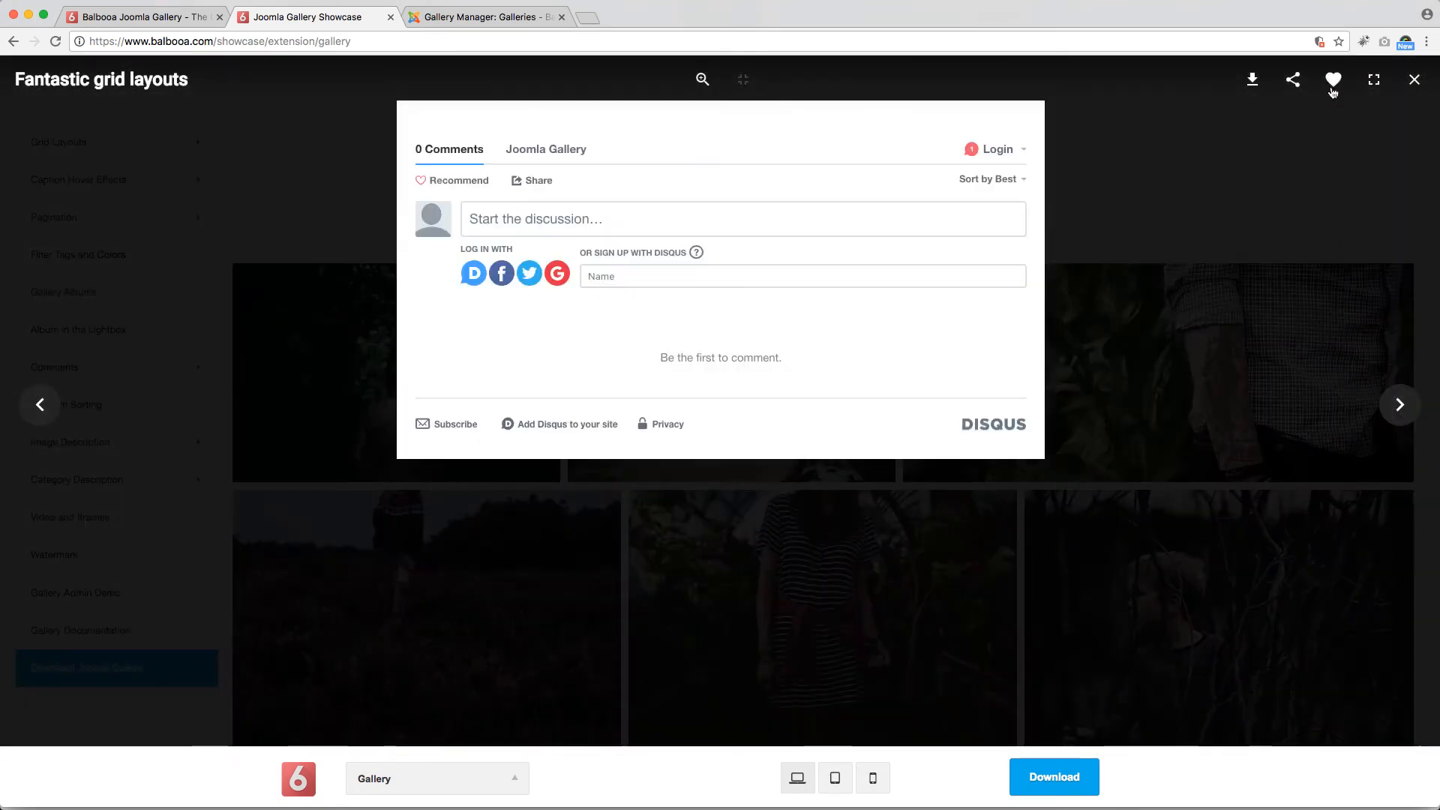
left_click(1333, 80)
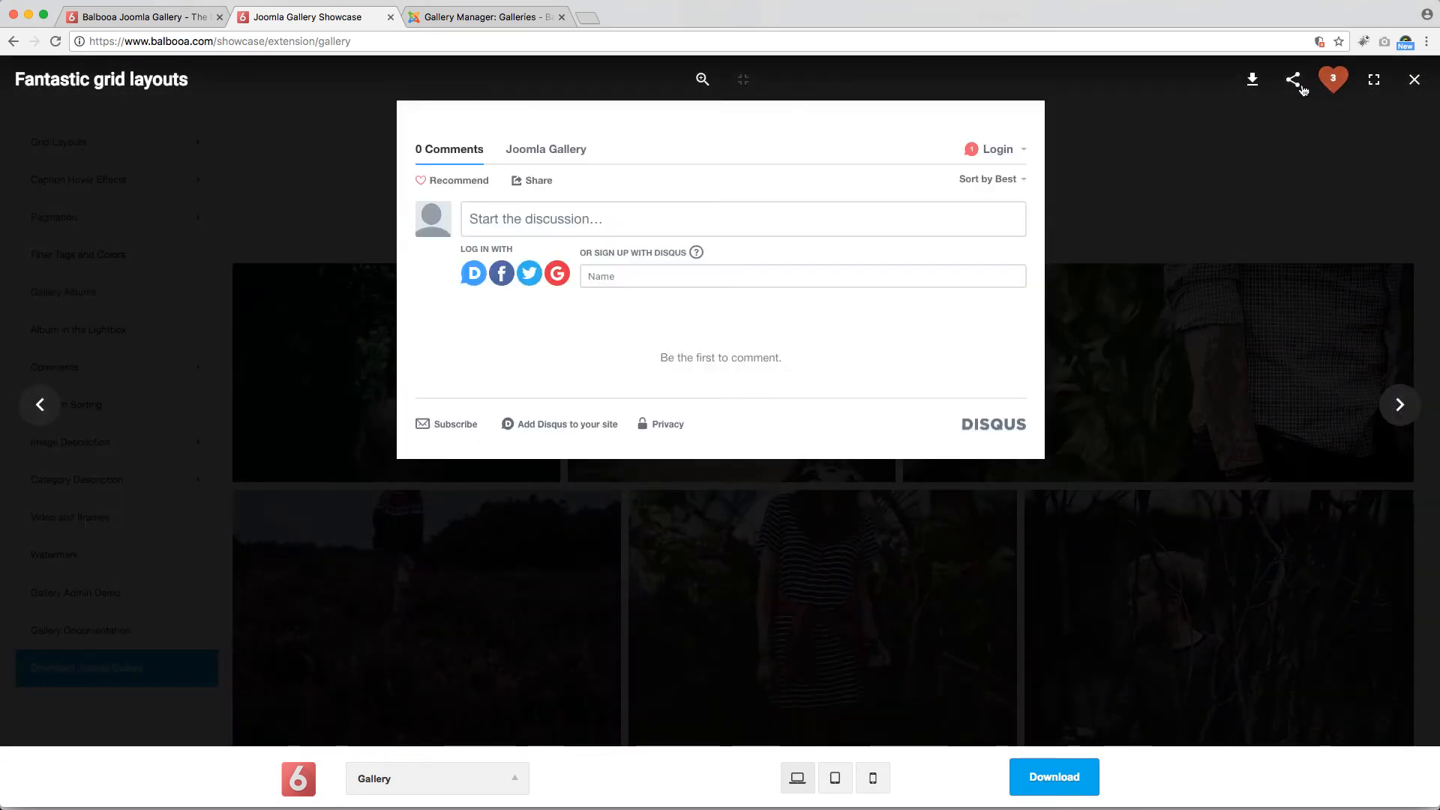
mouse_move(1251, 80)
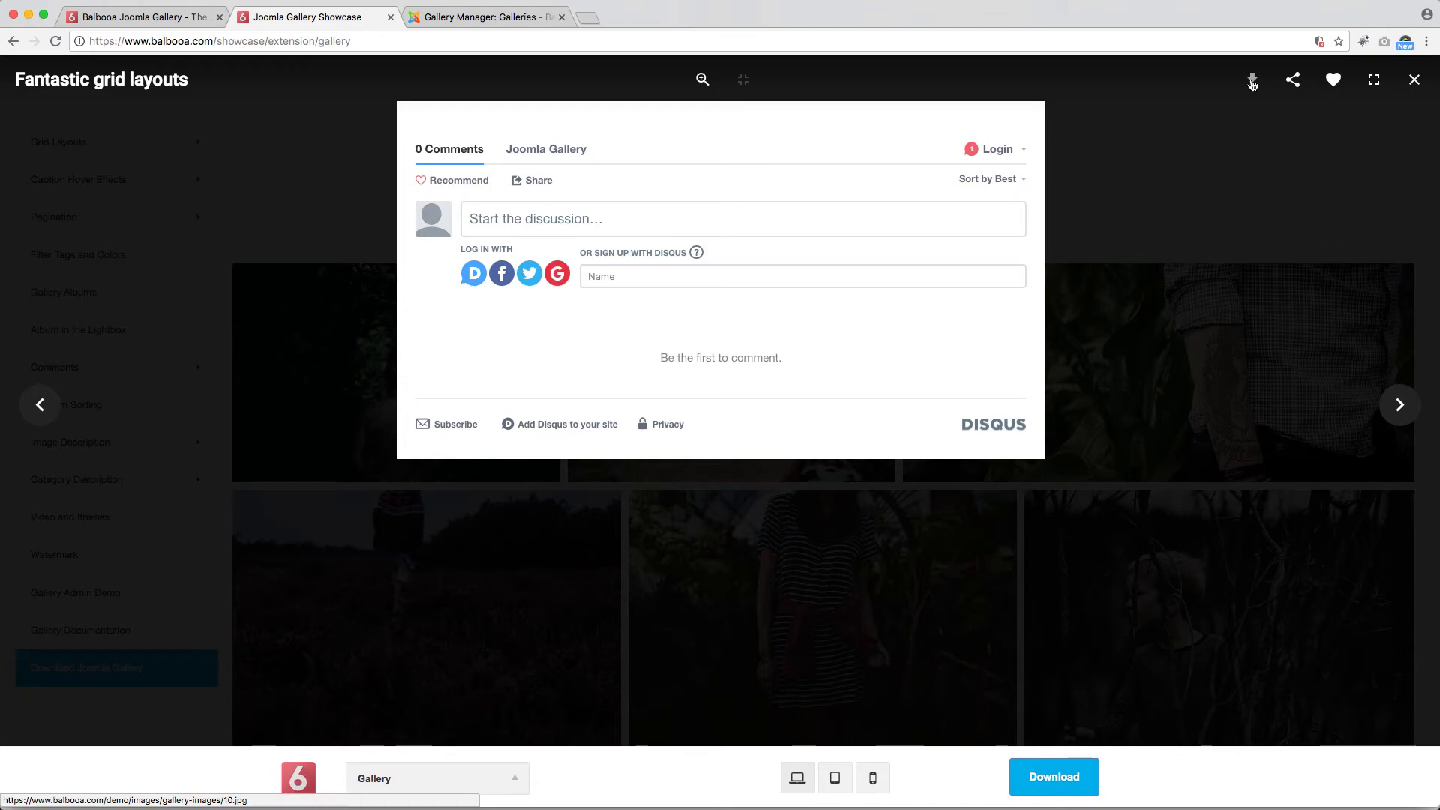
mouse_move(1307, 186)
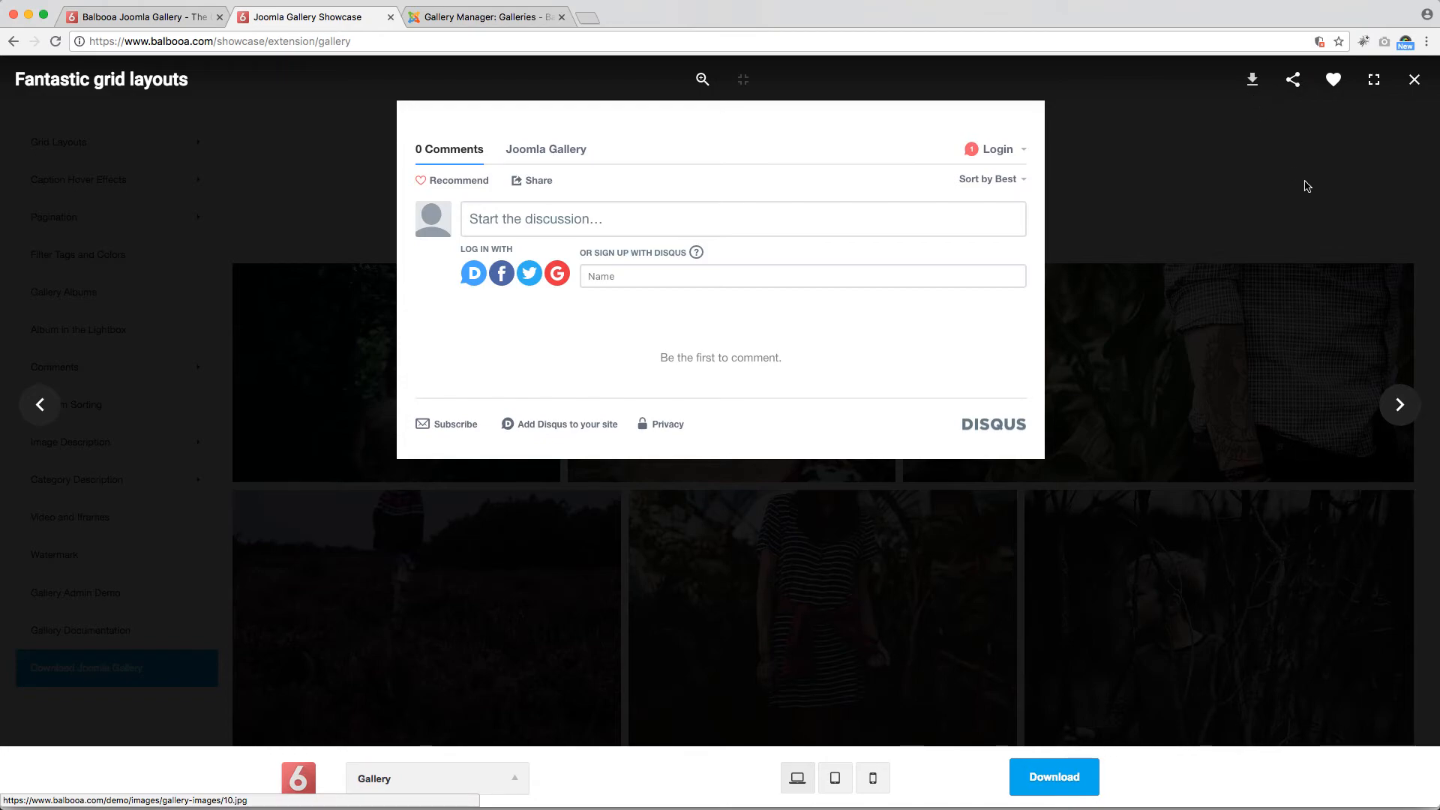
left_click(118, 405)
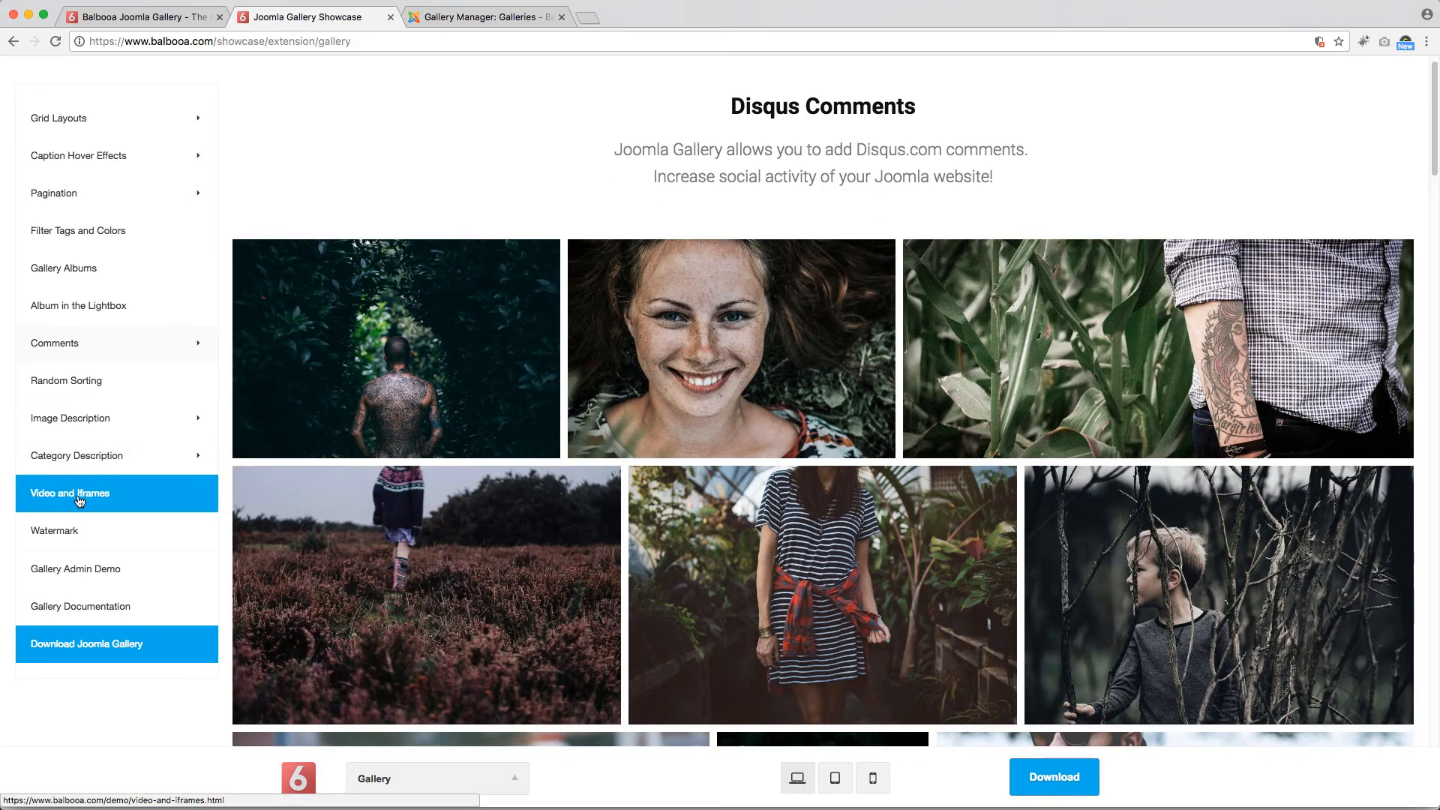
Step: Filter the Video and Iframes demo to YouTube items, play a video and close the viewer
left_click(70, 493)
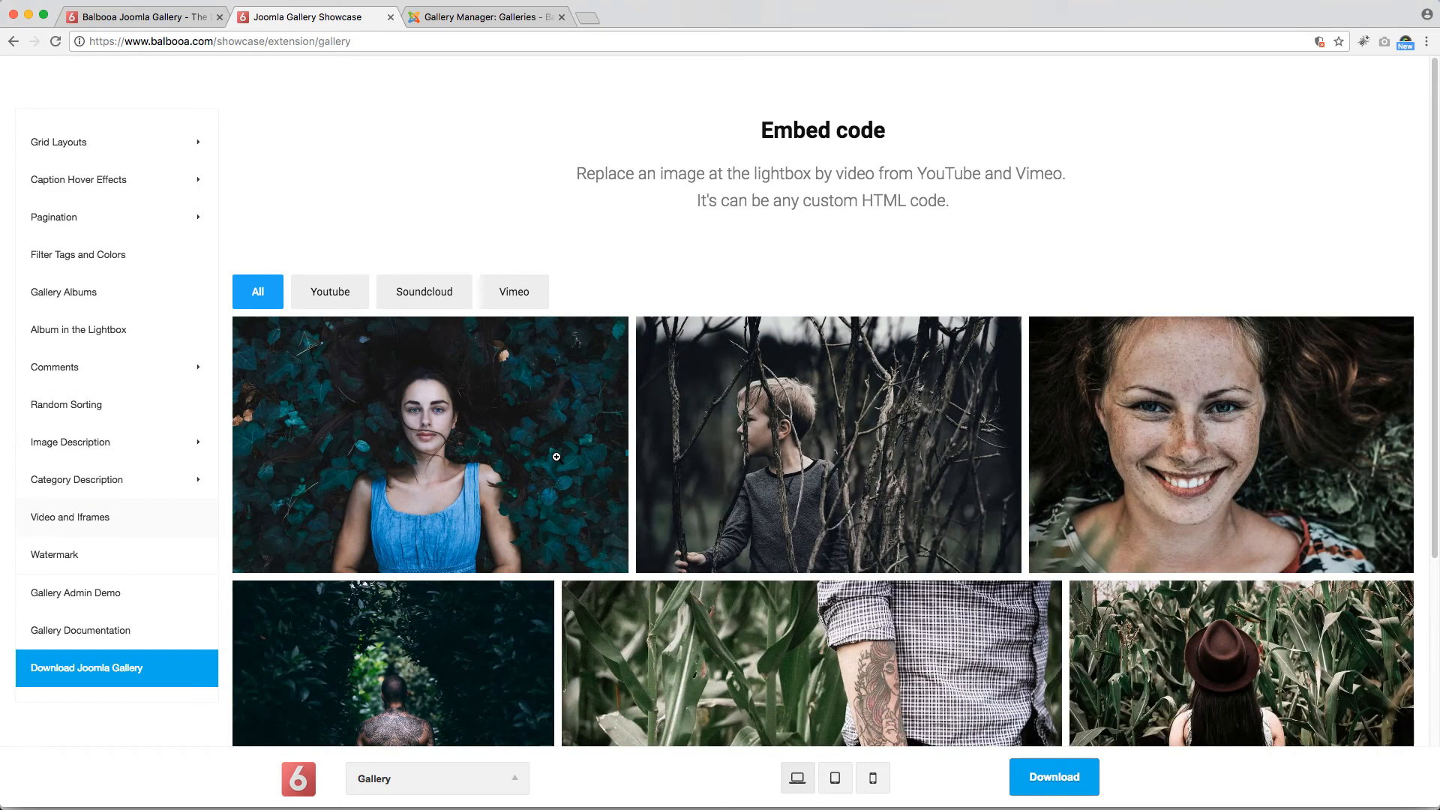
left_click(513, 291)
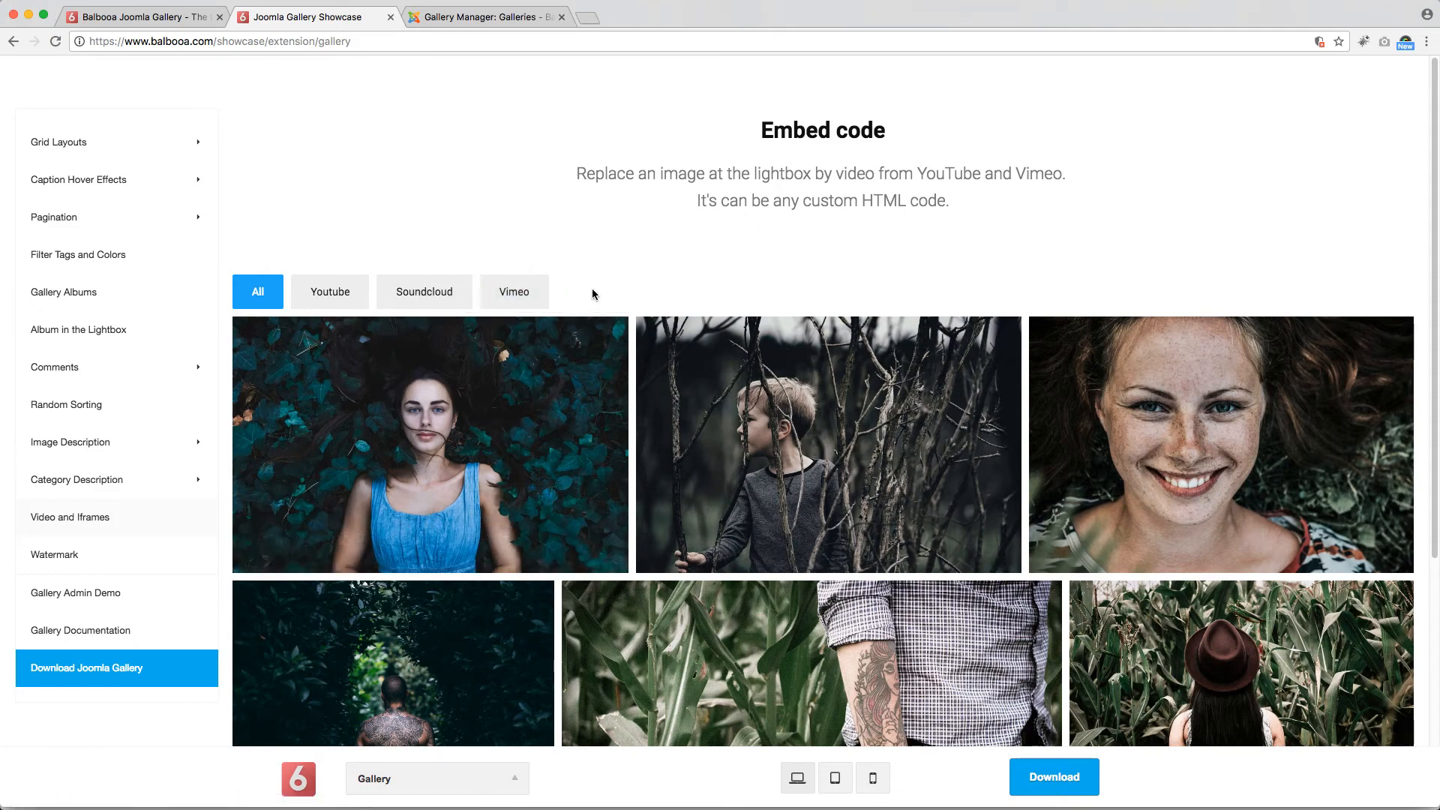
left_click(329, 291)
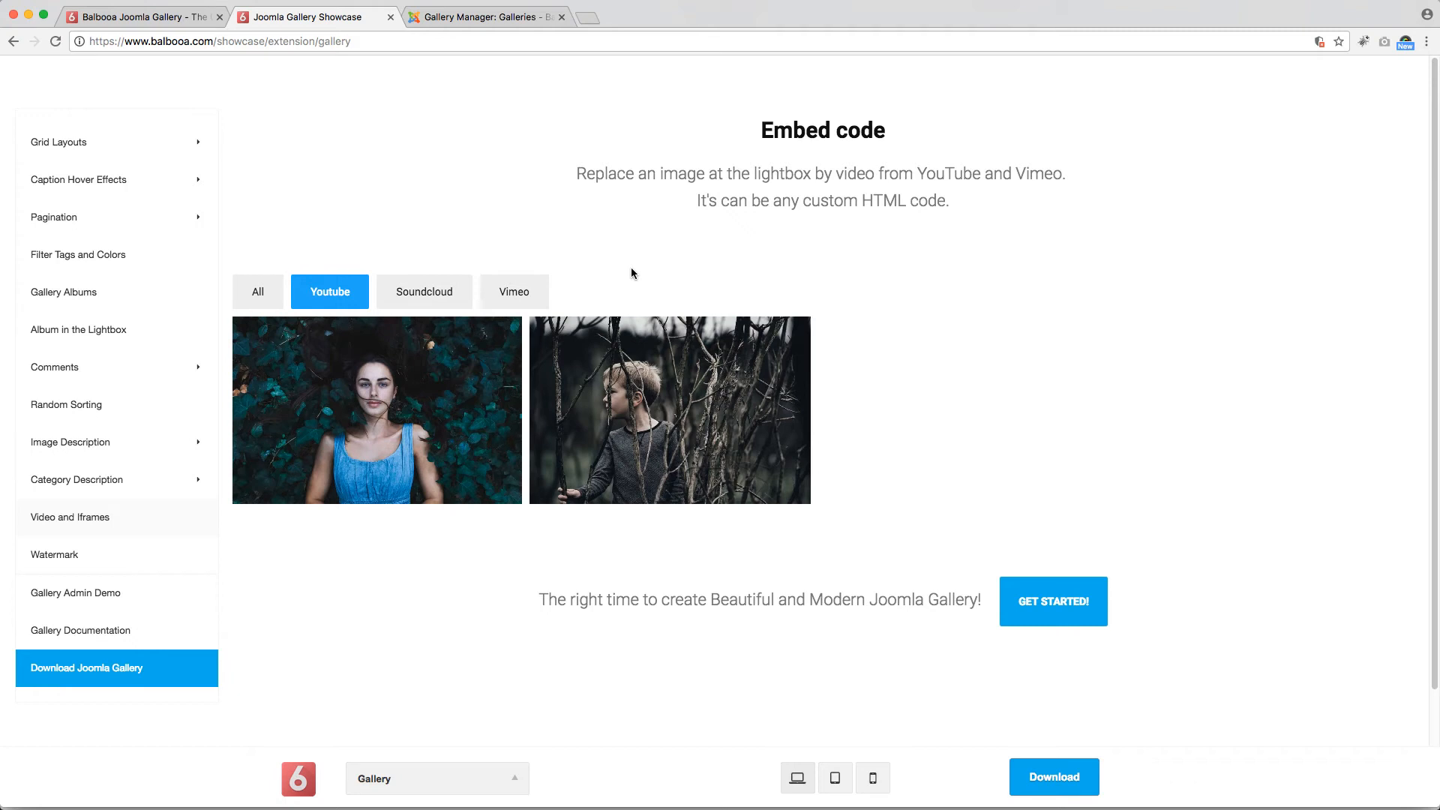
mouse_move(548, 483)
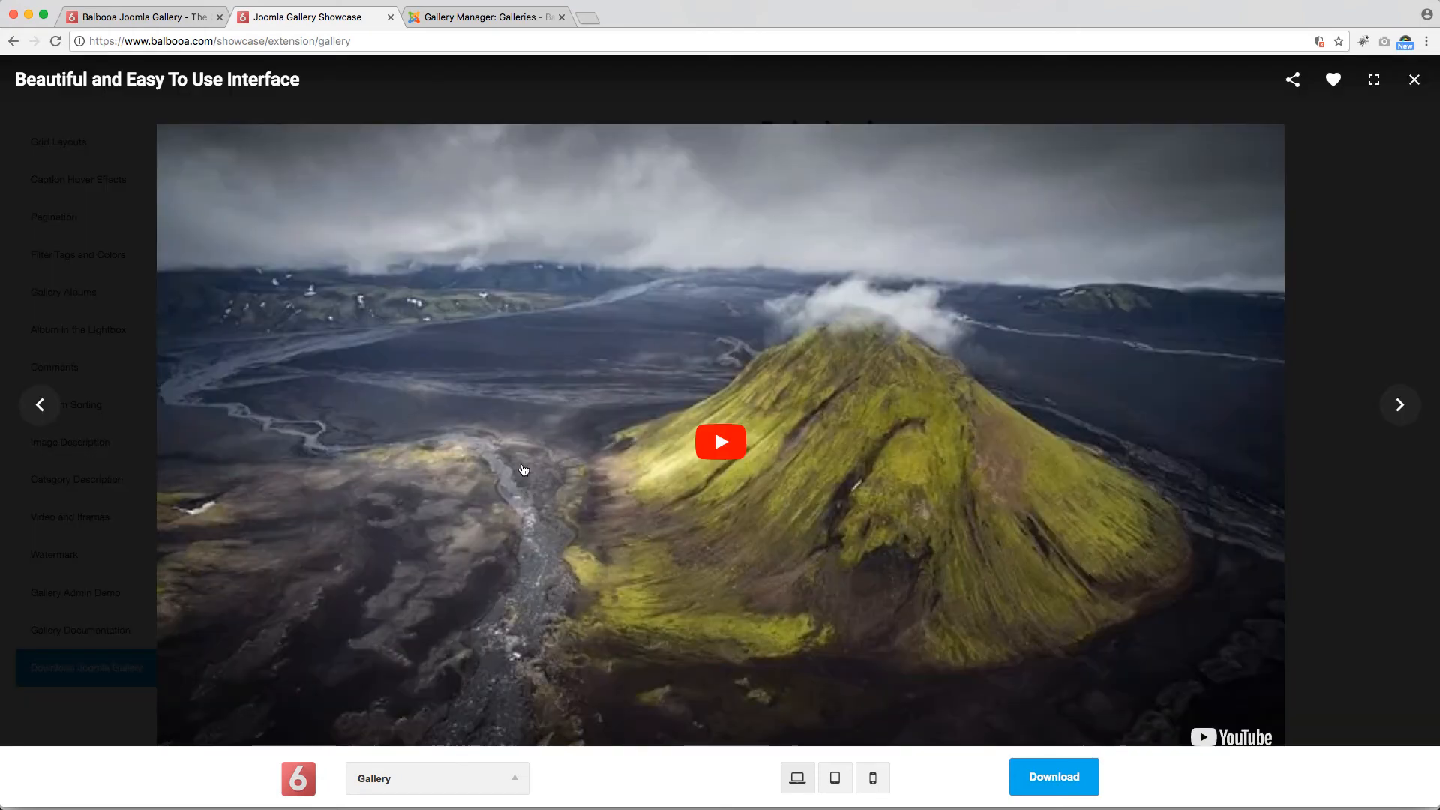
left_click(721, 441)
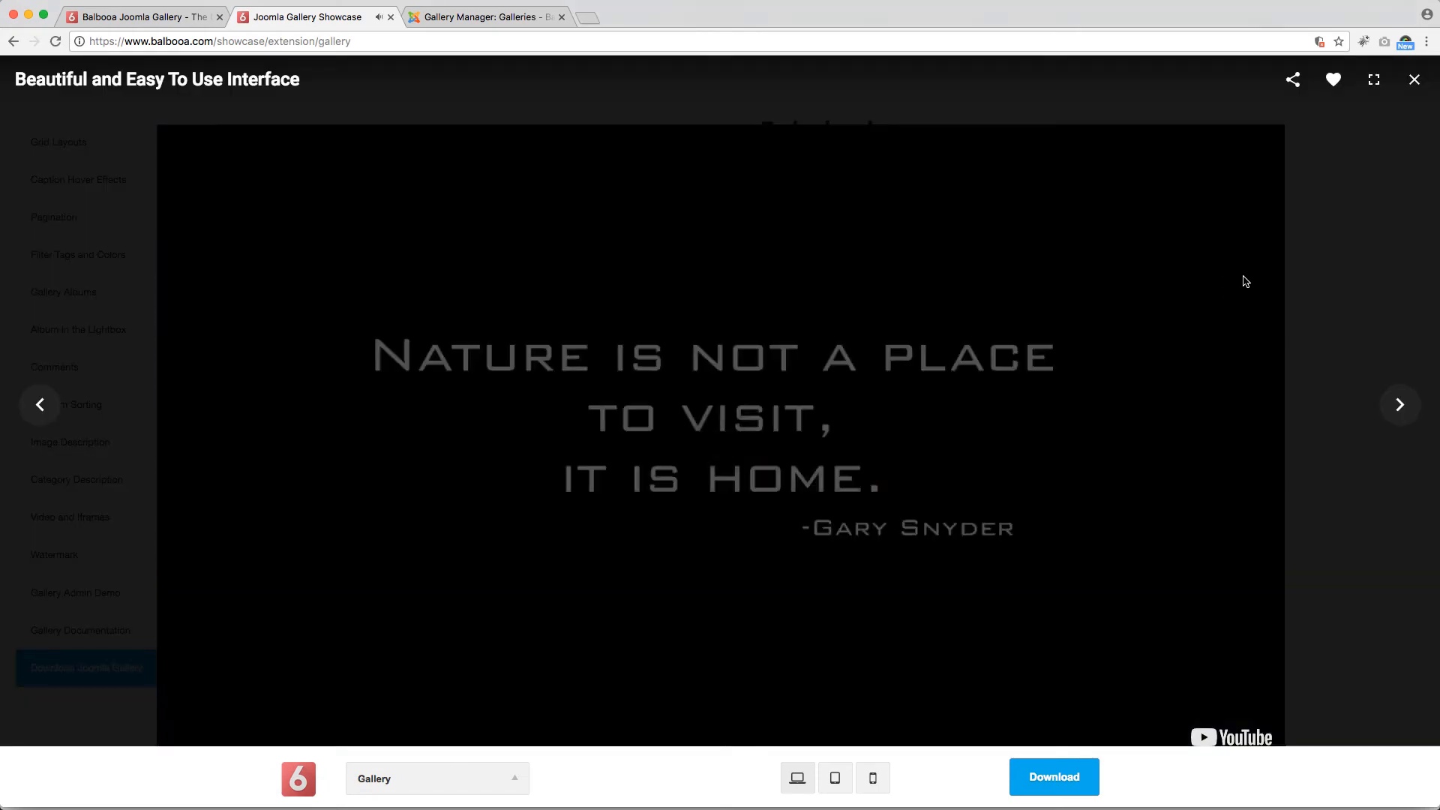
left_click(1414, 79)
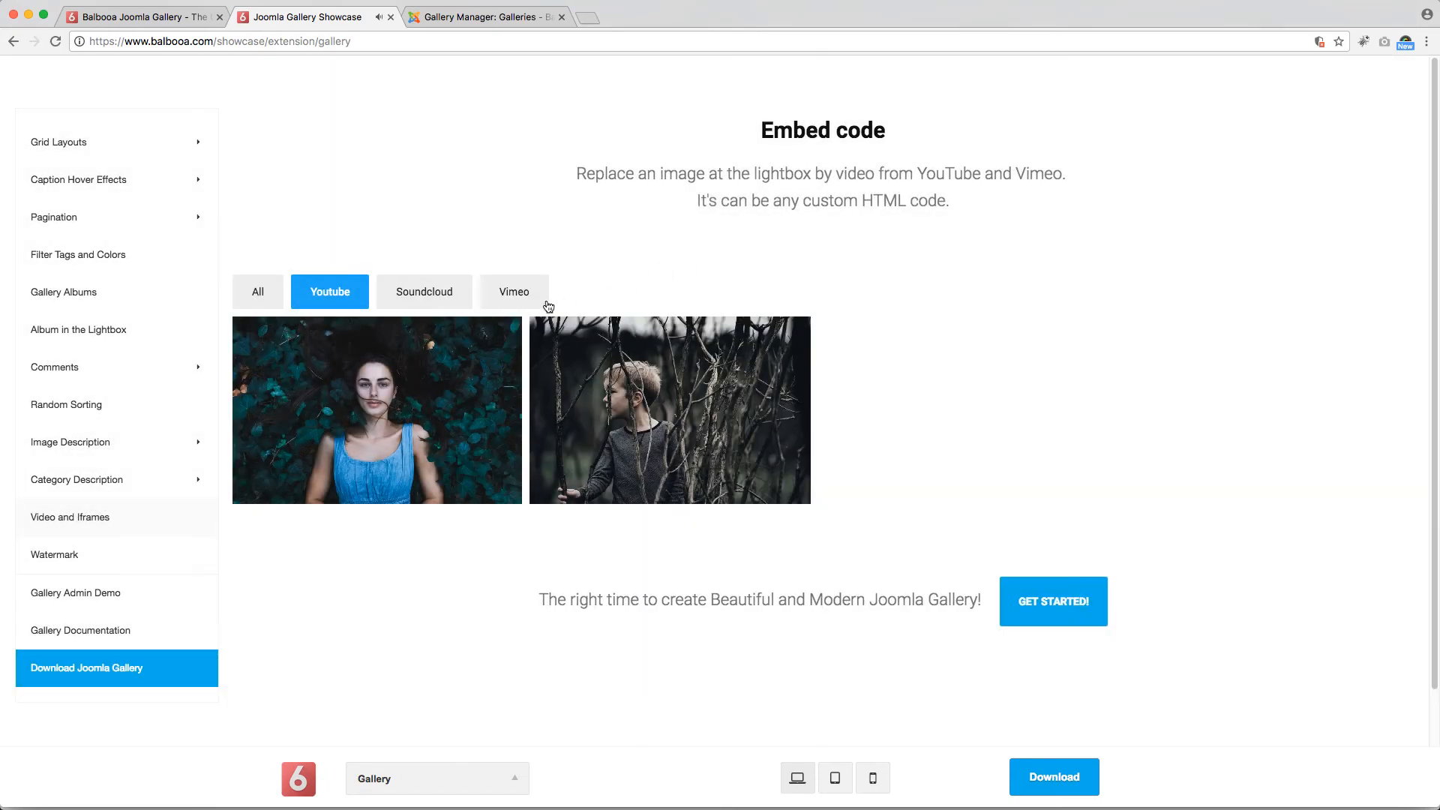
mouse_move(735, 363)
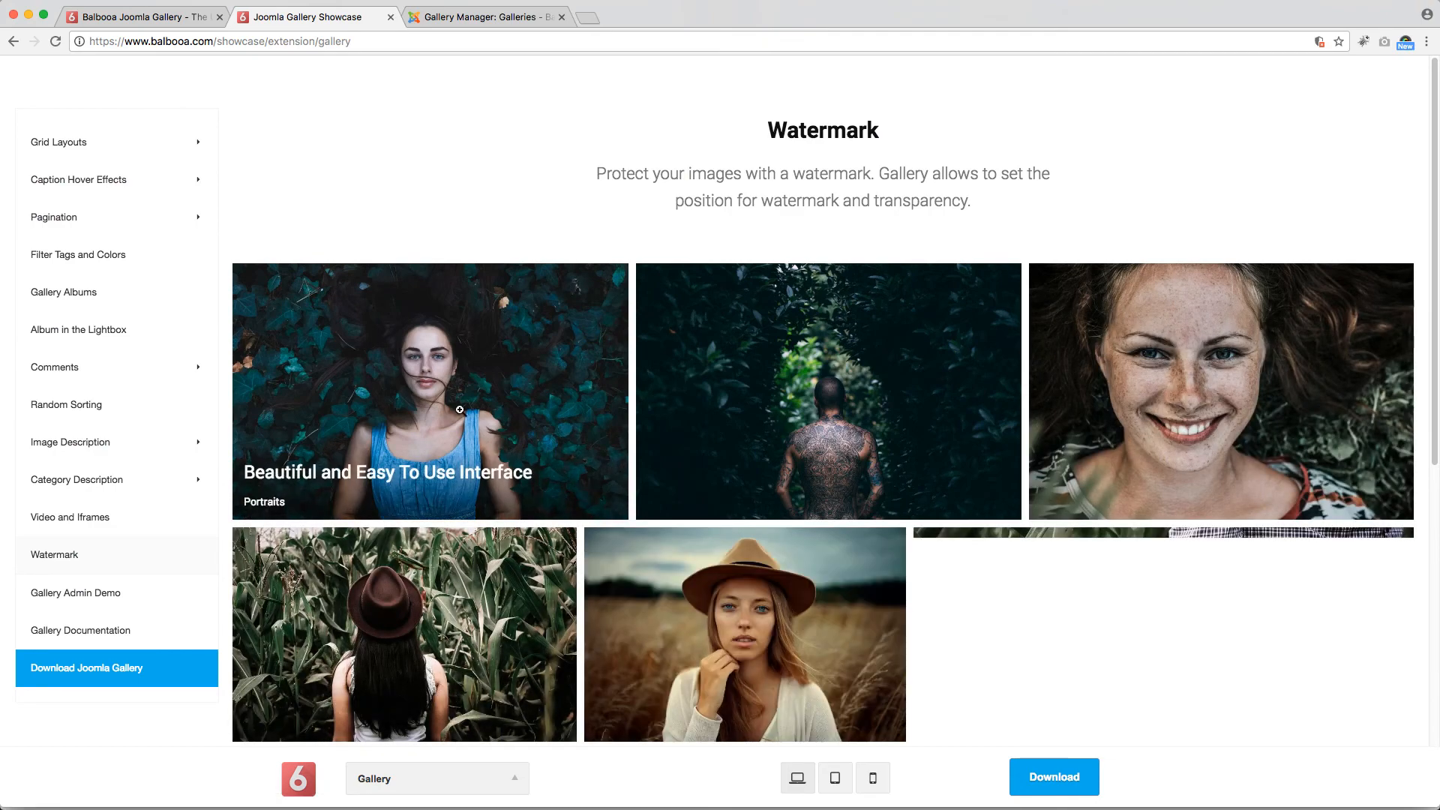
Step: View the Watermark demo, then switch to the Gallery Manager admin Edit Gallery page
left_click(430, 390)
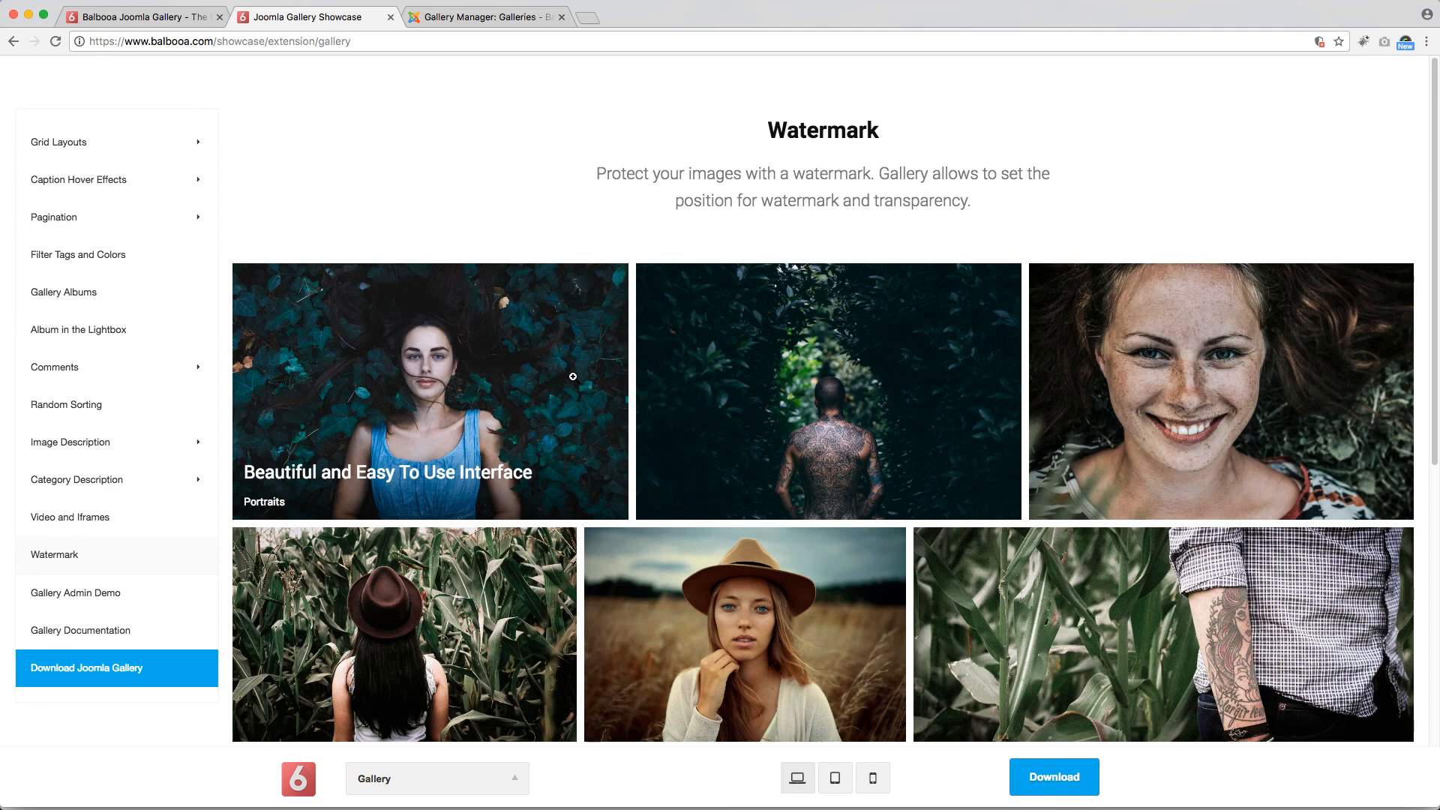
mouse_move(433, 134)
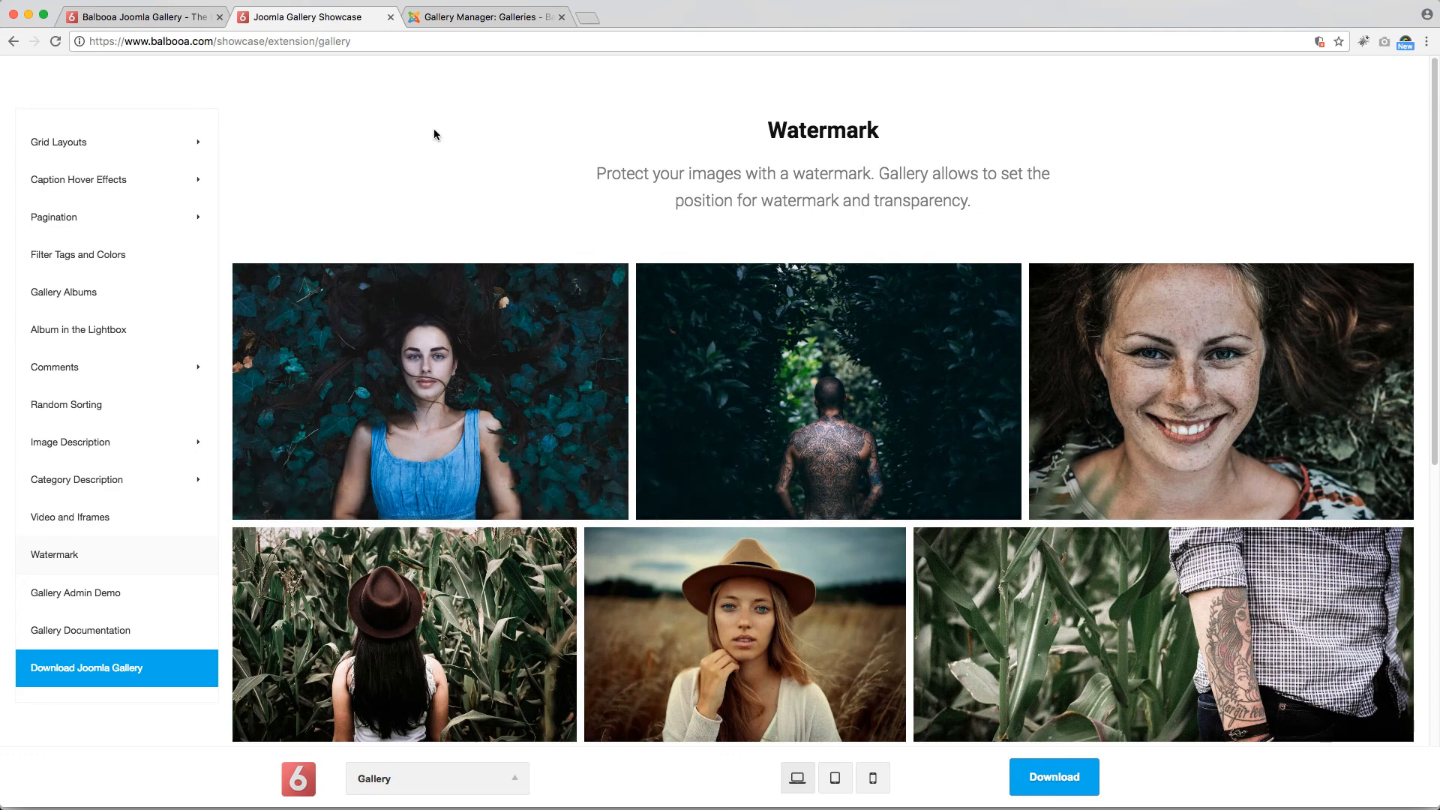
left_click(486, 16)
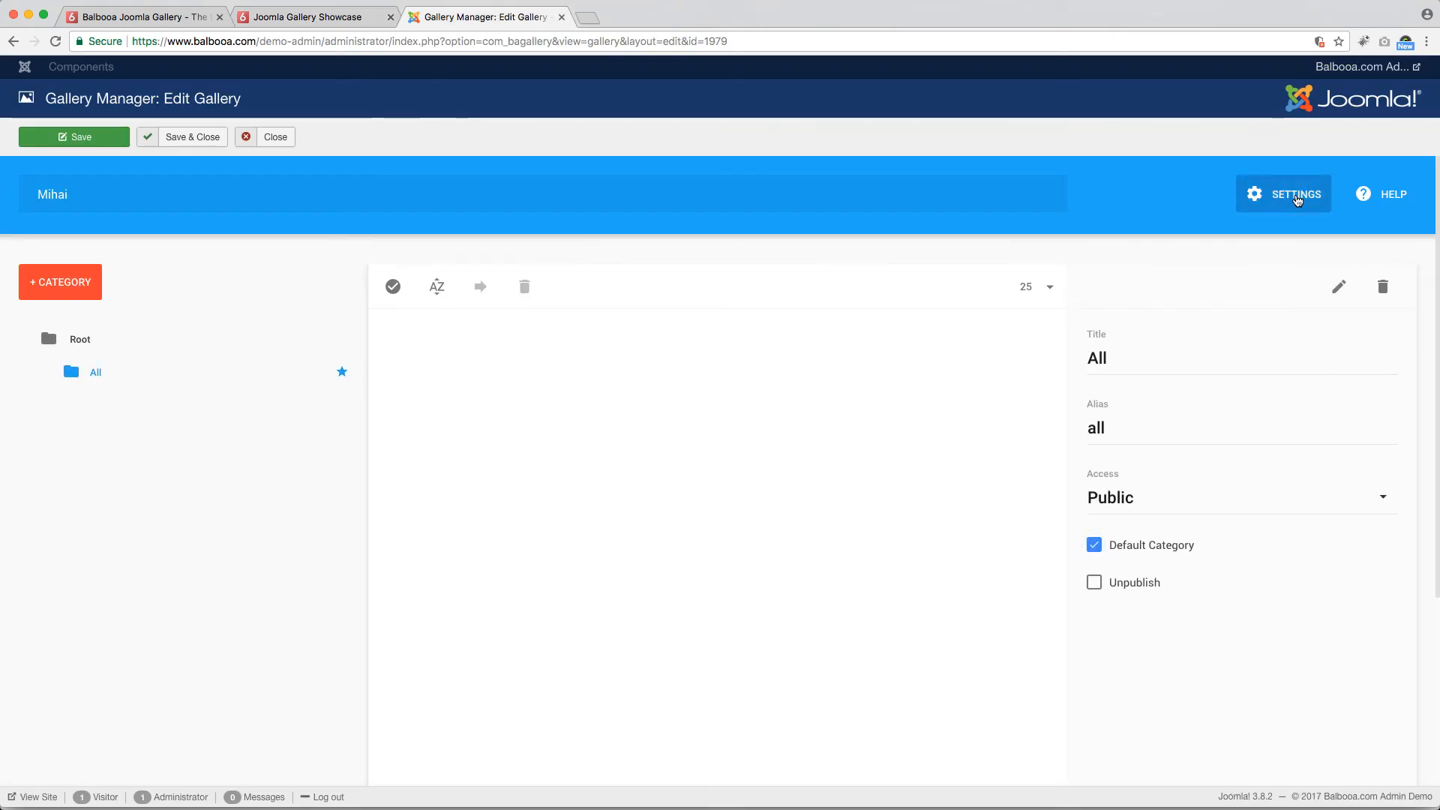
Step: Review the gallery's Lightbox and Pagination settings, close them and return to the showcase
left_click(1296, 193)
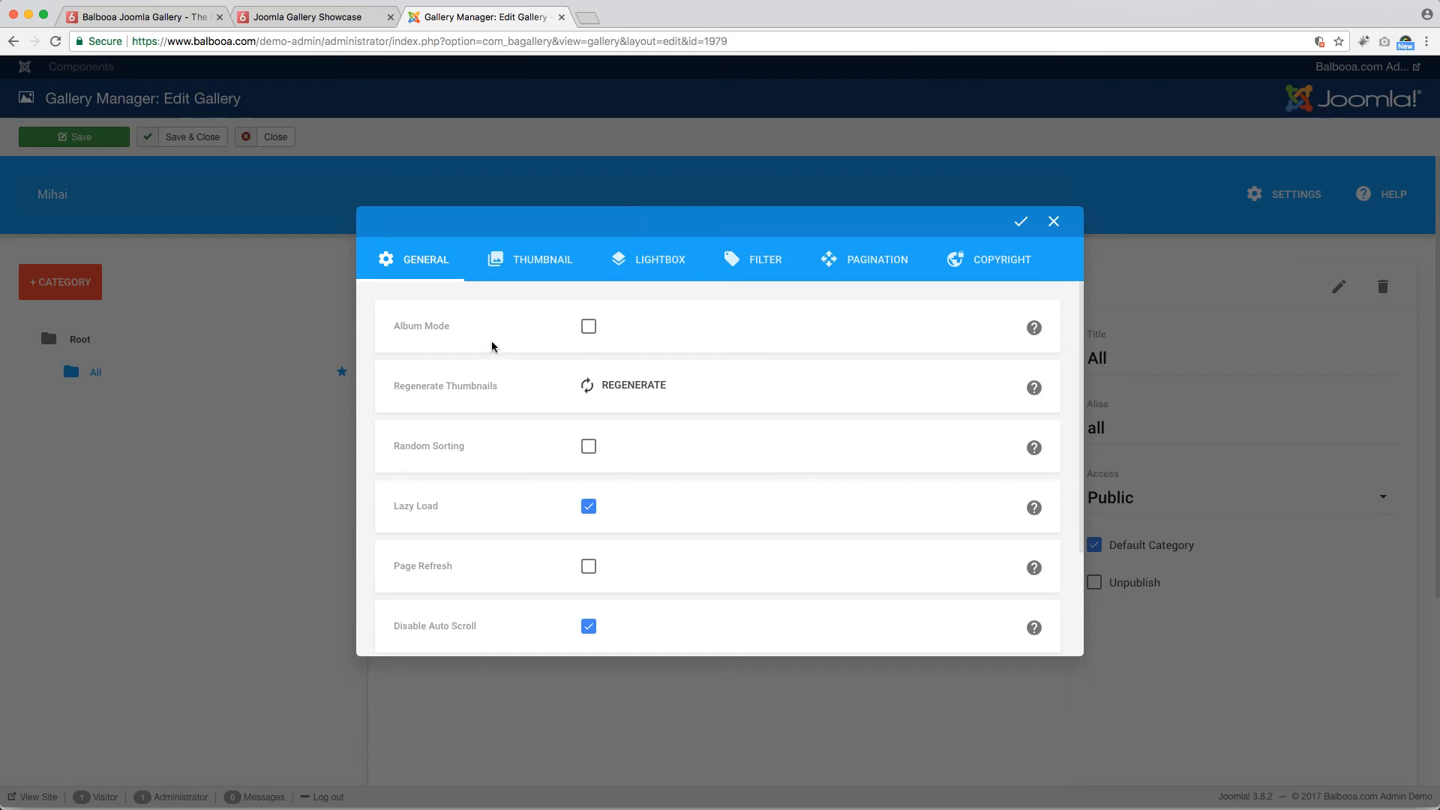
left_click(658, 260)
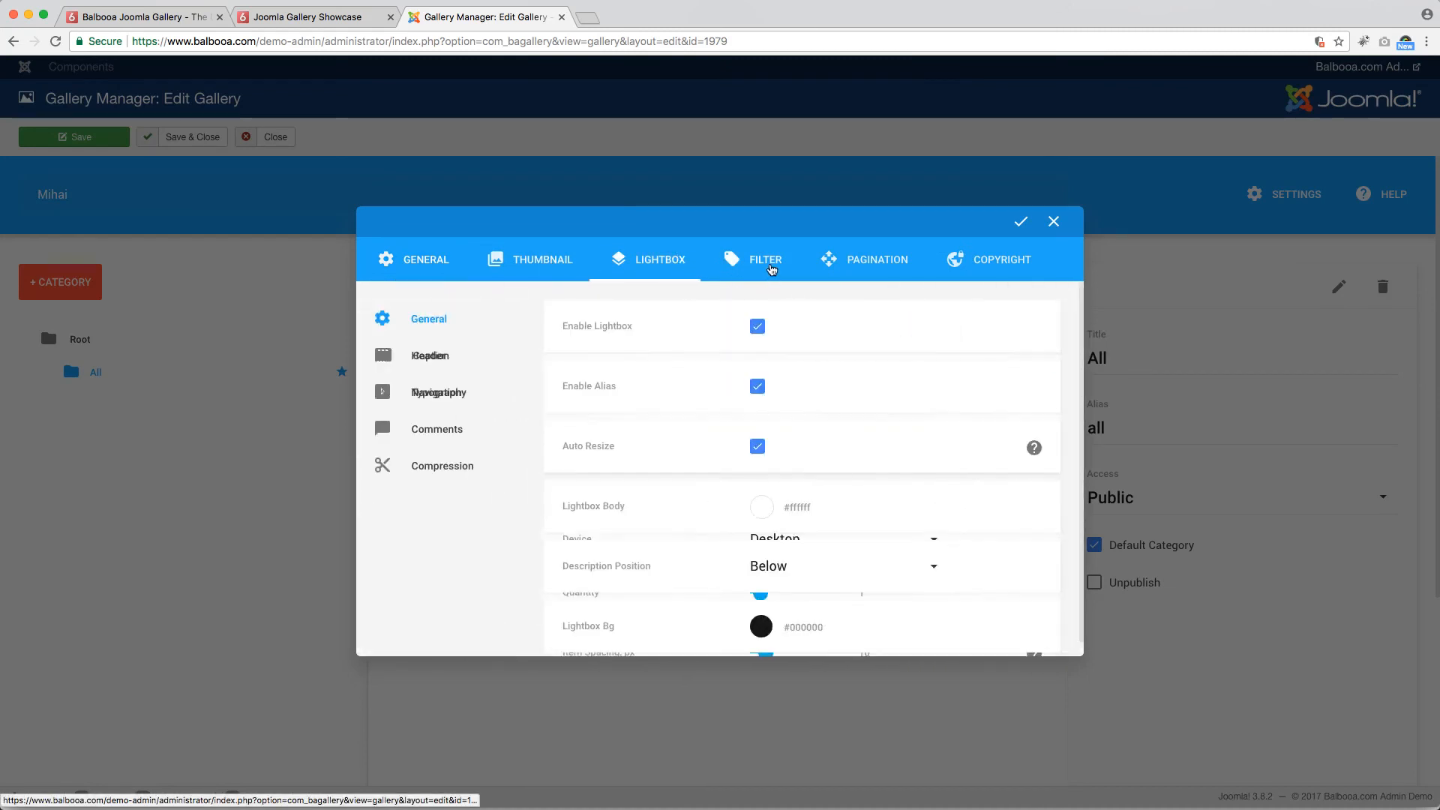
left_click(875, 260)
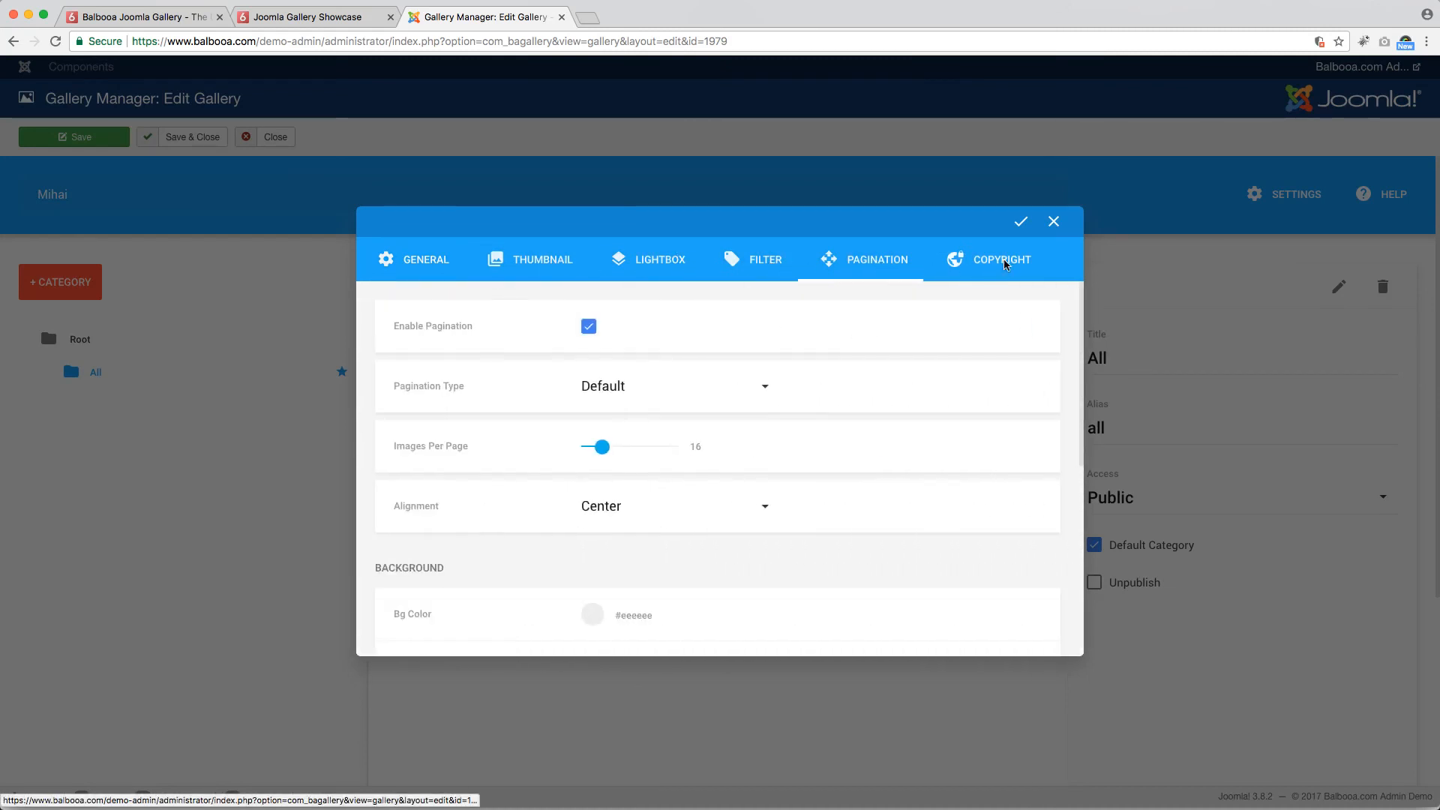
left_click(1053, 222)
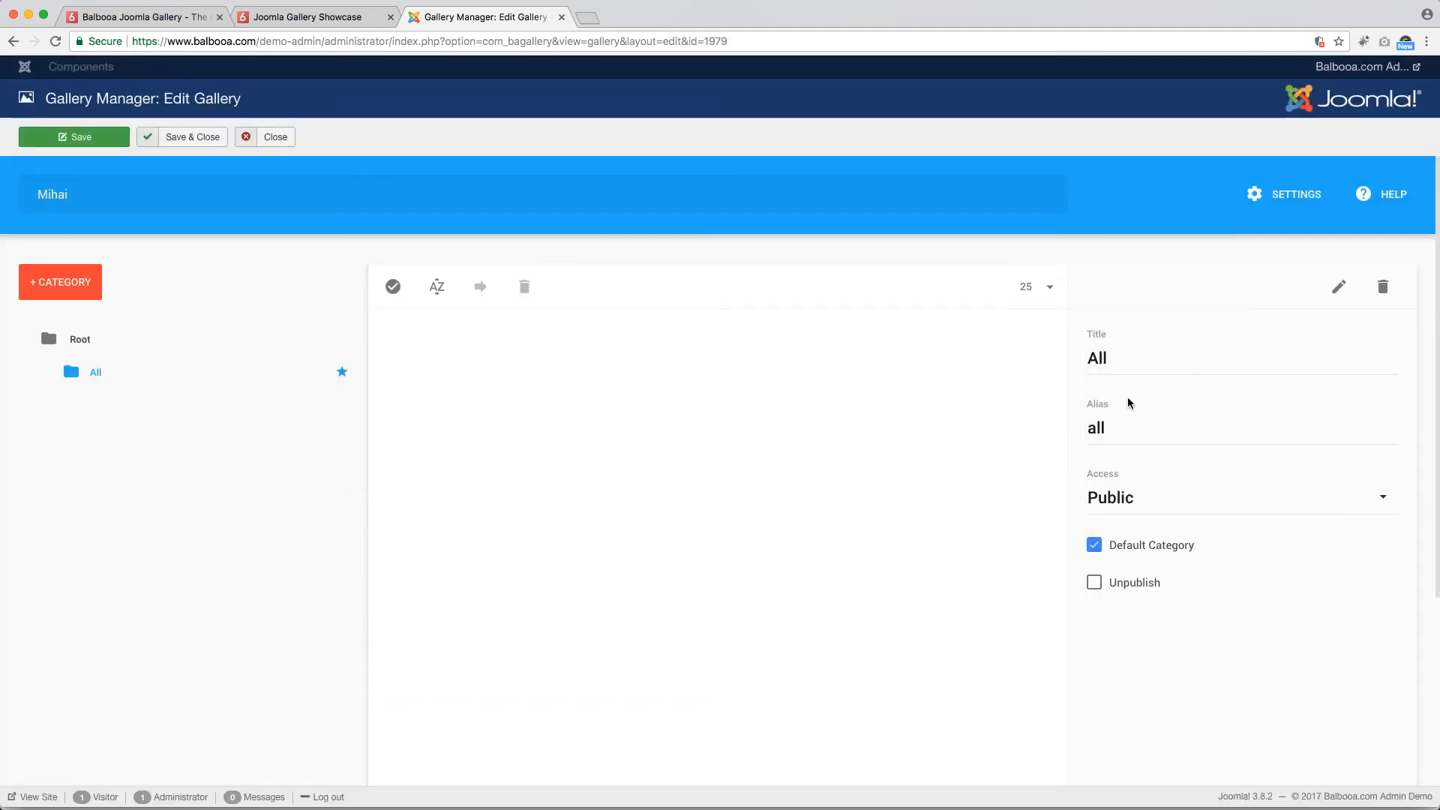
mouse_move(947, 420)
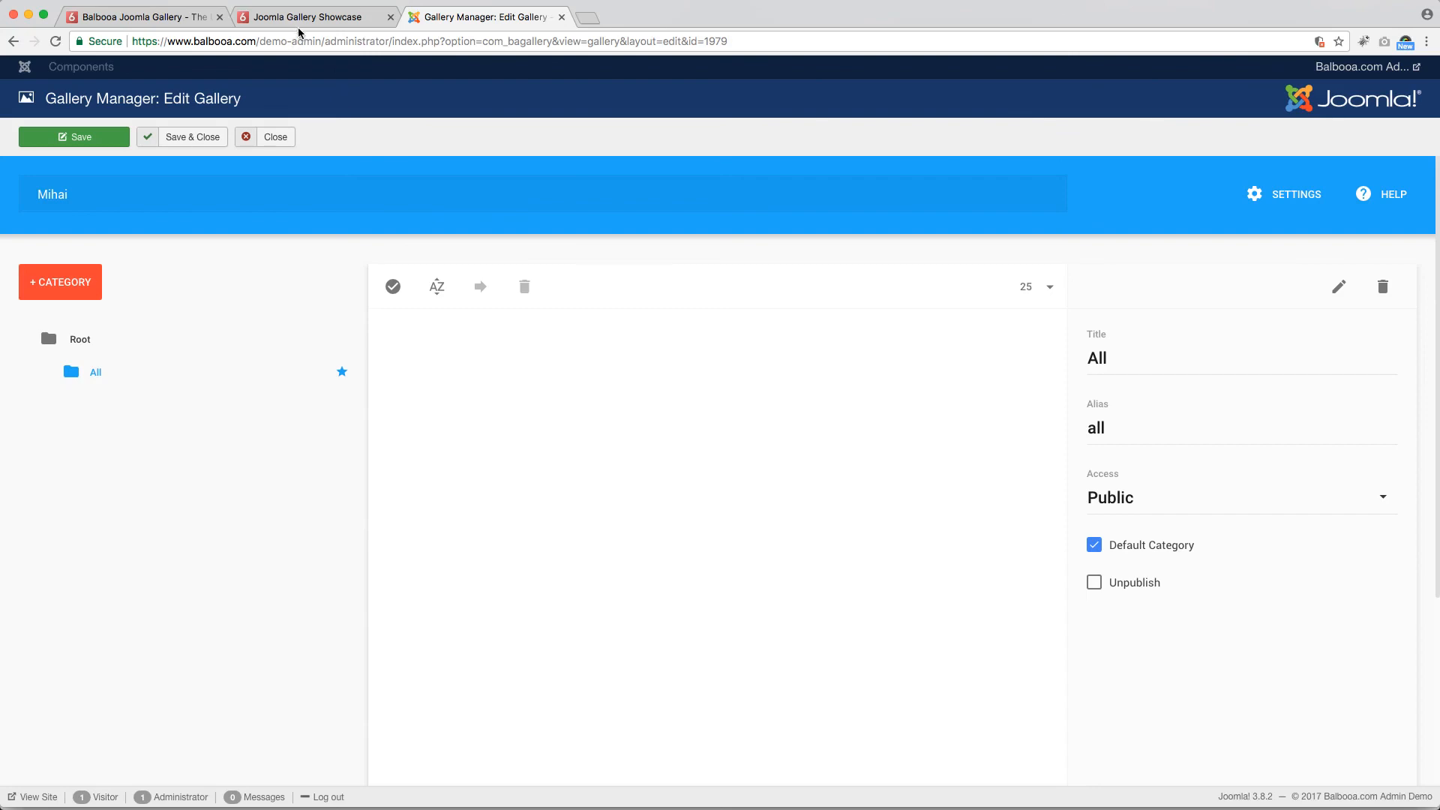
left_click(302, 17)
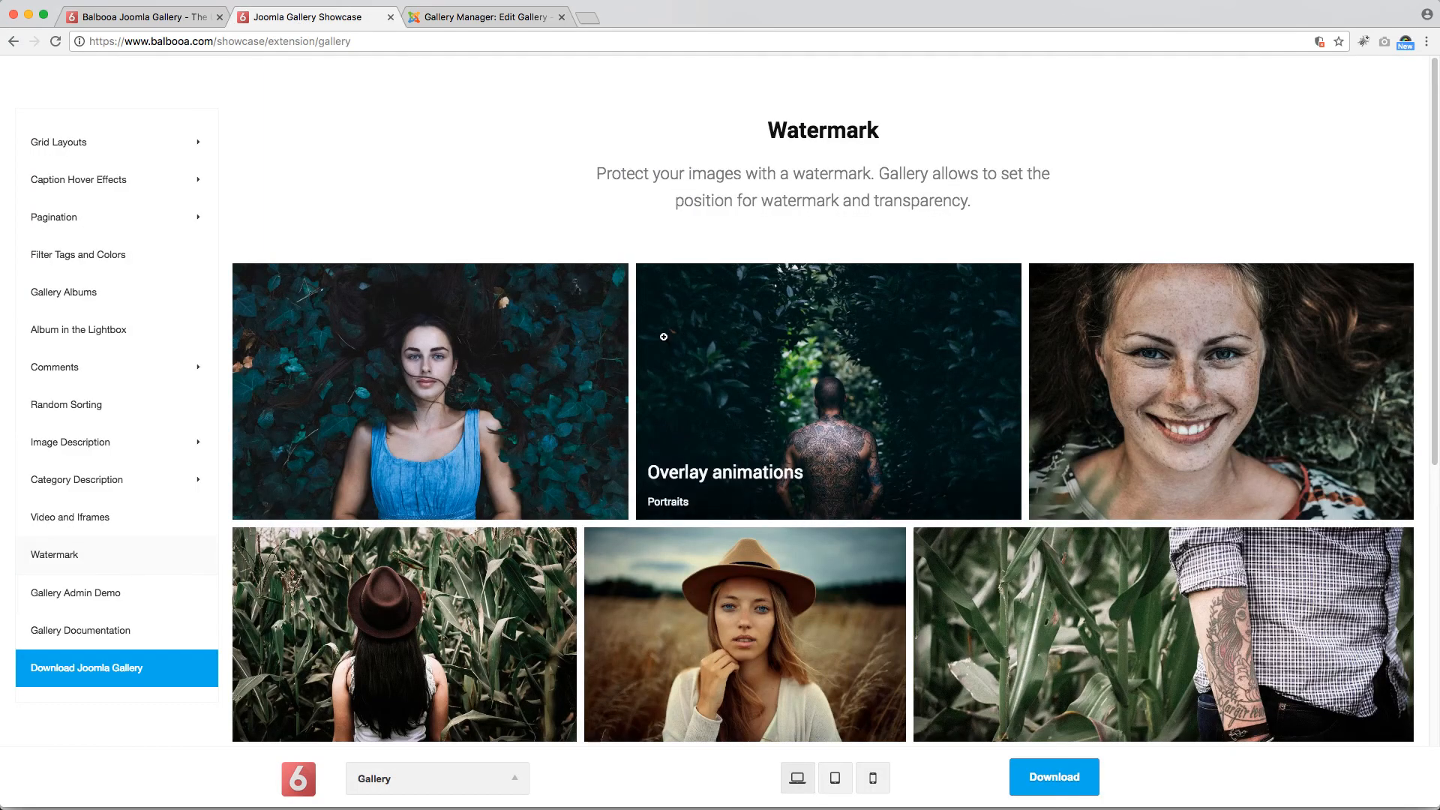